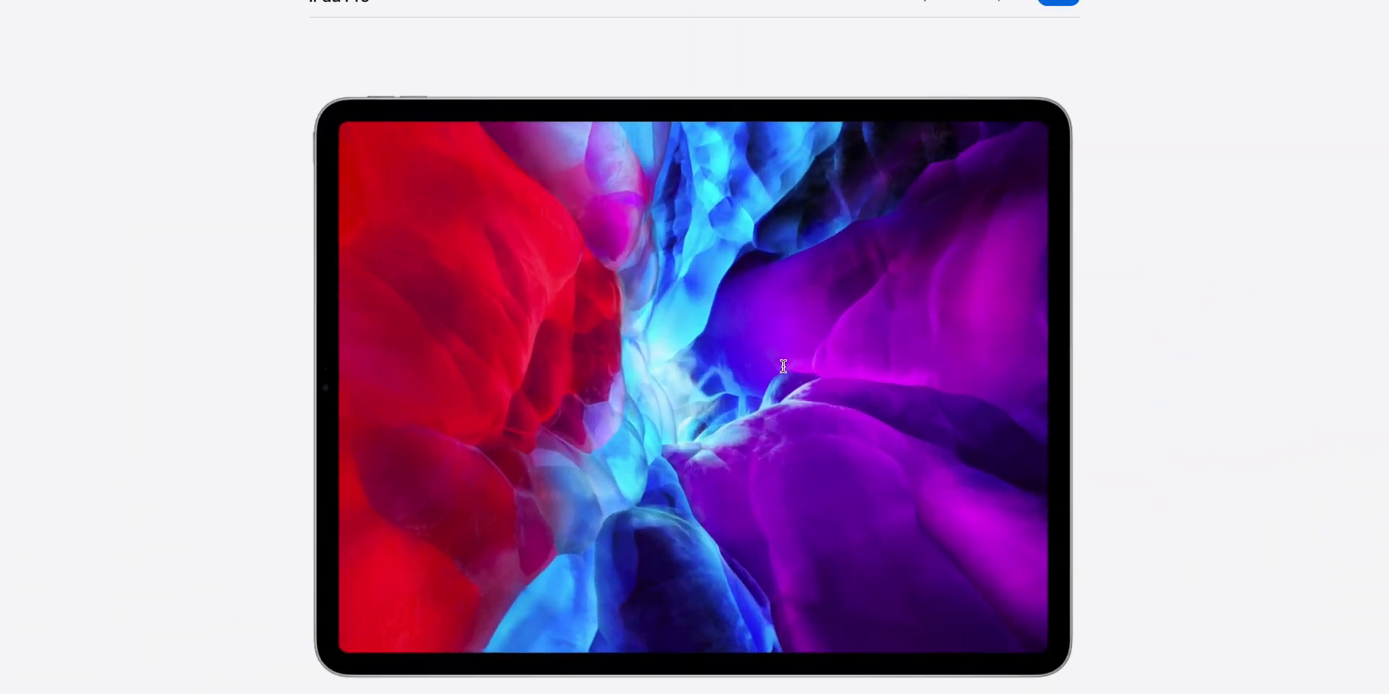
Scroll past the 'Your next computer is not a computer' intro to the lock-screen display image
scroll(down, 3)
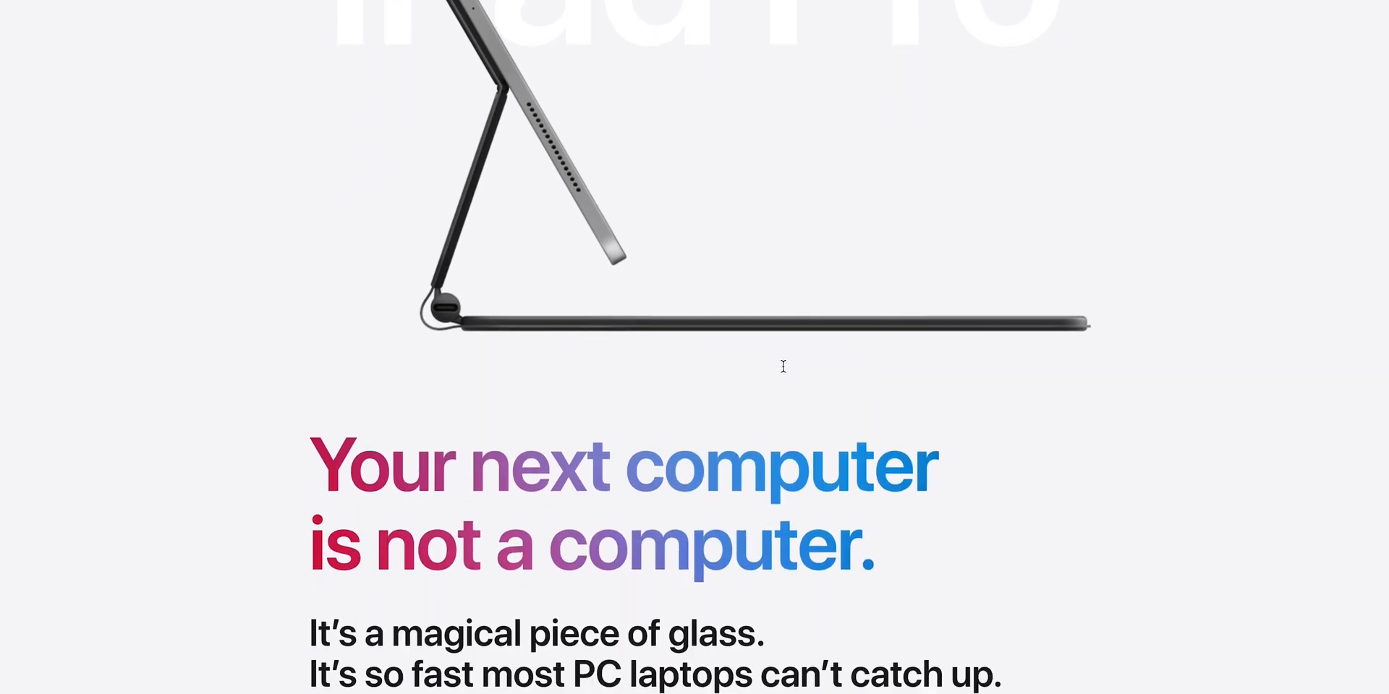
scroll(down, 3)
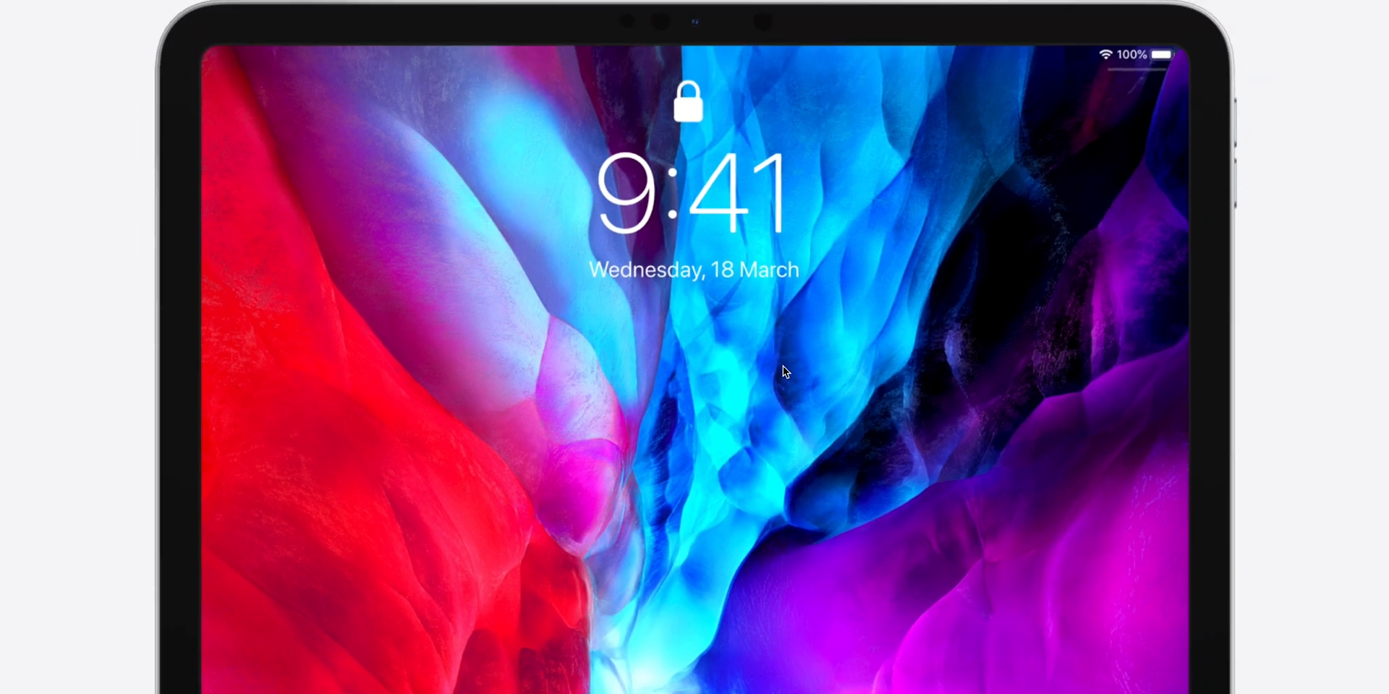
Scroll through the Liquid Retina, ProMotion and True Tone callouts to the 11-inch and 12.9-inch models
scroll(down, 3)
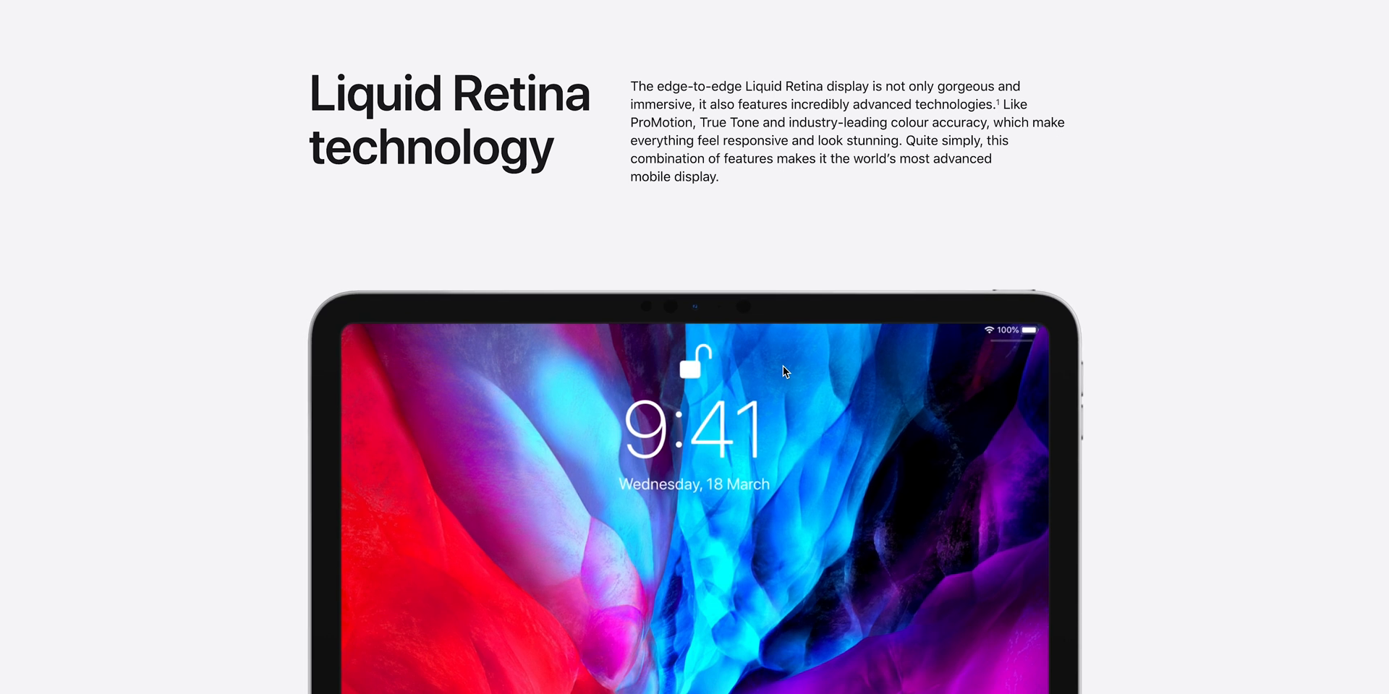
scroll(down, 3)
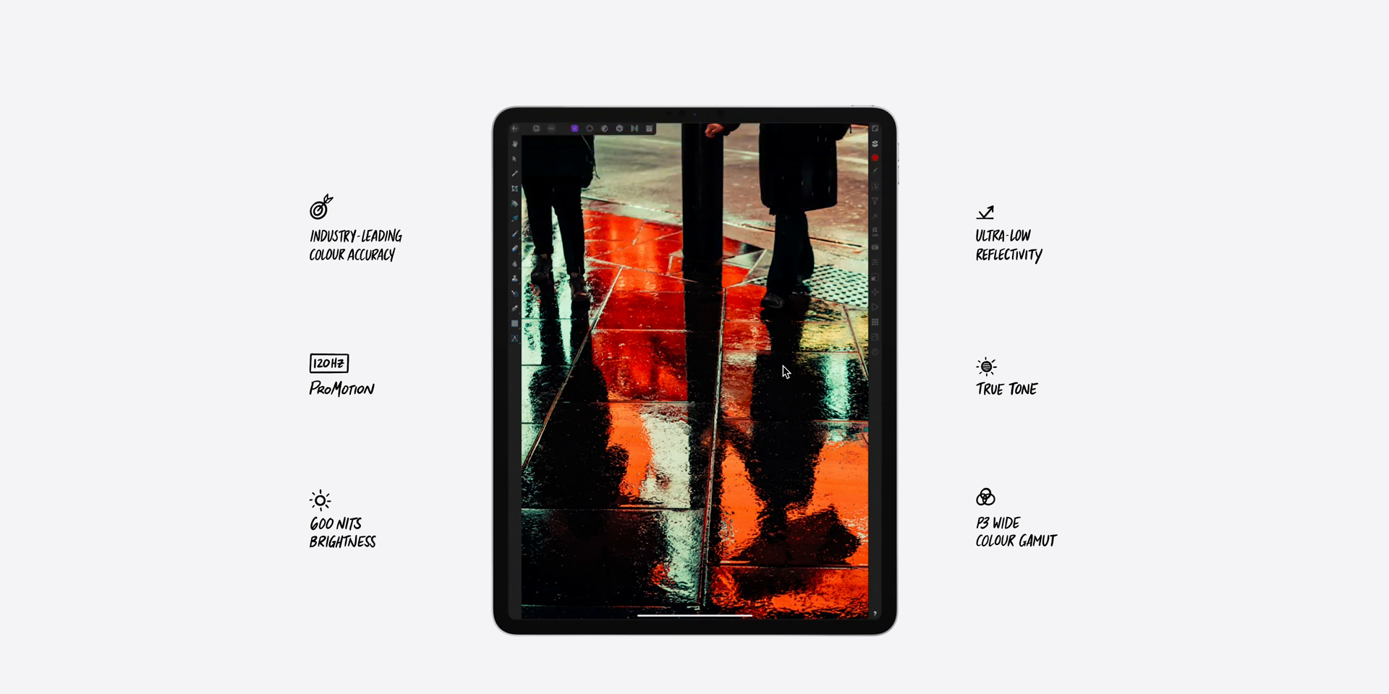
mouse_move(779, 384)
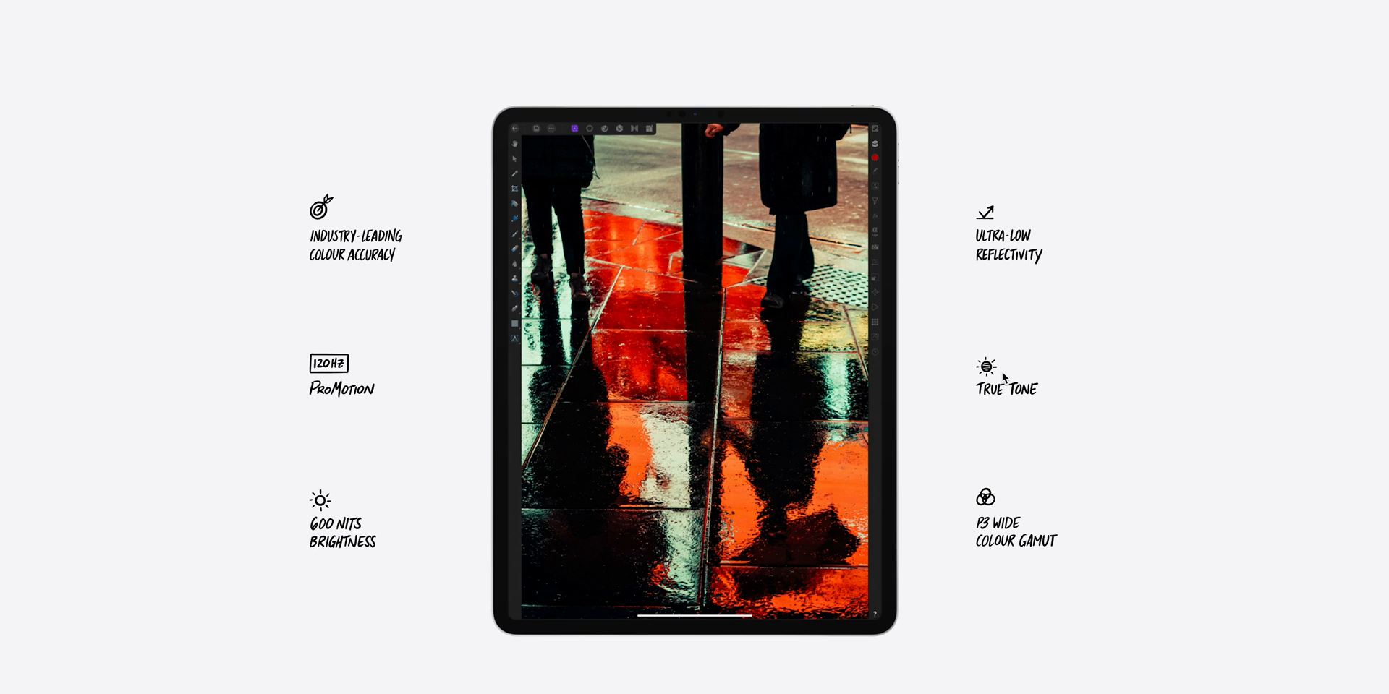
mouse_move(368, 262)
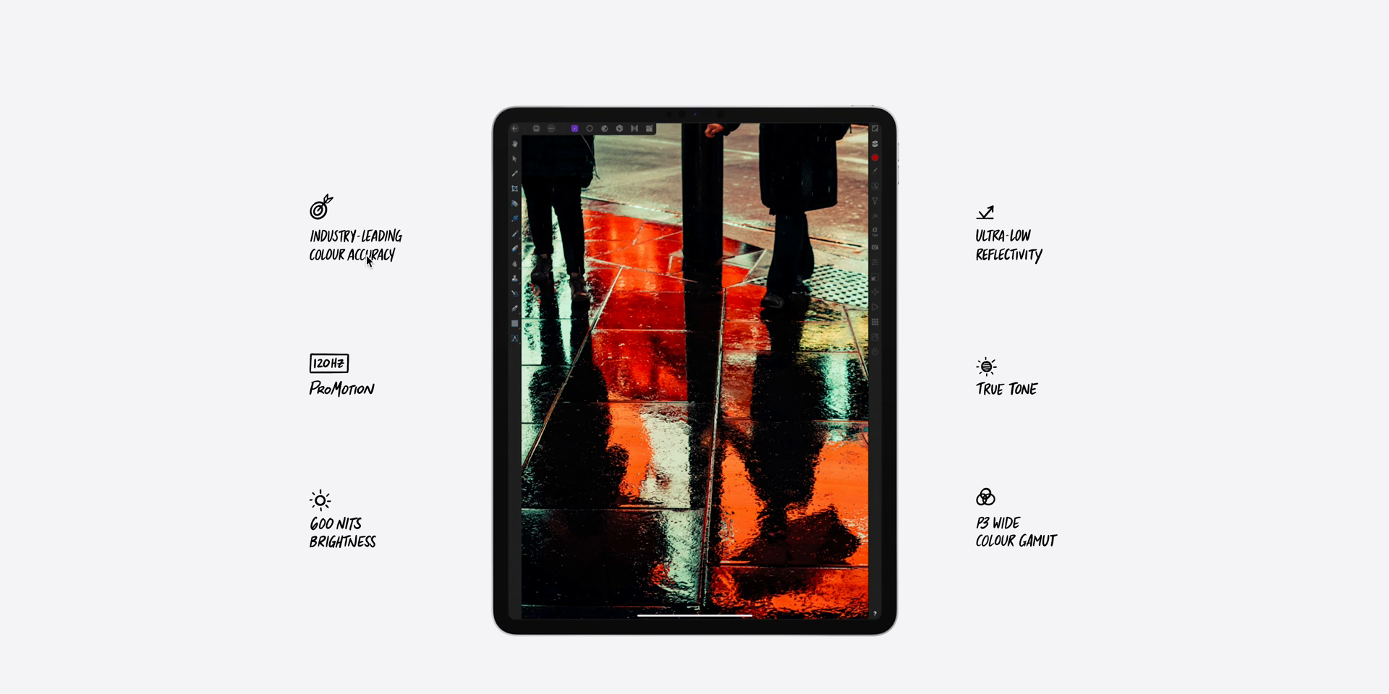
mouse_move(500, 512)
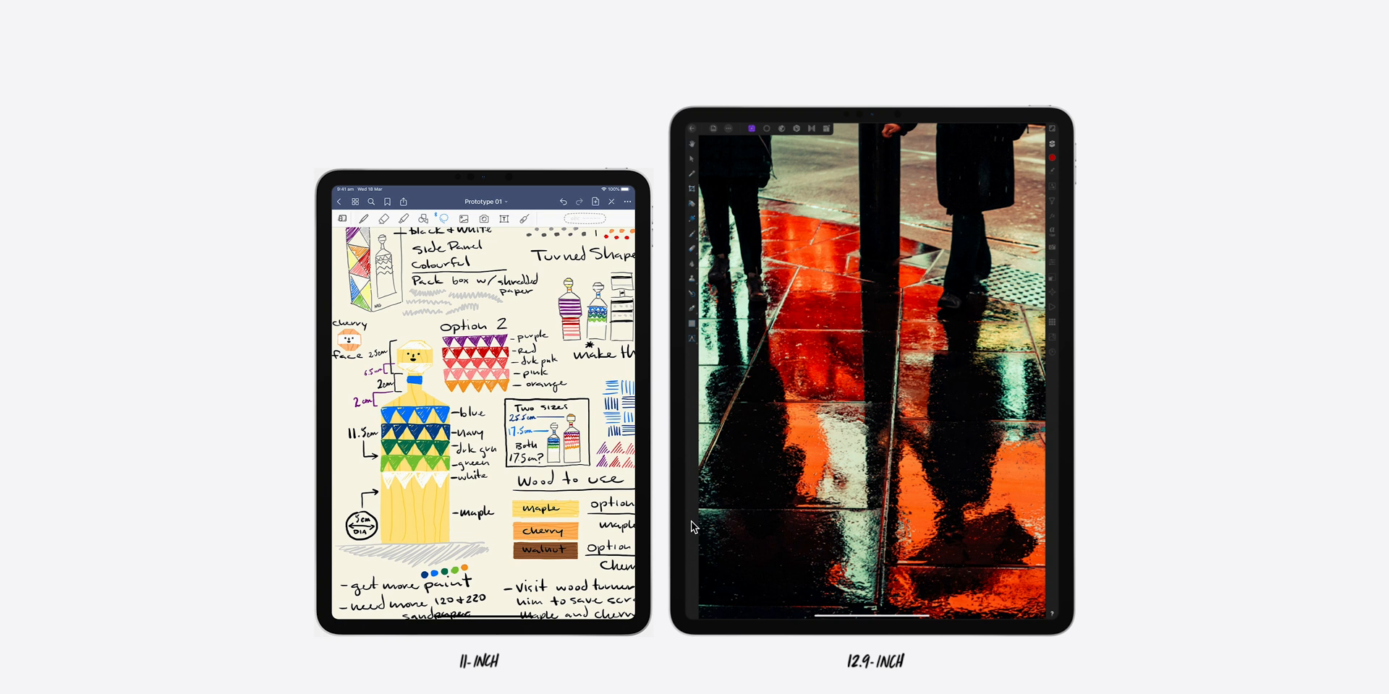
Scroll through the Cameras and Pro cameras sections
scroll(down, 3)
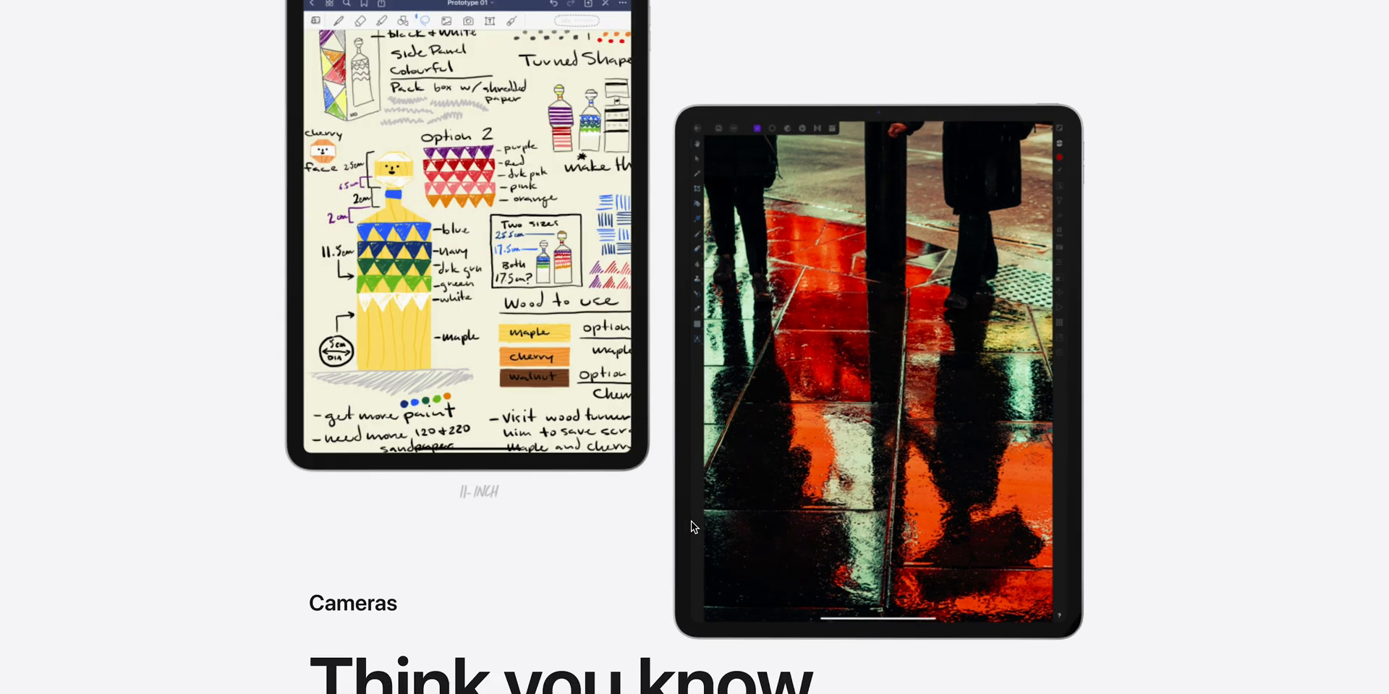
scroll(down, 3)
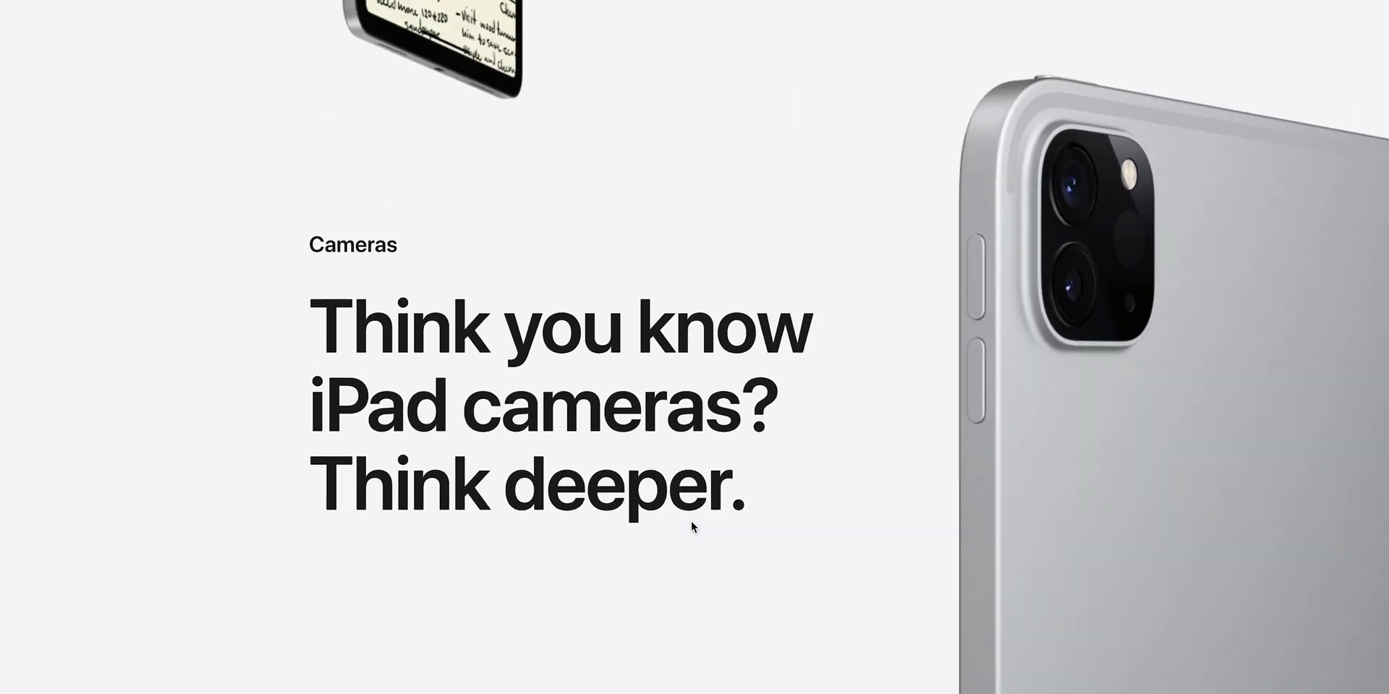
scroll(down, 3)
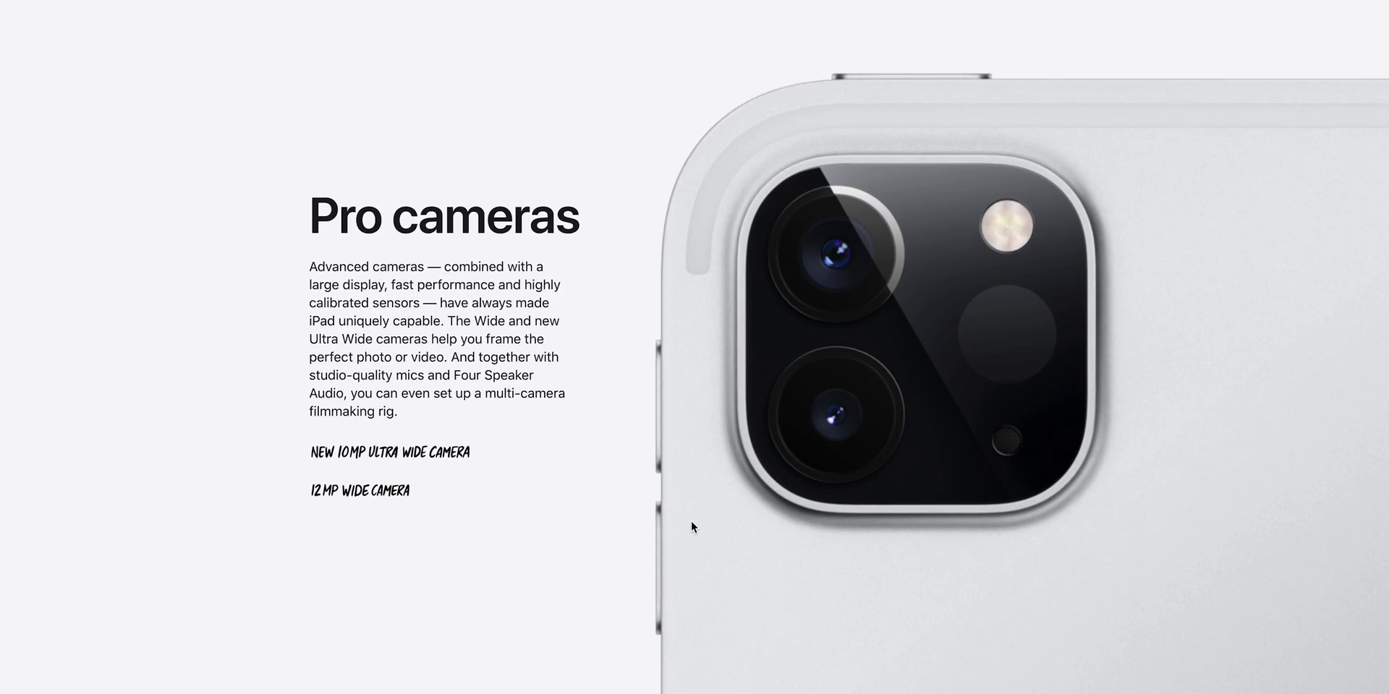
scroll(down, 3)
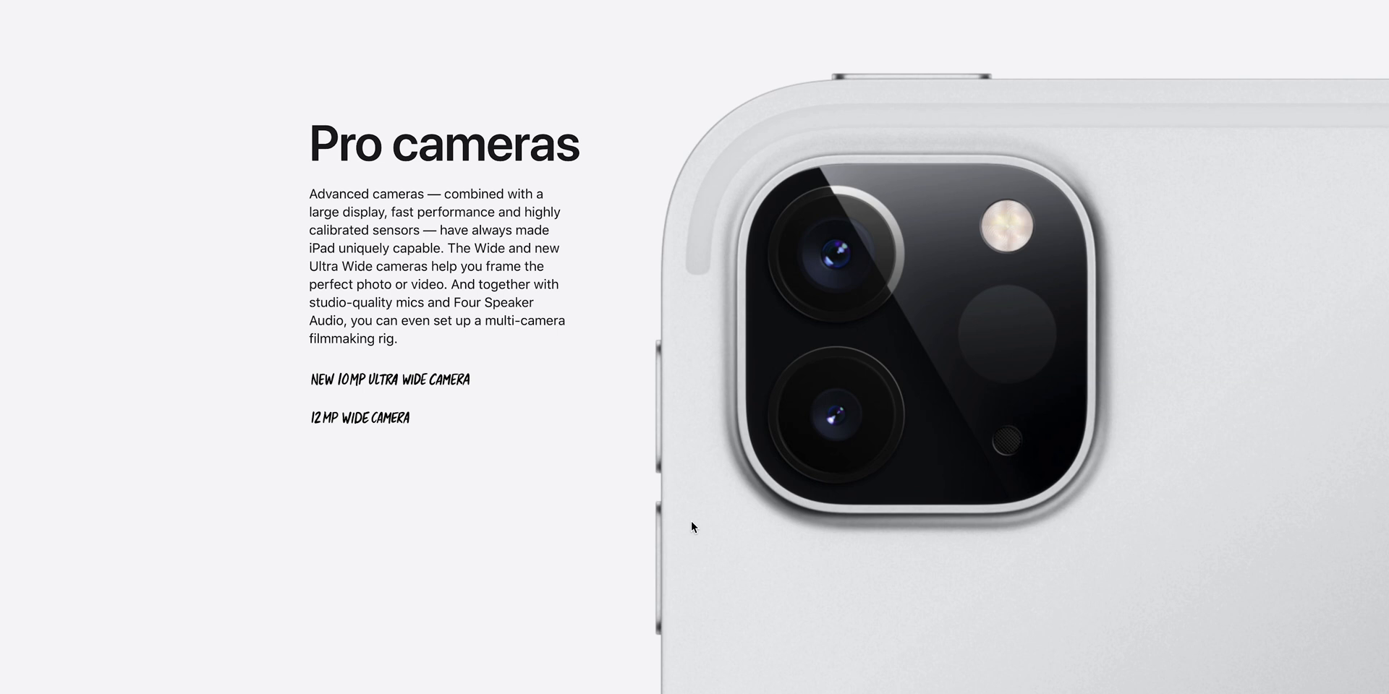
Scroll past the LiDAR Scanner section until the Augmented reality heading appears
scroll(down, 3)
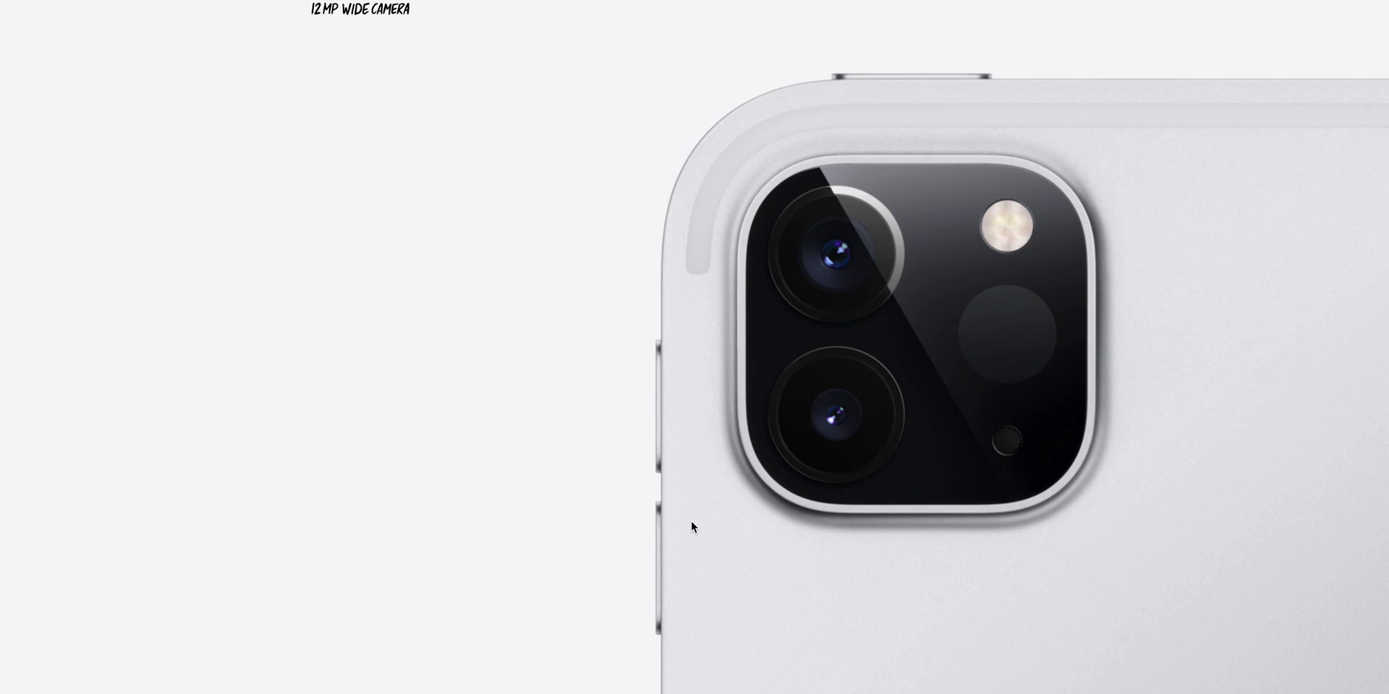
scroll(down, 3)
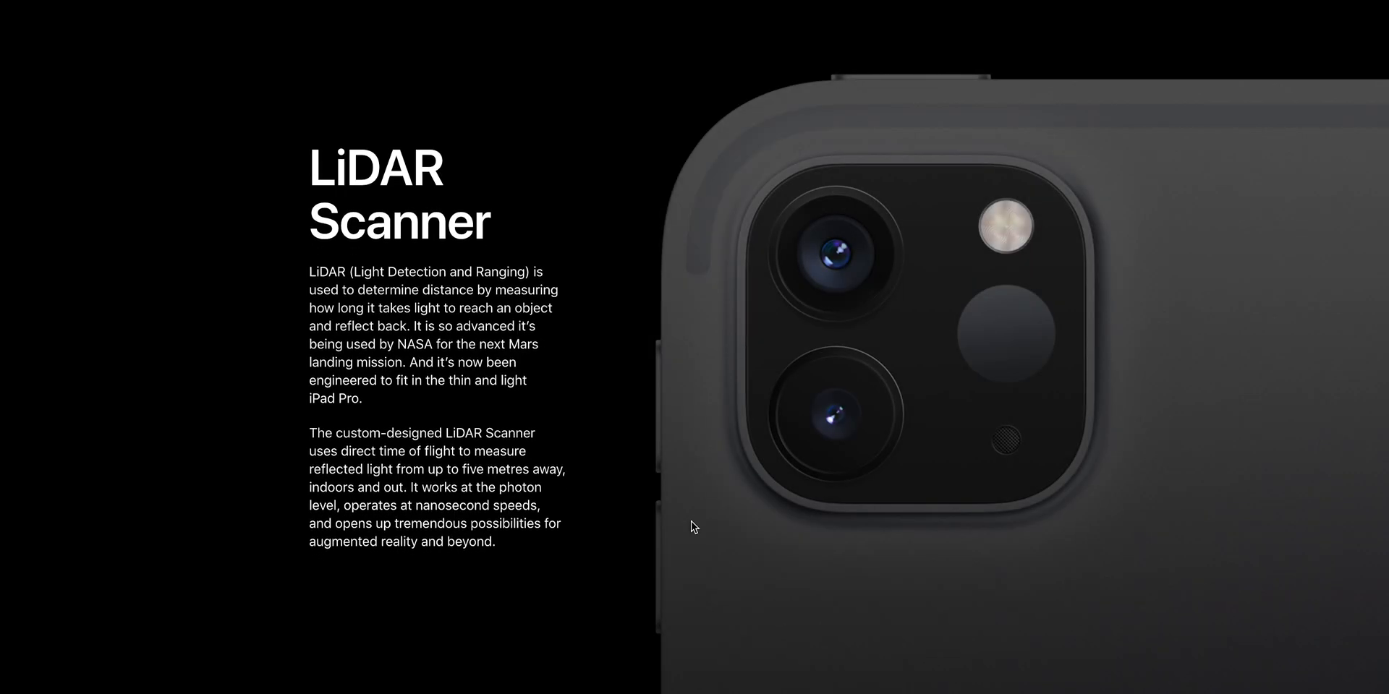
scroll(down, 3)
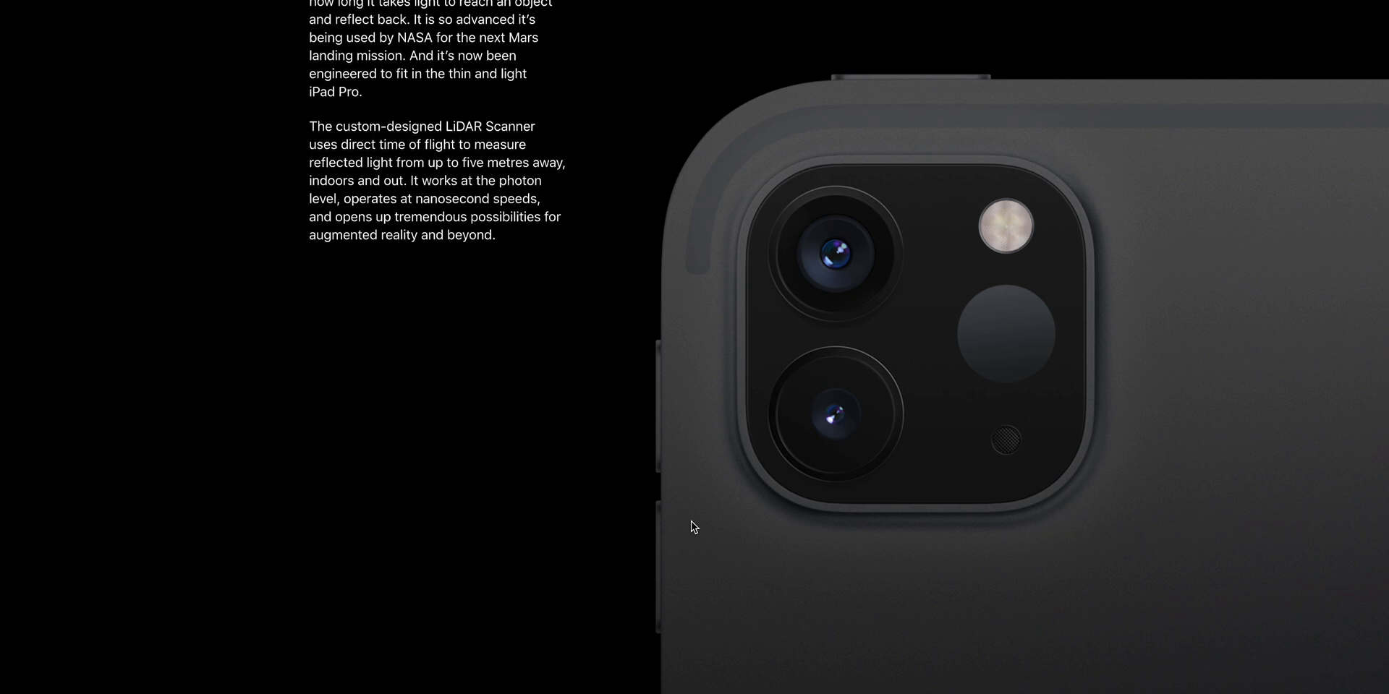
scroll(down, 3)
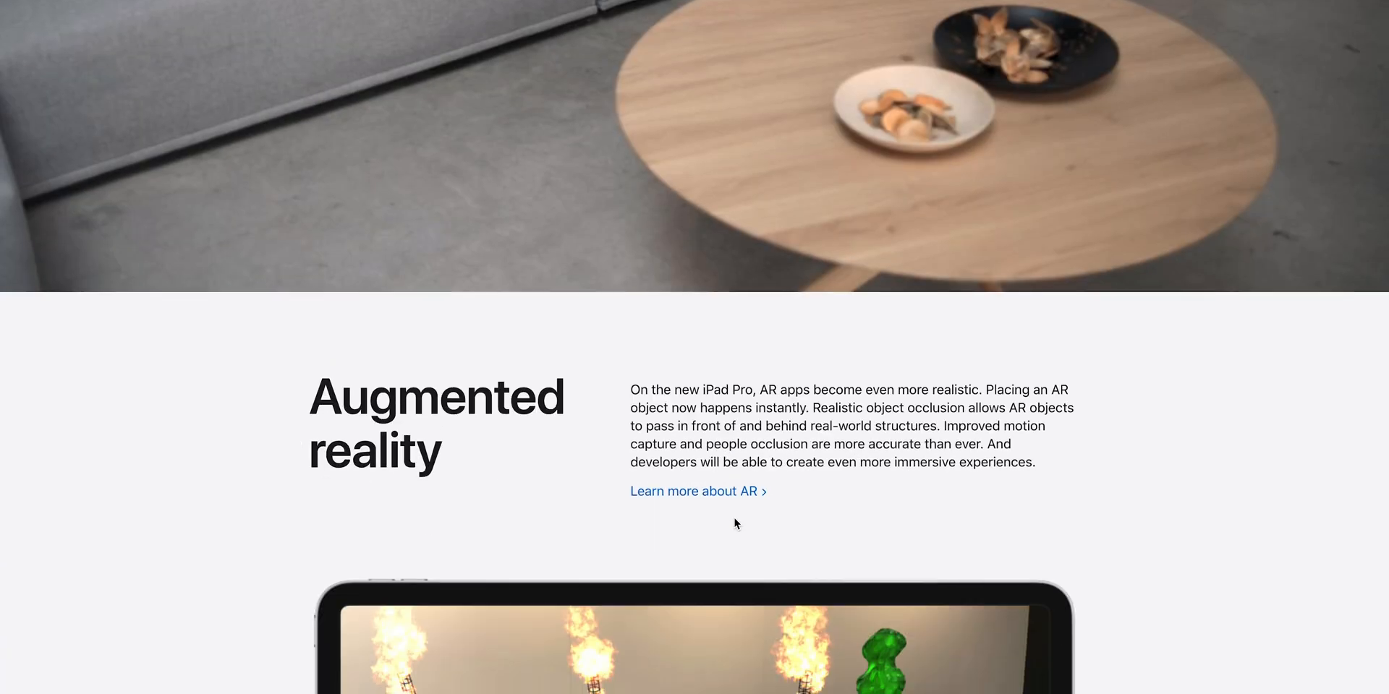
Scroll past the AR demo video to the A12Z Bionic chip section
scroll(down, 3)
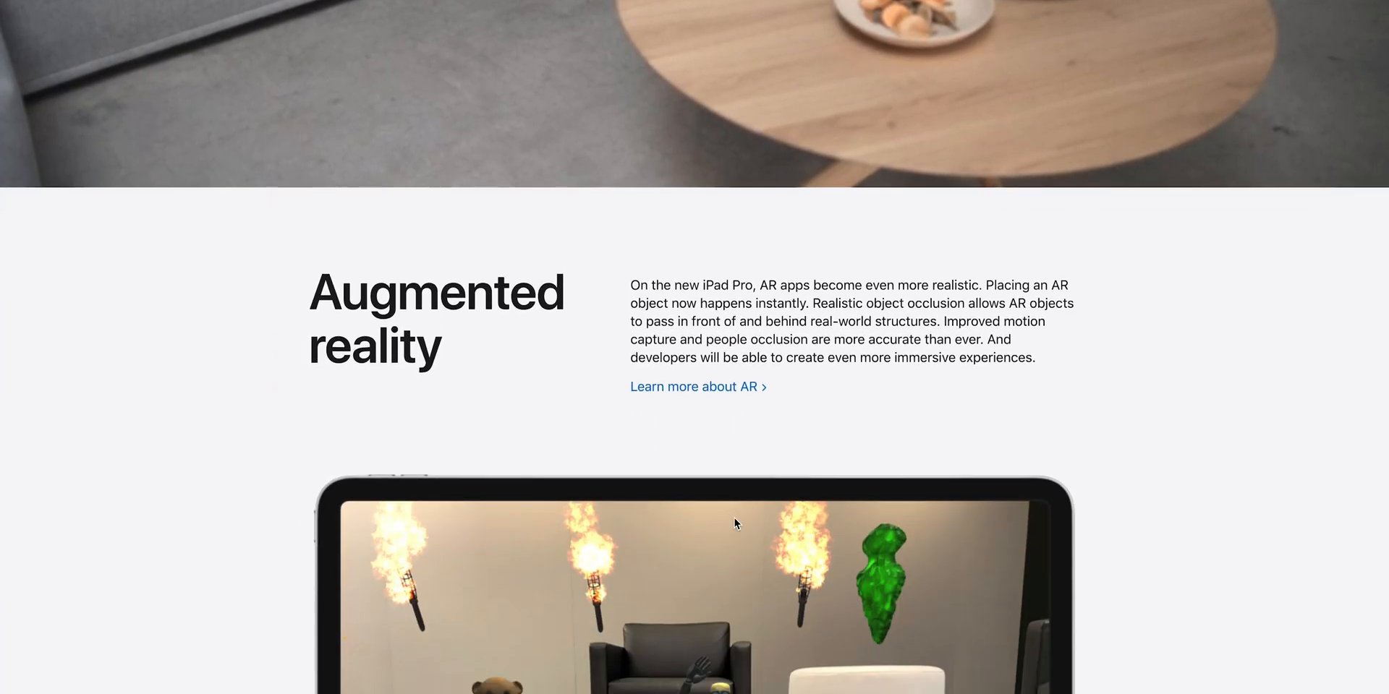
drag(649, 285, 894, 321)
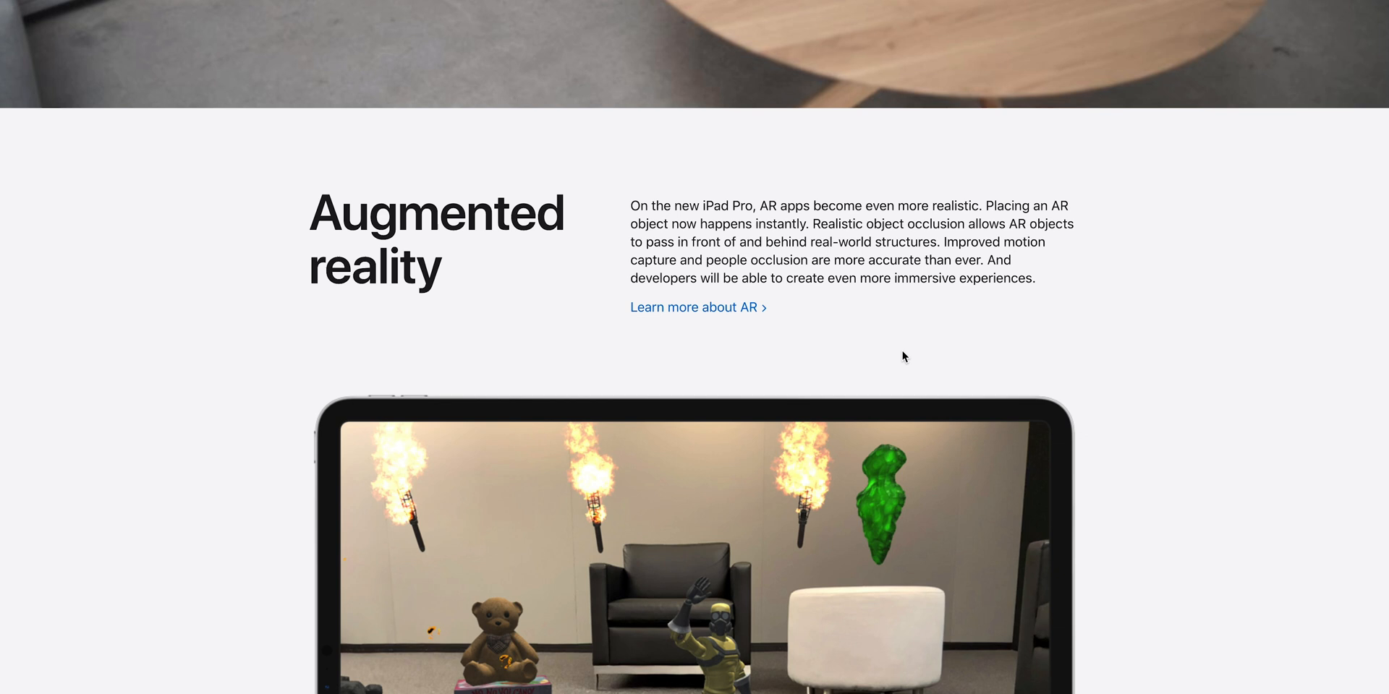
scroll(down, 3)
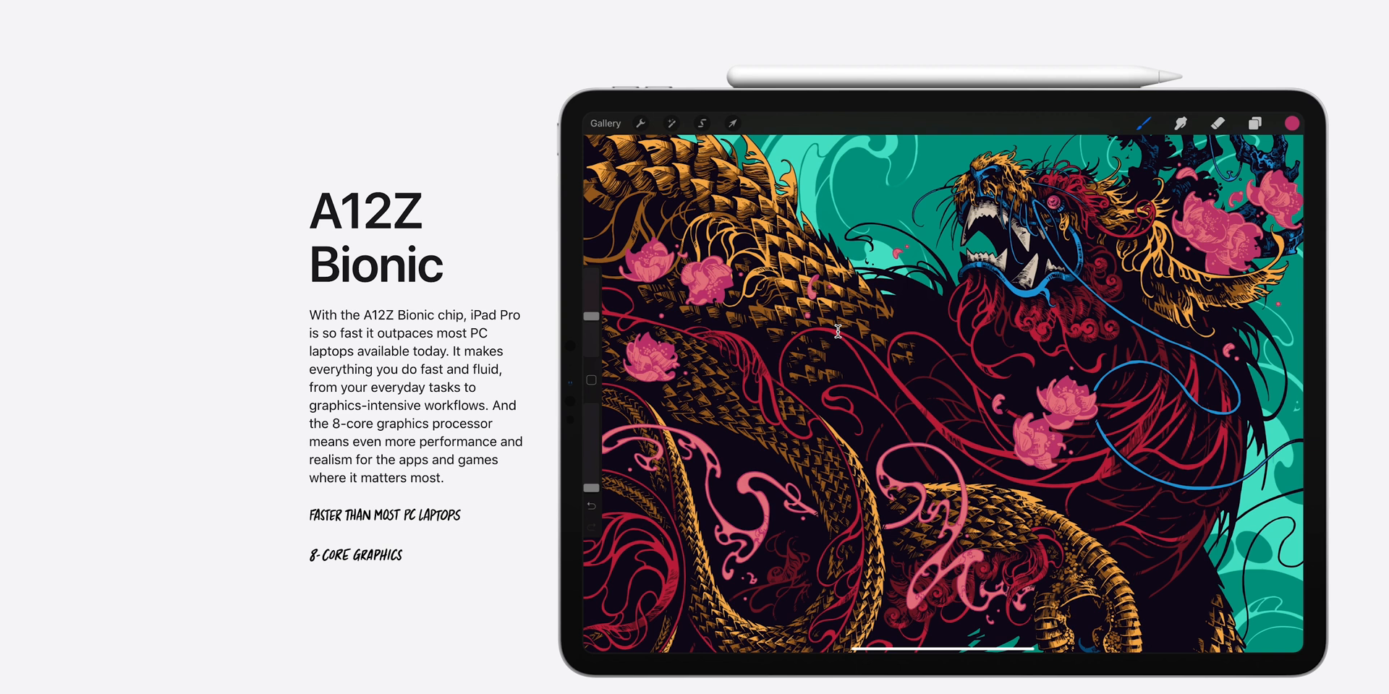
mouse_move(301, 561)
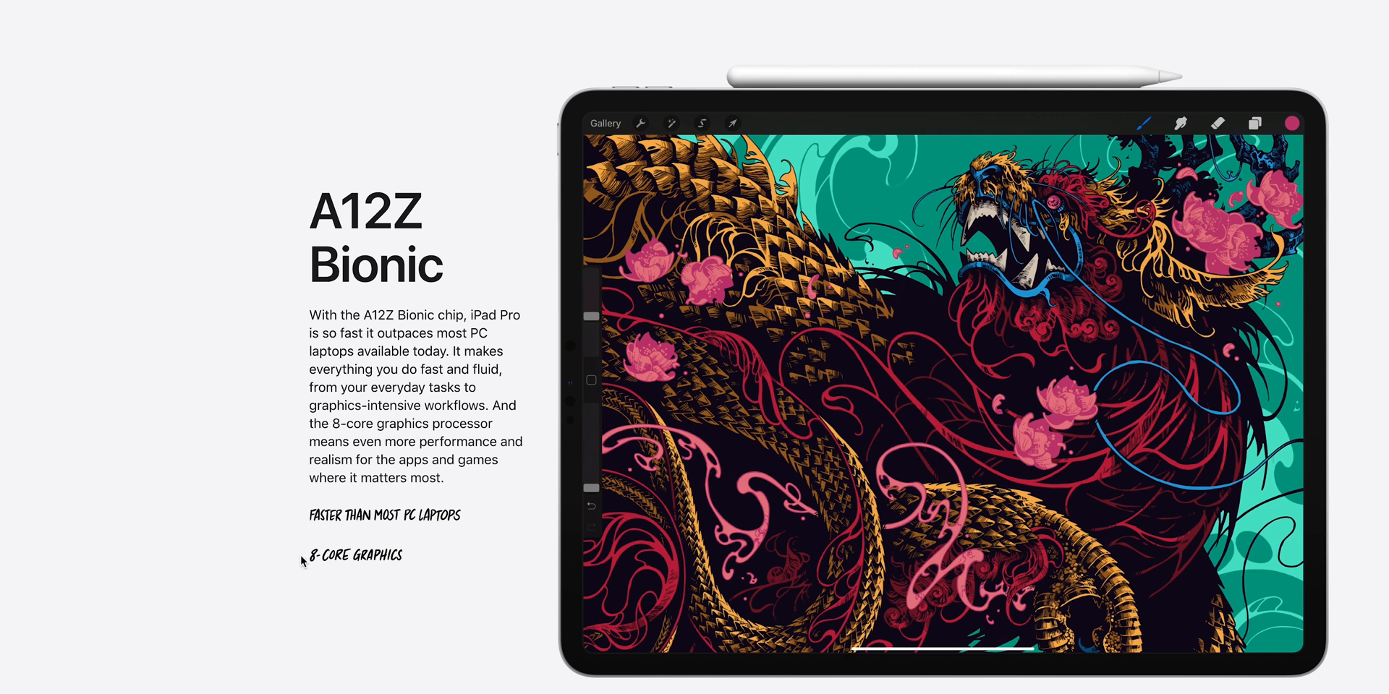
mouse_move(396, 444)
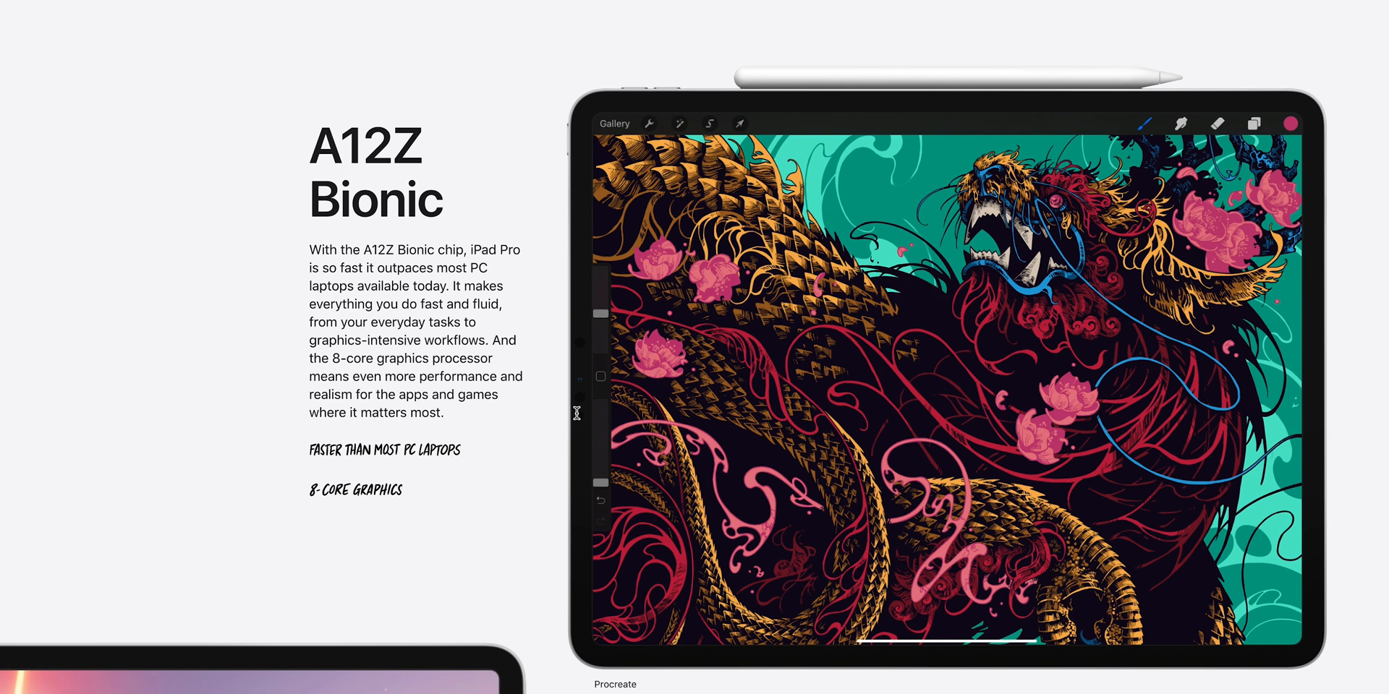
Scroll through the Pro workflow and Multitasking sections
scroll(down, 3)
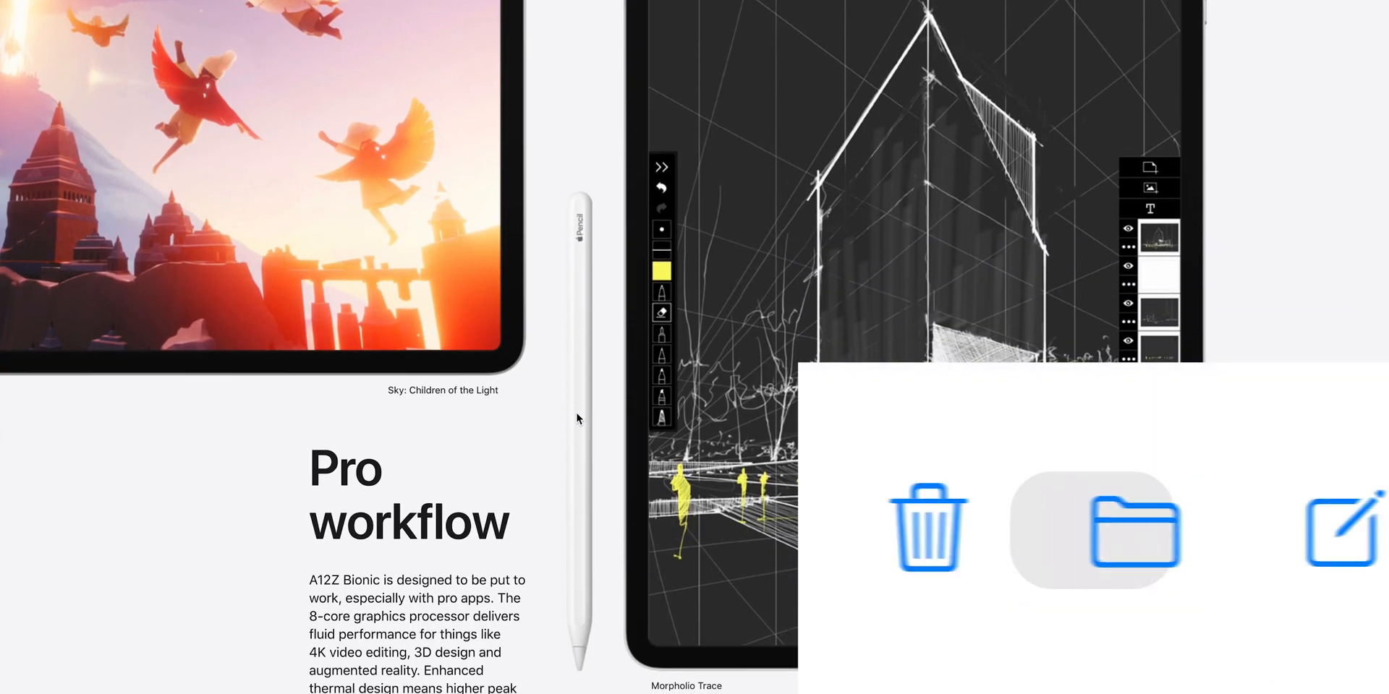
scroll(down, 3)
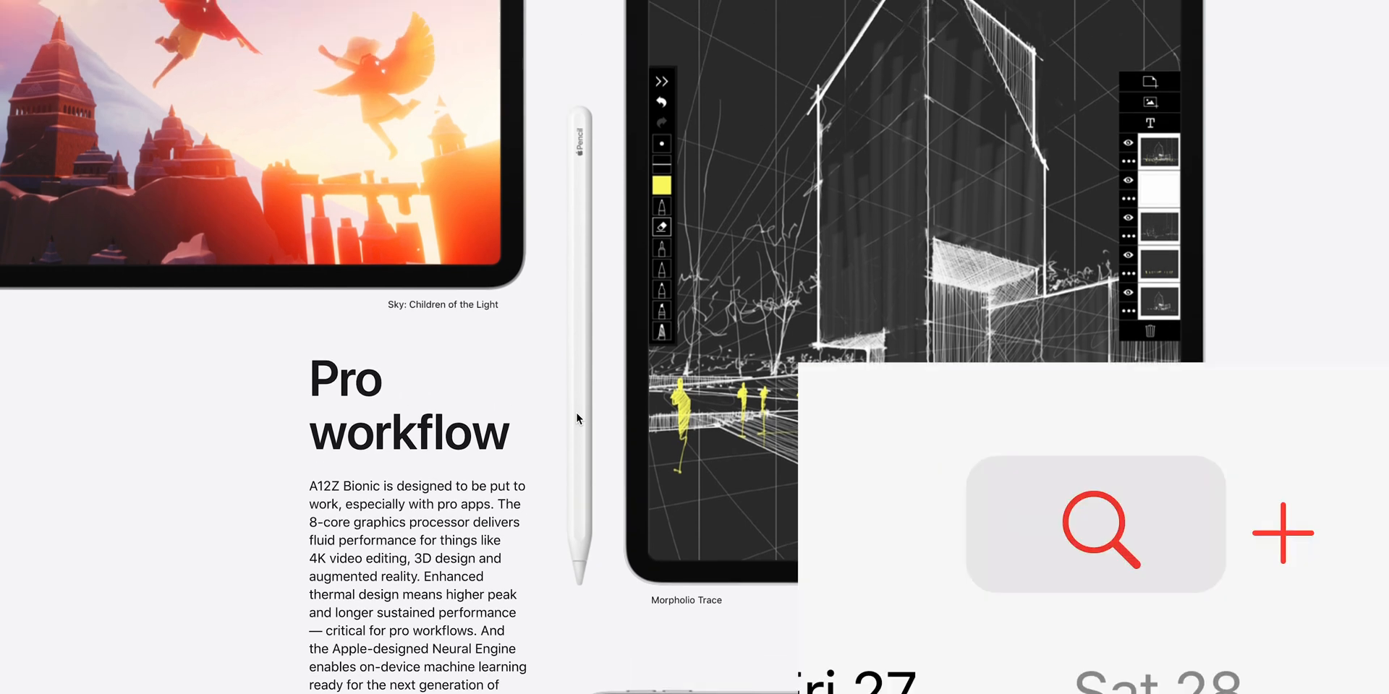
scroll(down, 3)
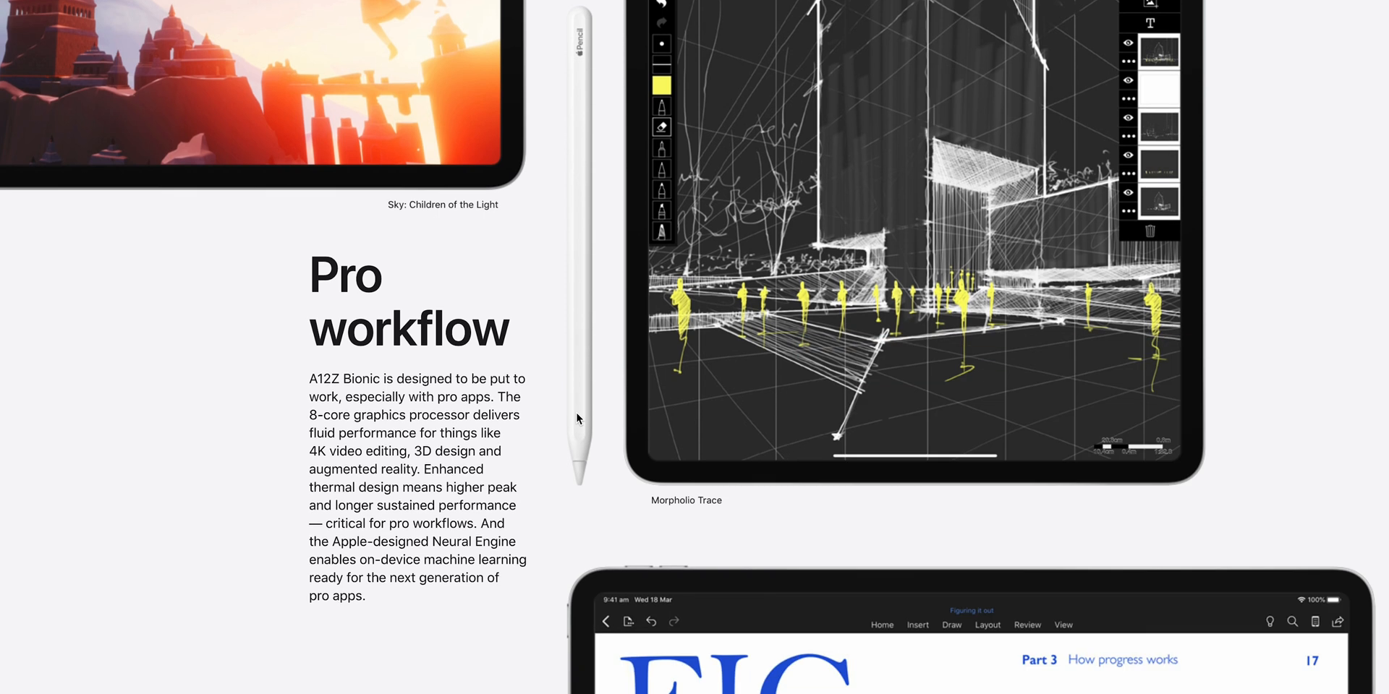
scroll(down, 3)
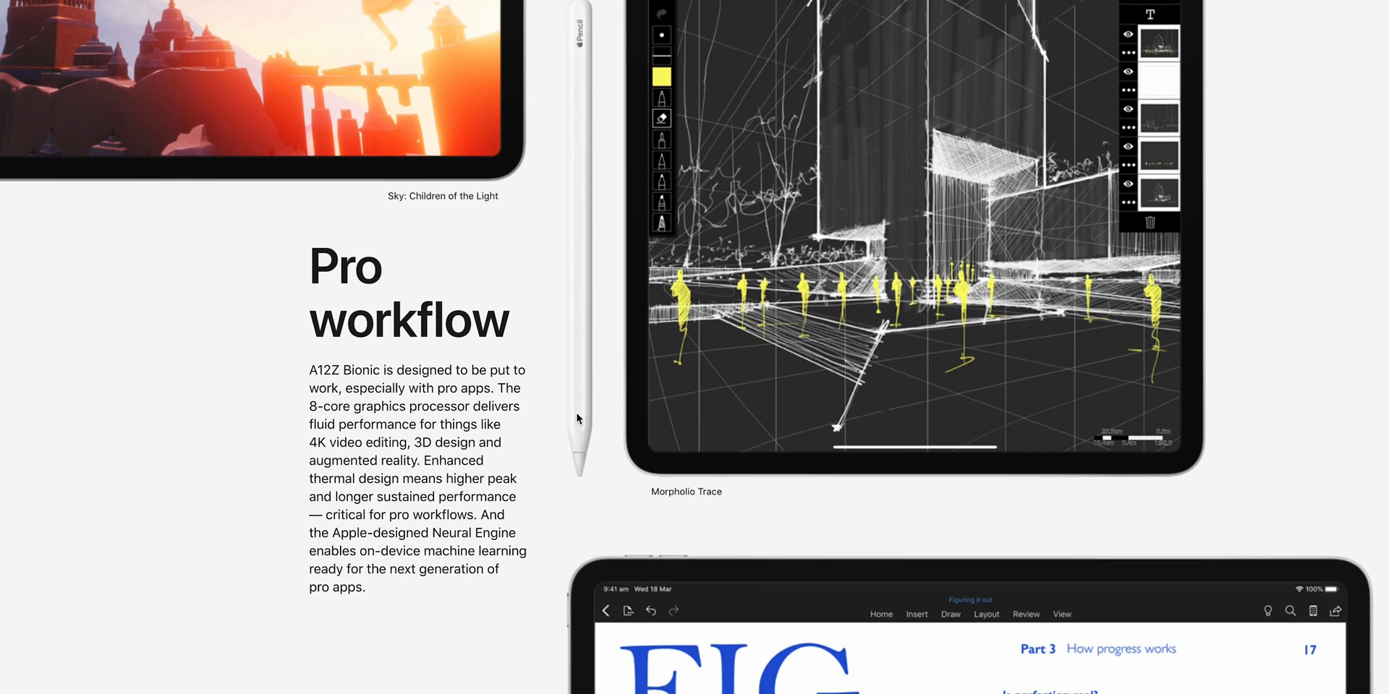
scroll(down, 3)
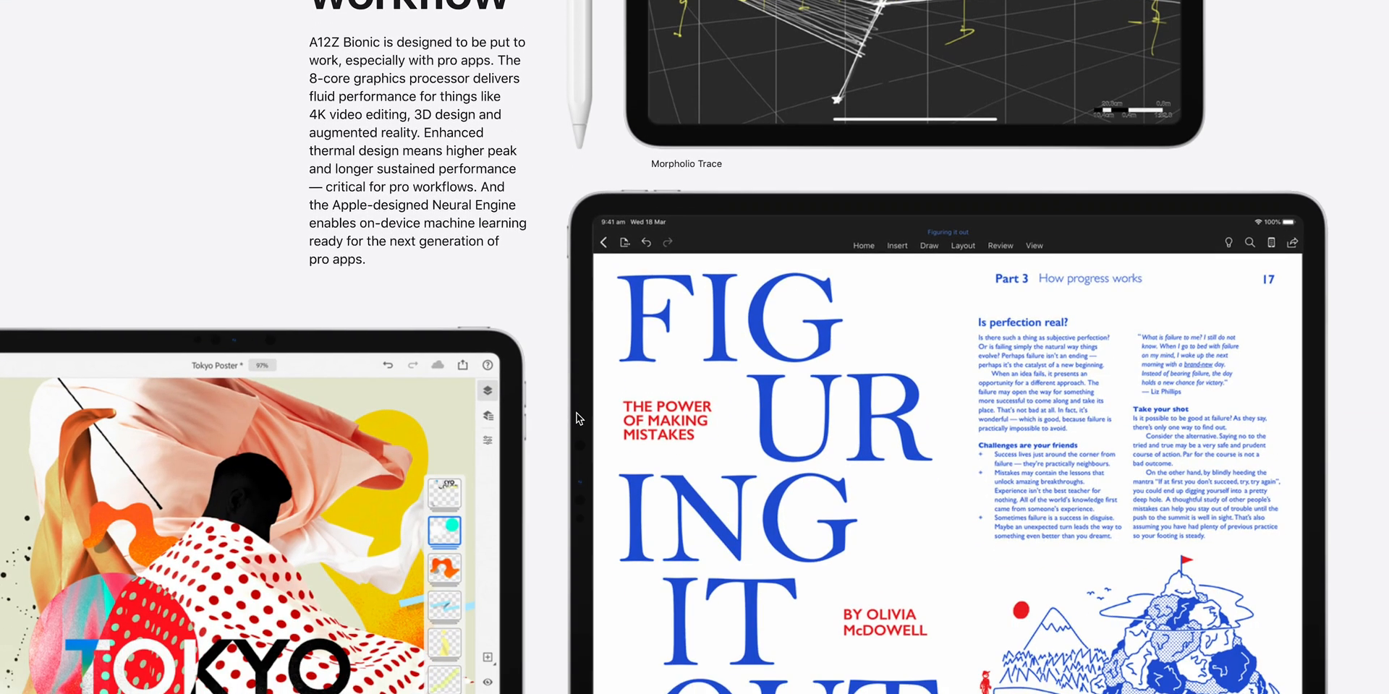
Continue scrolling until the Magic Keyboard section is shown
scroll(down, 3)
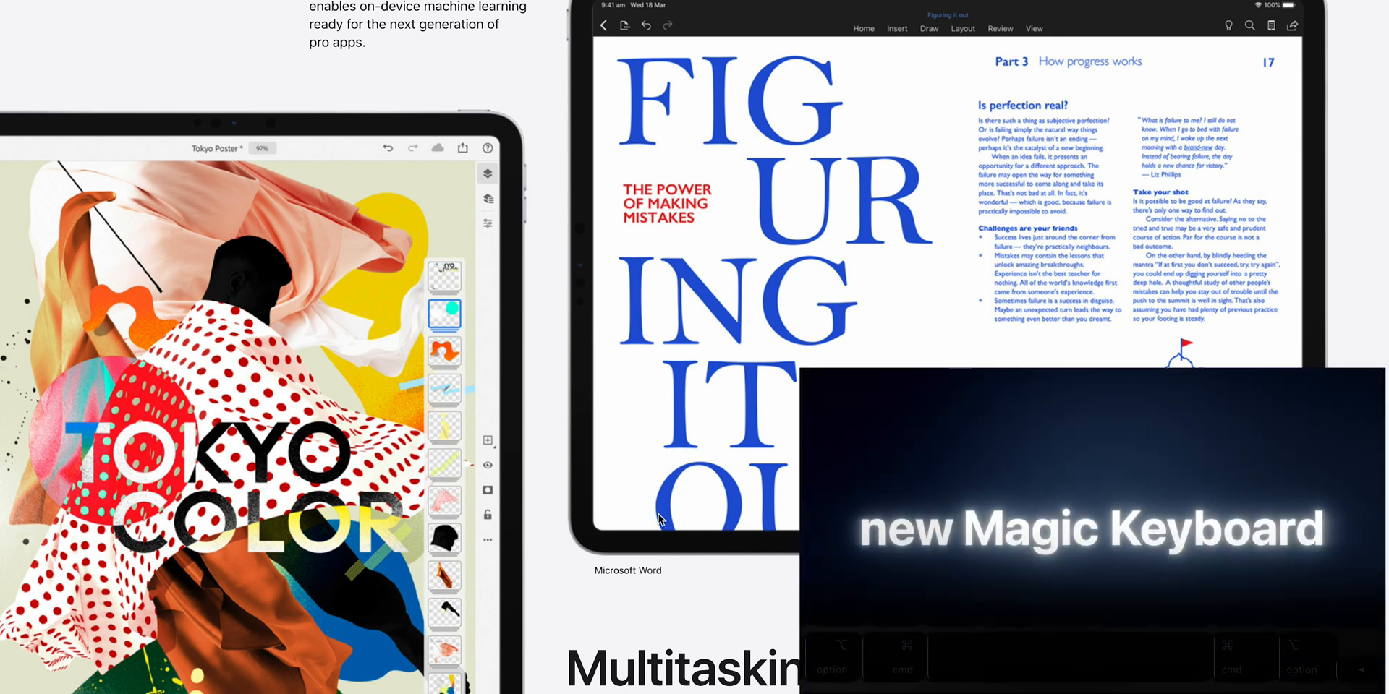
scroll(down, 3)
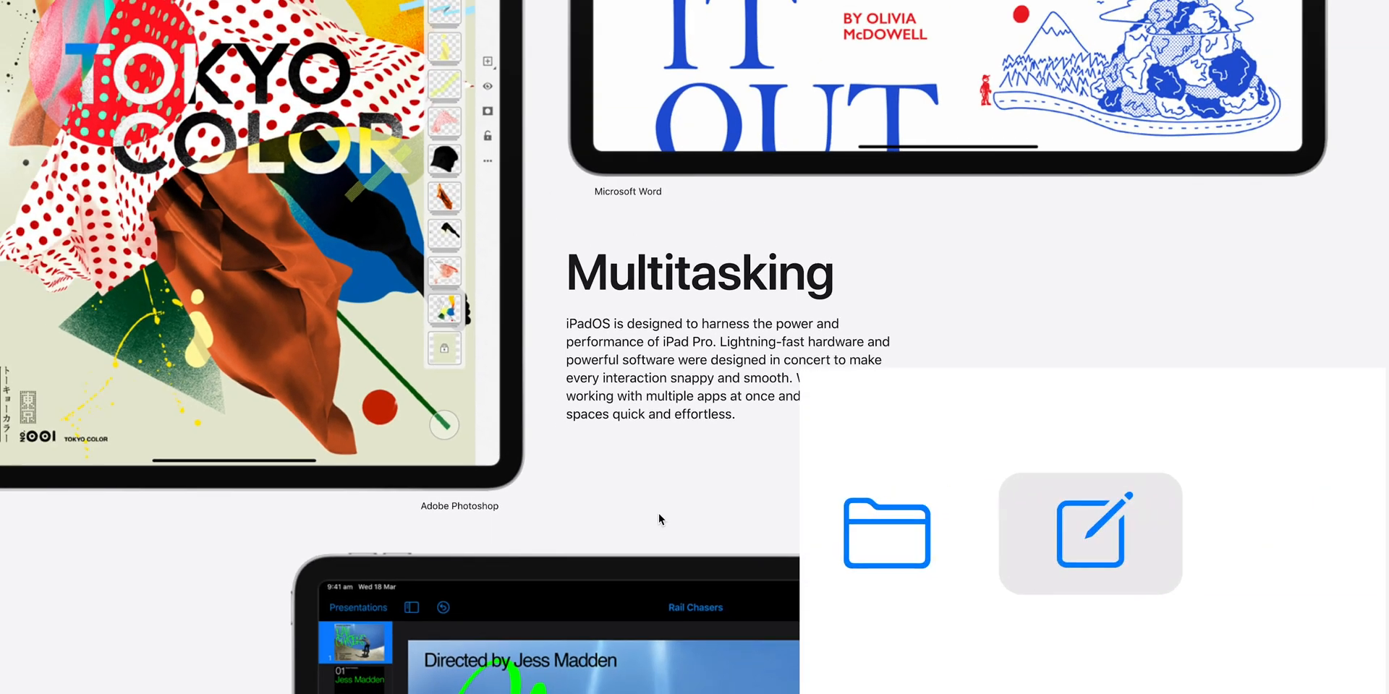
scroll(down, 3)
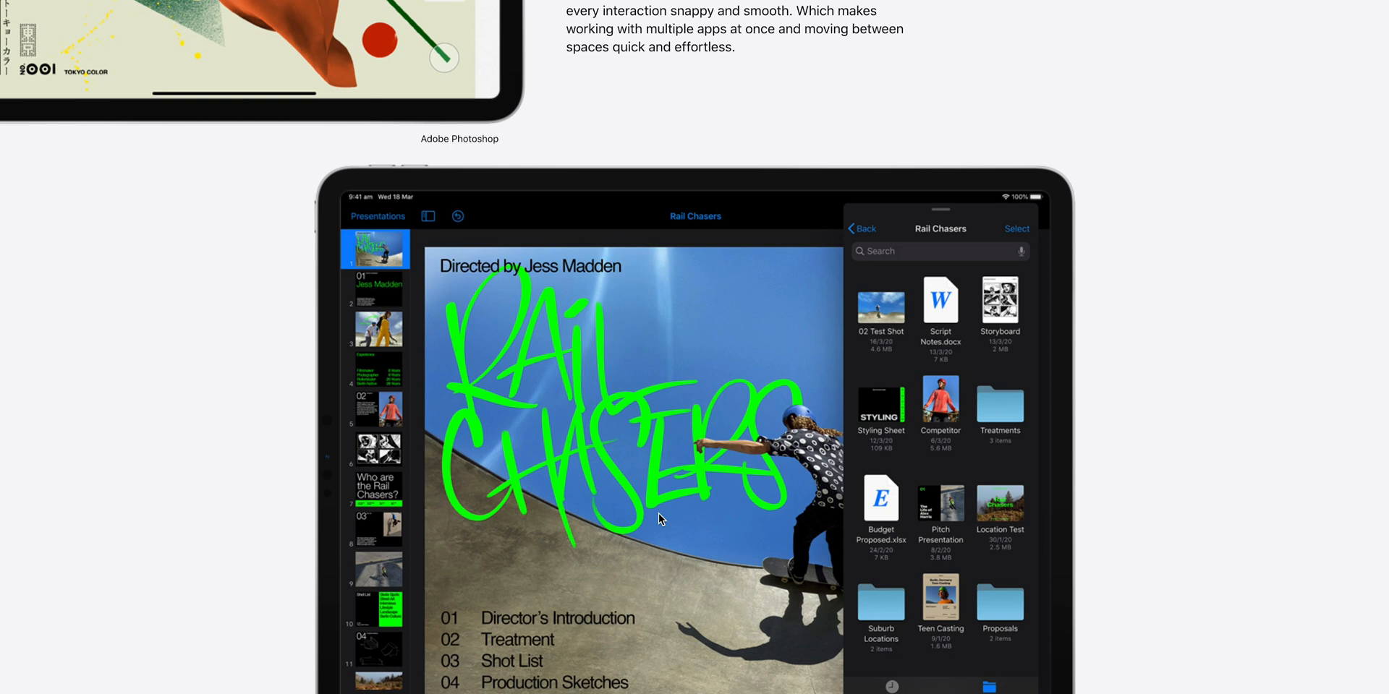
scroll(down, 3)
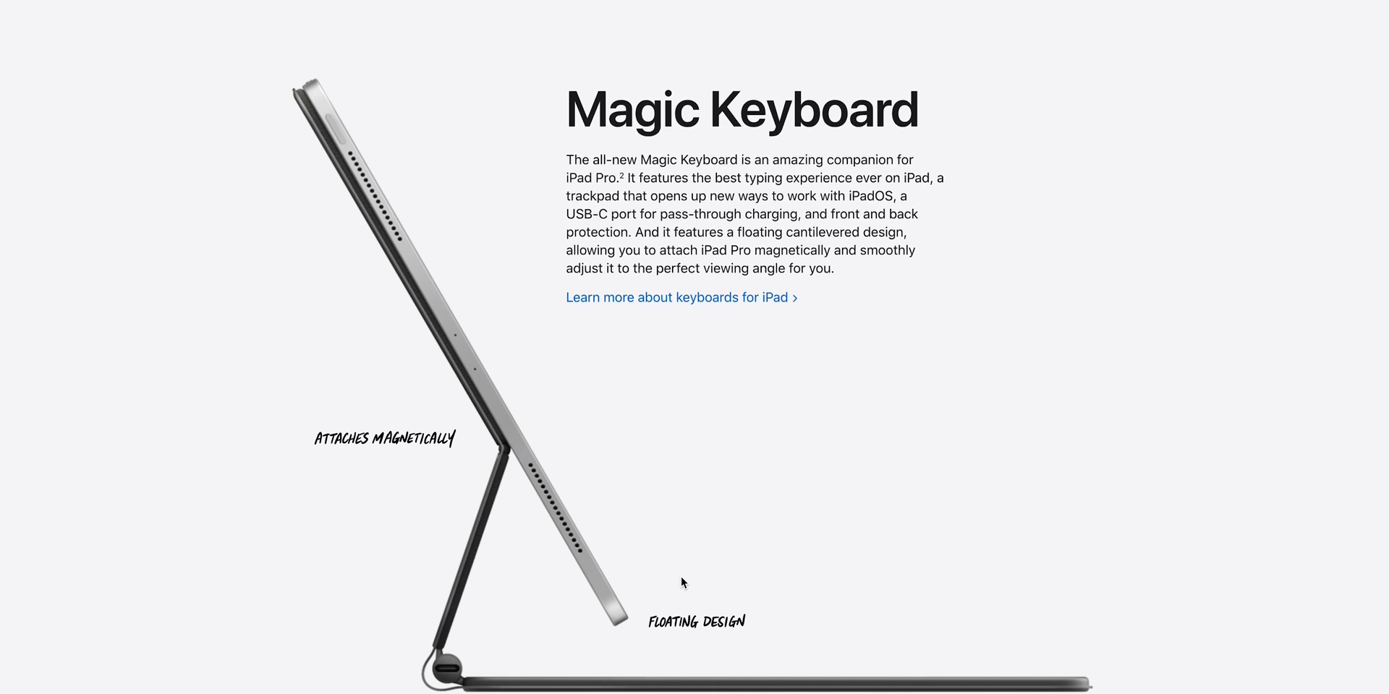
Scroll through the Magic Keyboard and Trackpad sections to the calendar 'appears when you need it' illustration
scroll(down, 3)
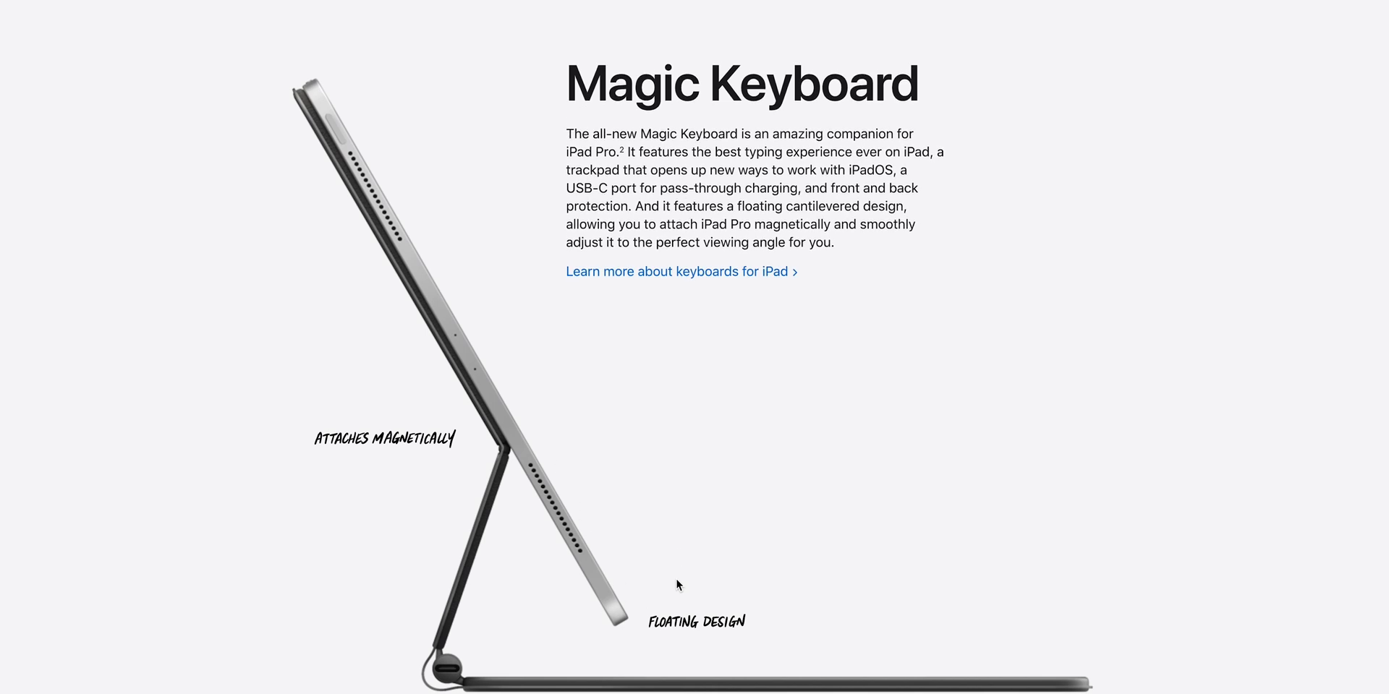
scroll(down, 3)
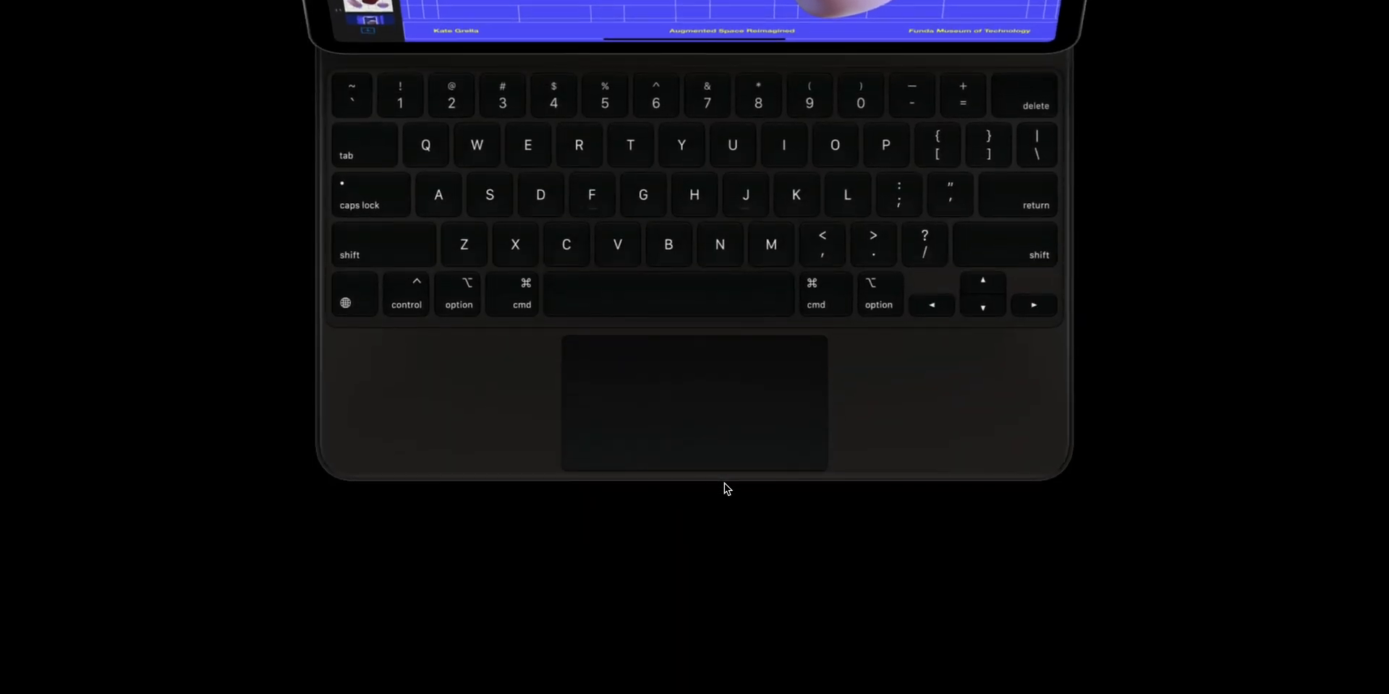
scroll(down, 3)
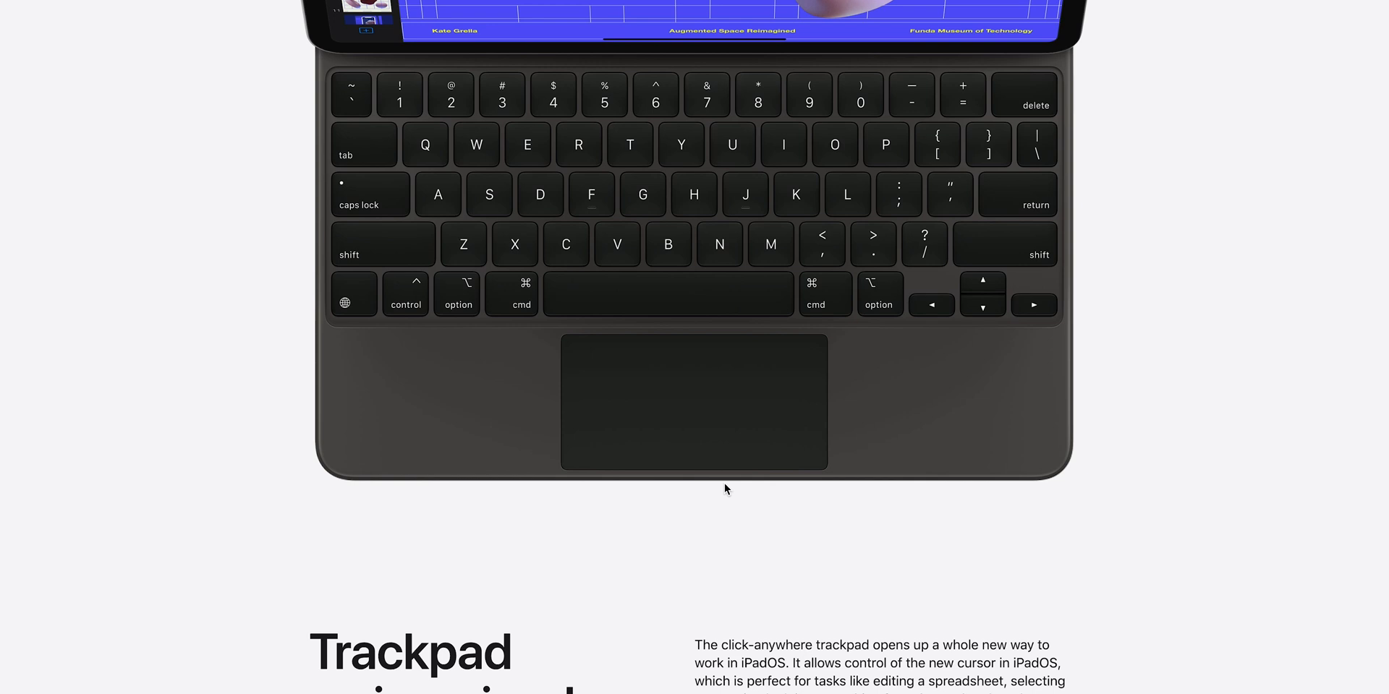
scroll(down, 3)
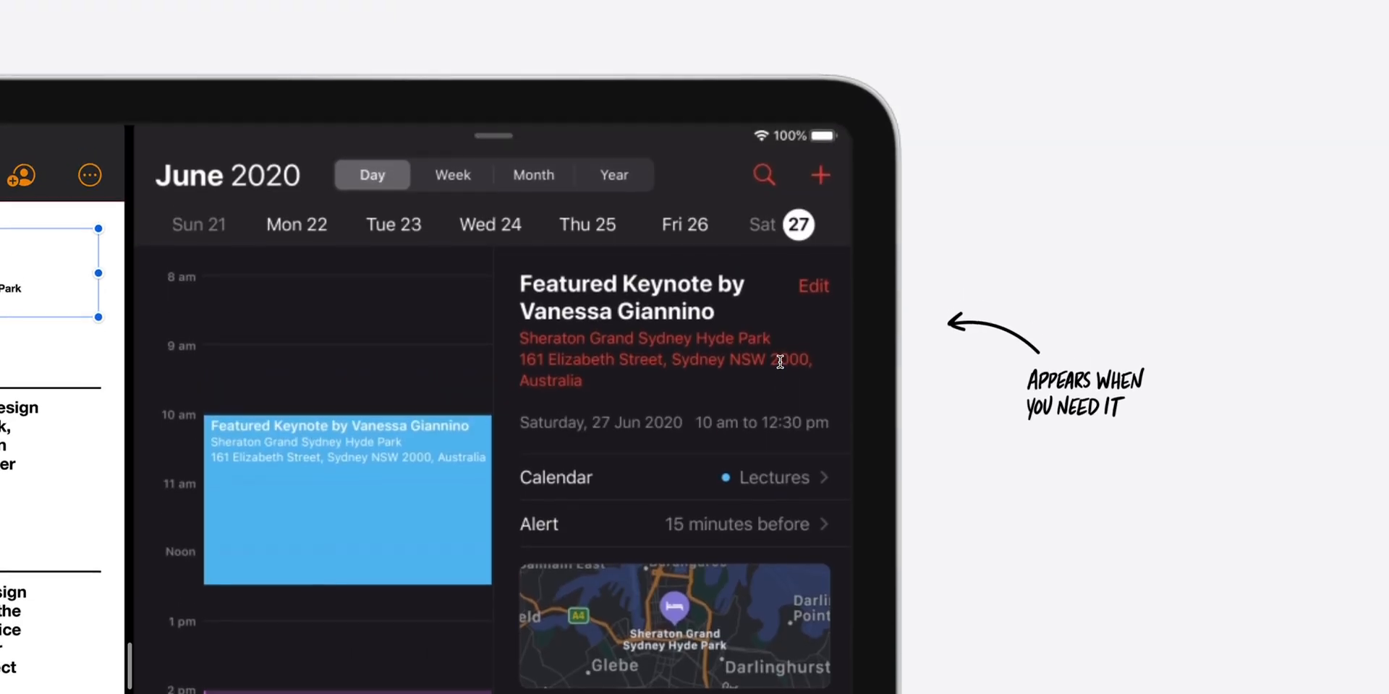
Scroll through the Apple Pencil drawing showcase to the Take notes section
scroll(down, 3)
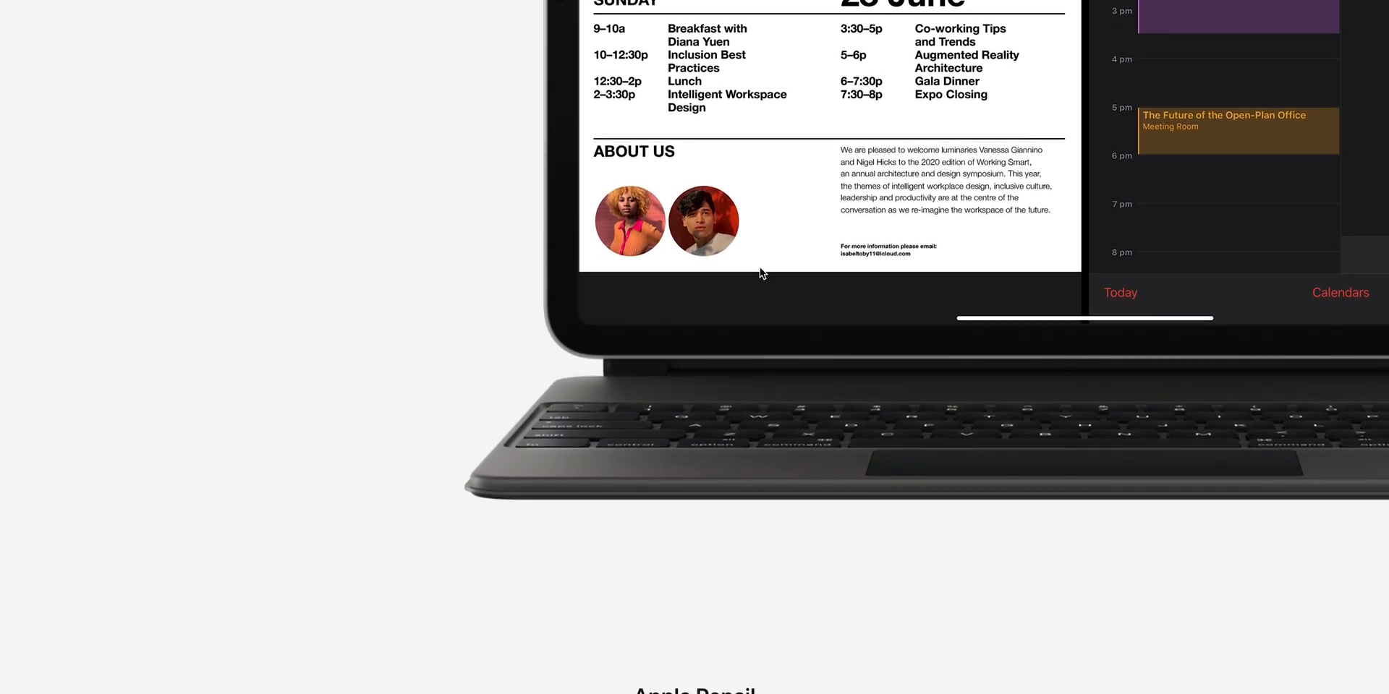
scroll(down, 3)
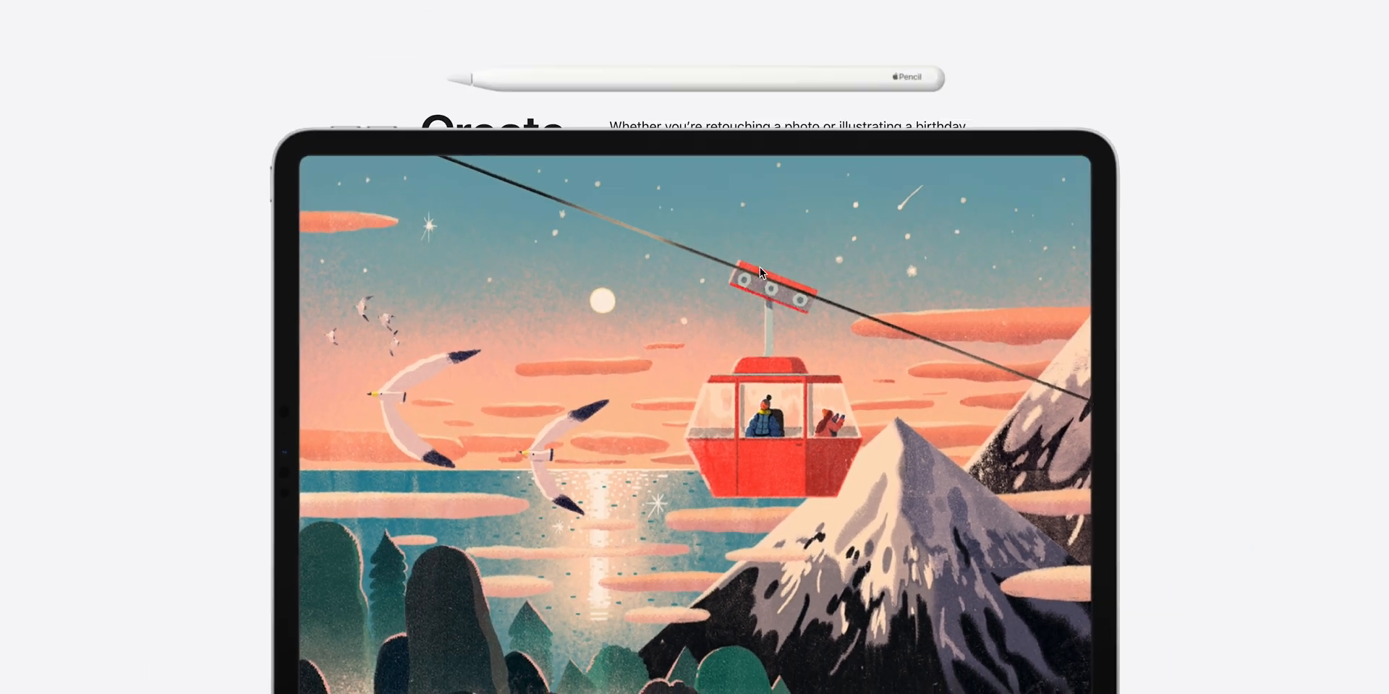
scroll(down, 3)
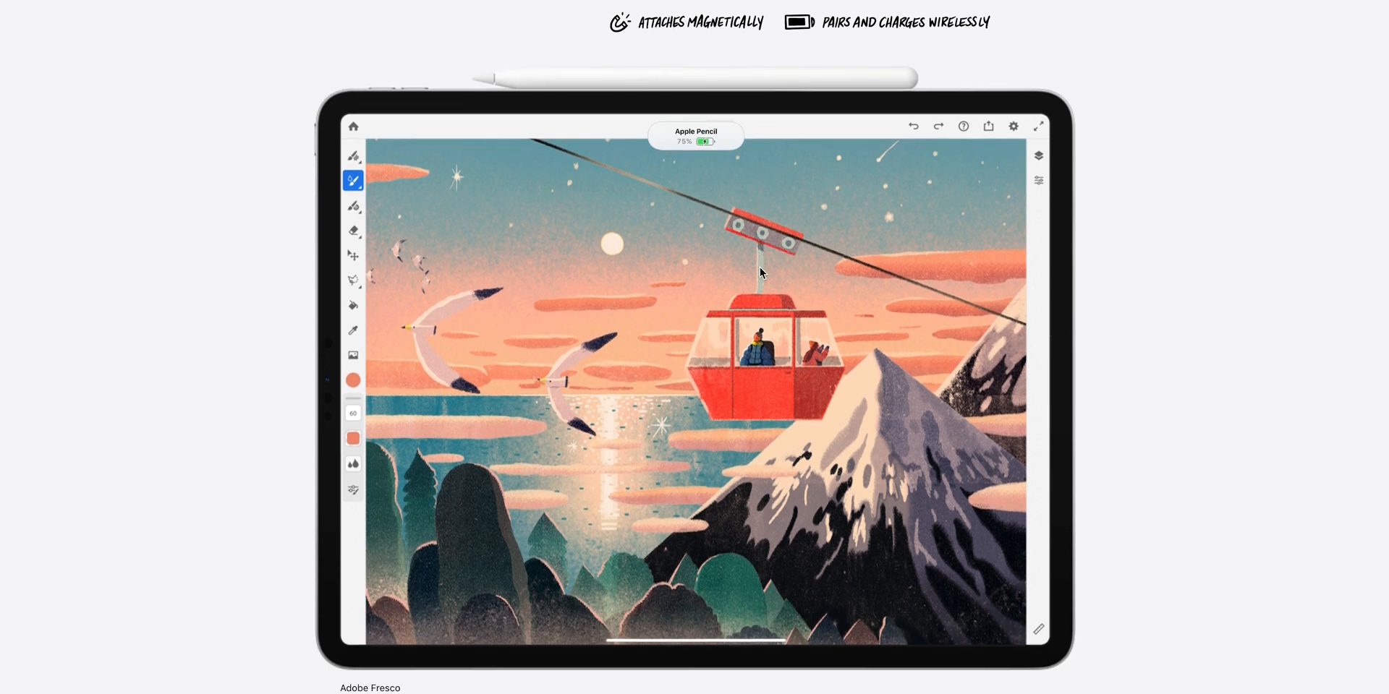
scroll(down, 3)
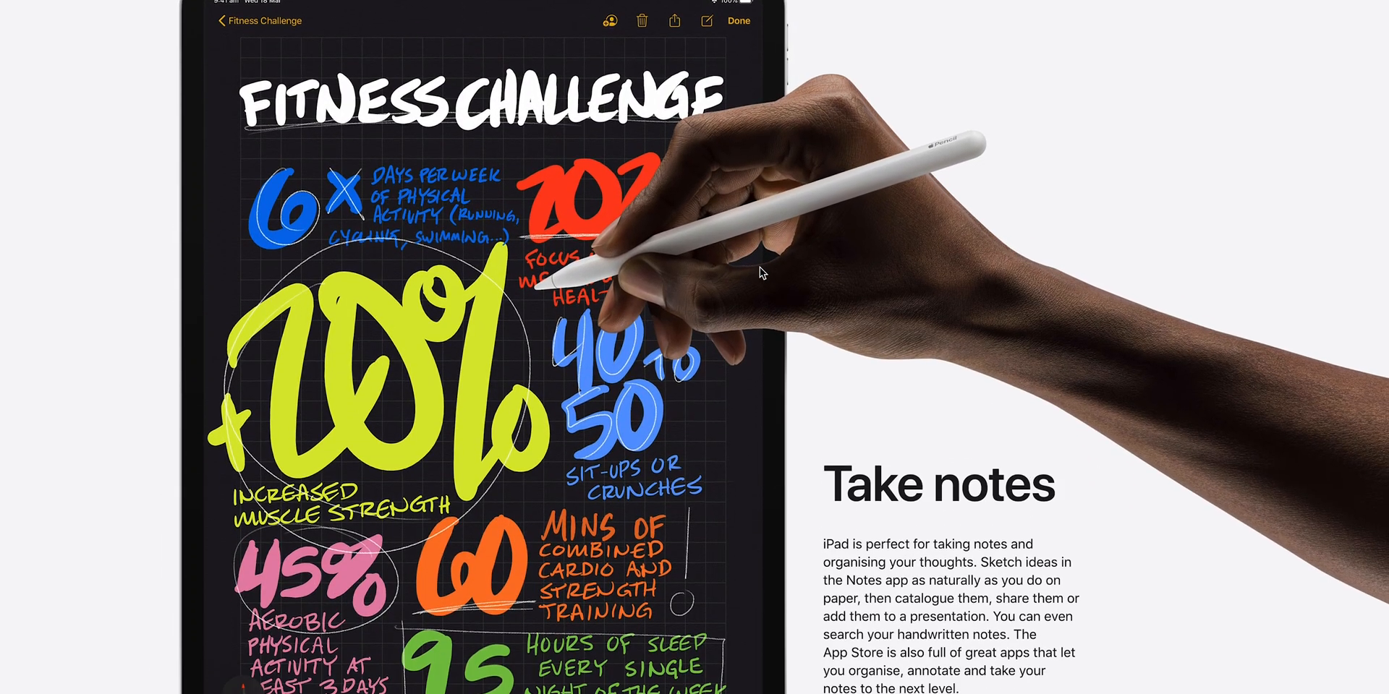
Scroll through Cameras, Connectivity, AR, Privacy and Accessibility to the Apple Trade In banner
scroll(down, 3)
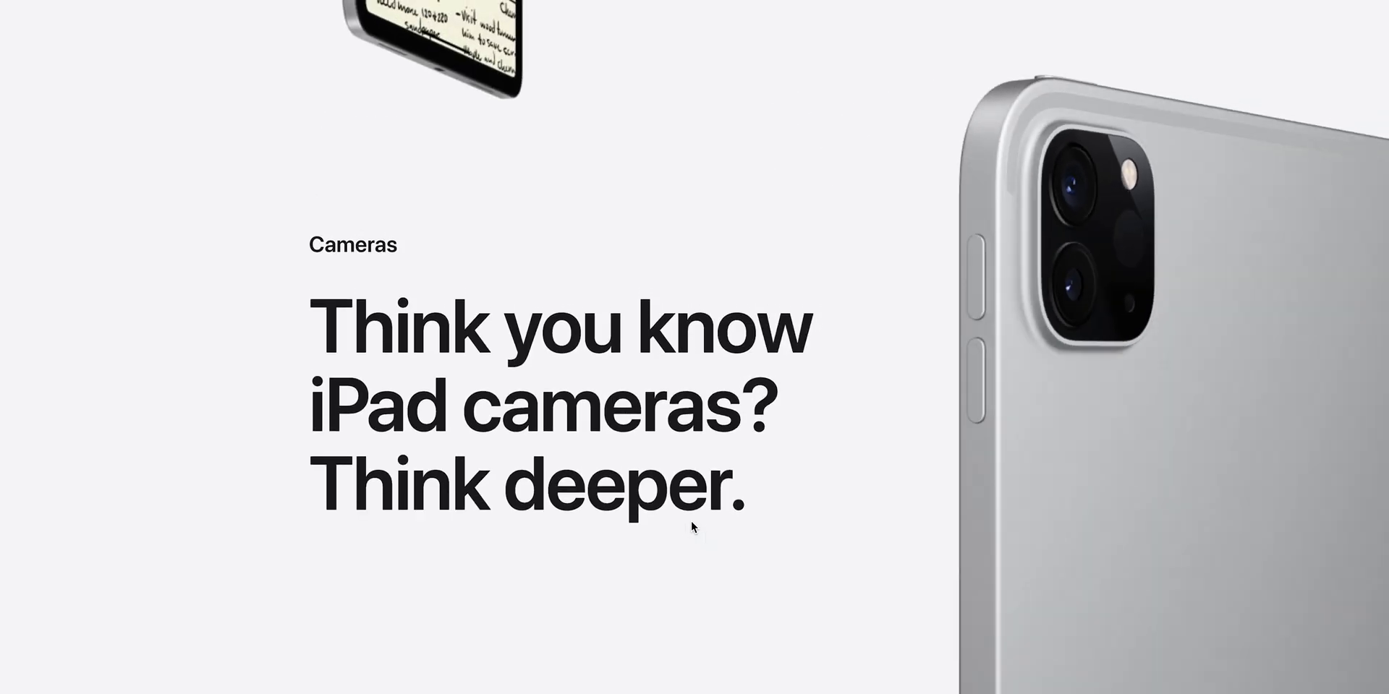
scroll(down, 3)
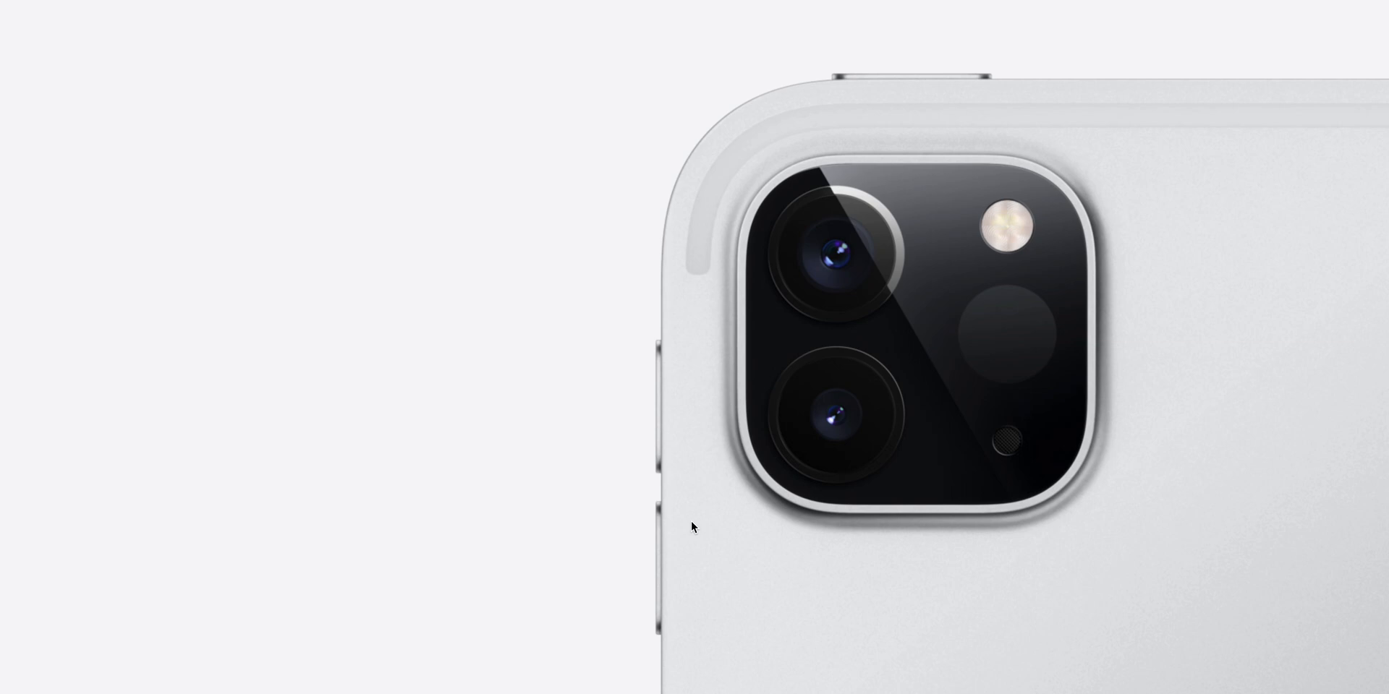
scroll(down, 3)
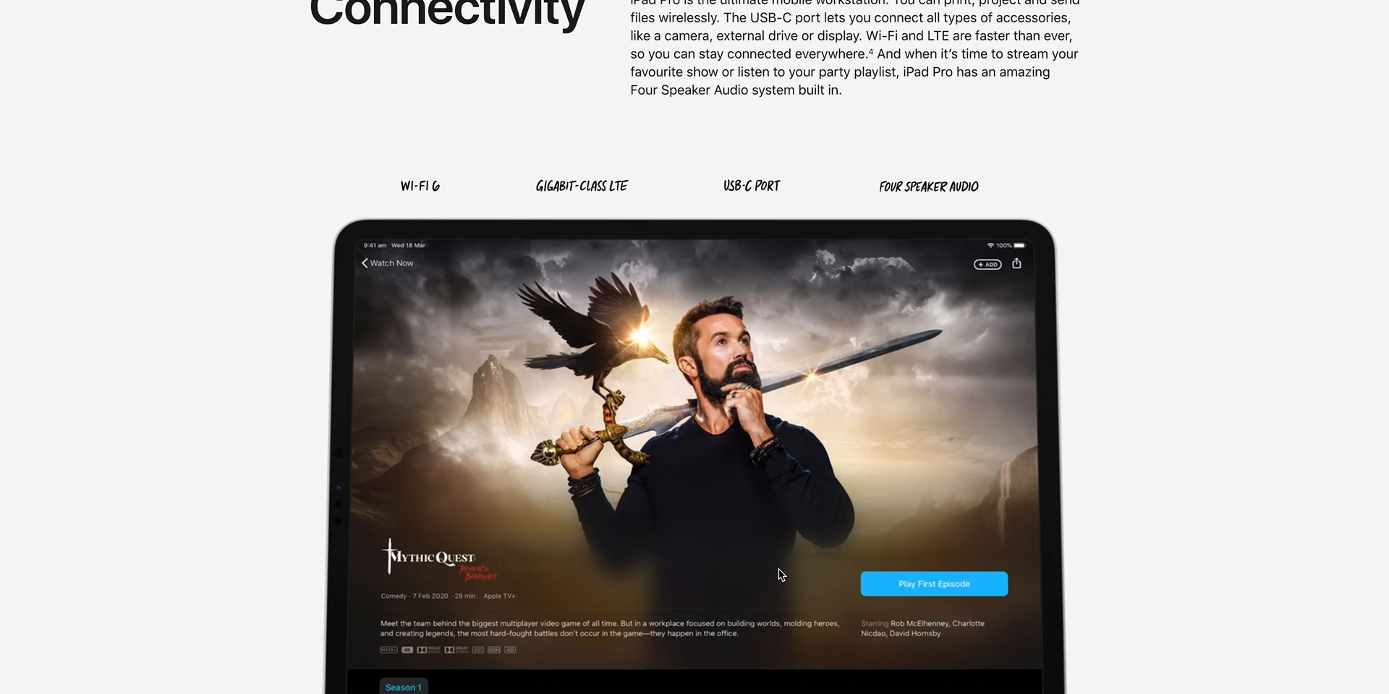
scroll(down, 3)
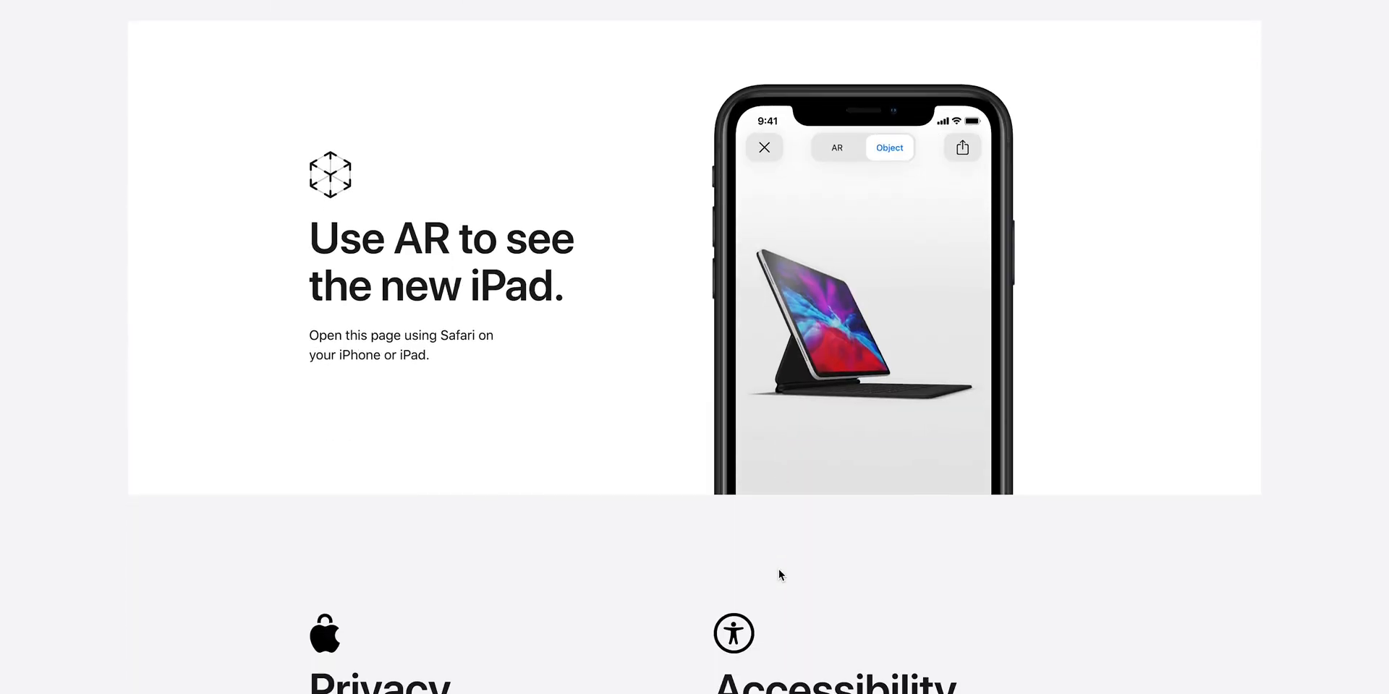
scroll(down, 3)
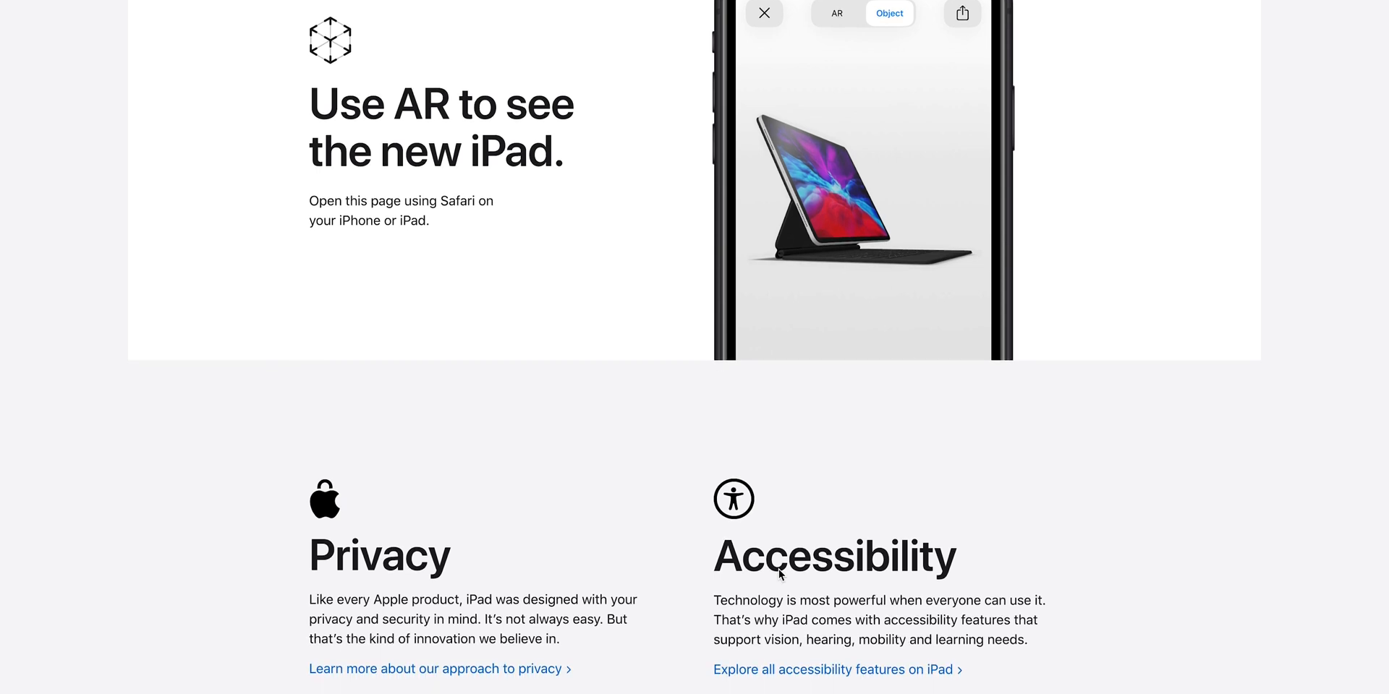
mouse_move(446, 139)
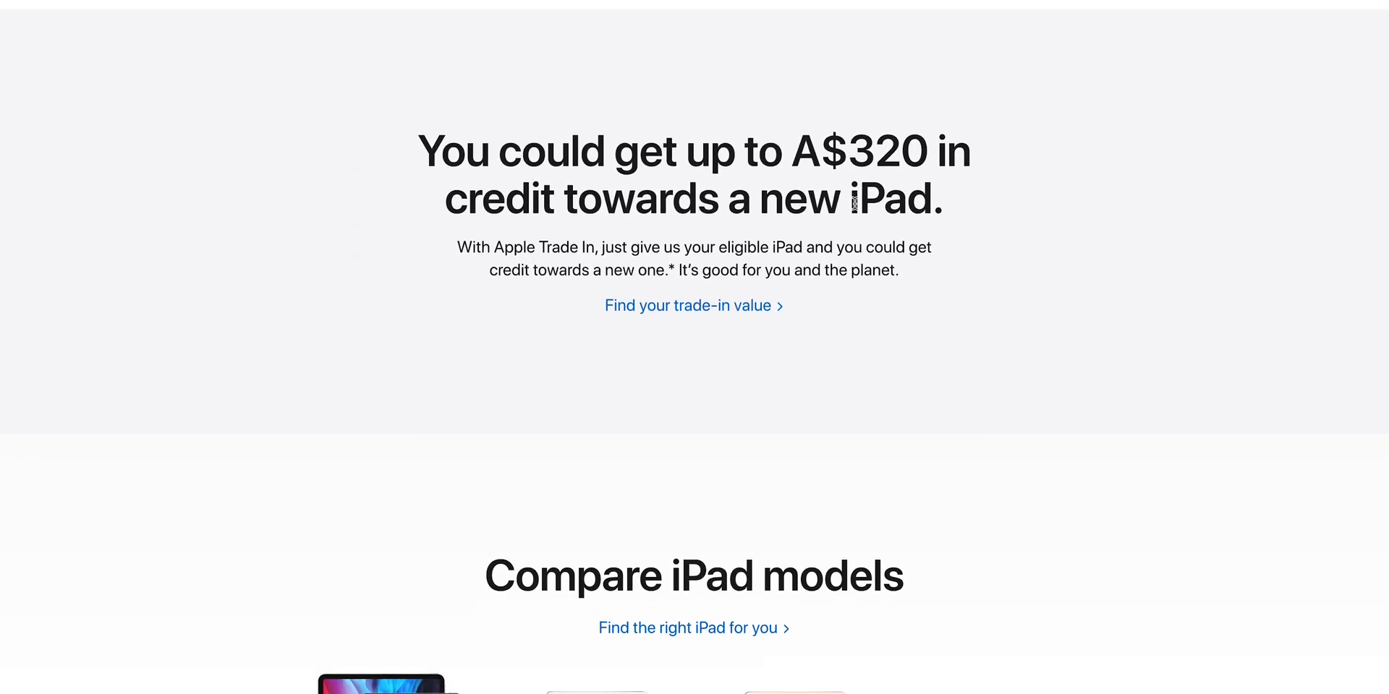
Scroll to the Compare iPad models cards and back toward the 'Find the right iPad for you' link
scroll(down, 3)
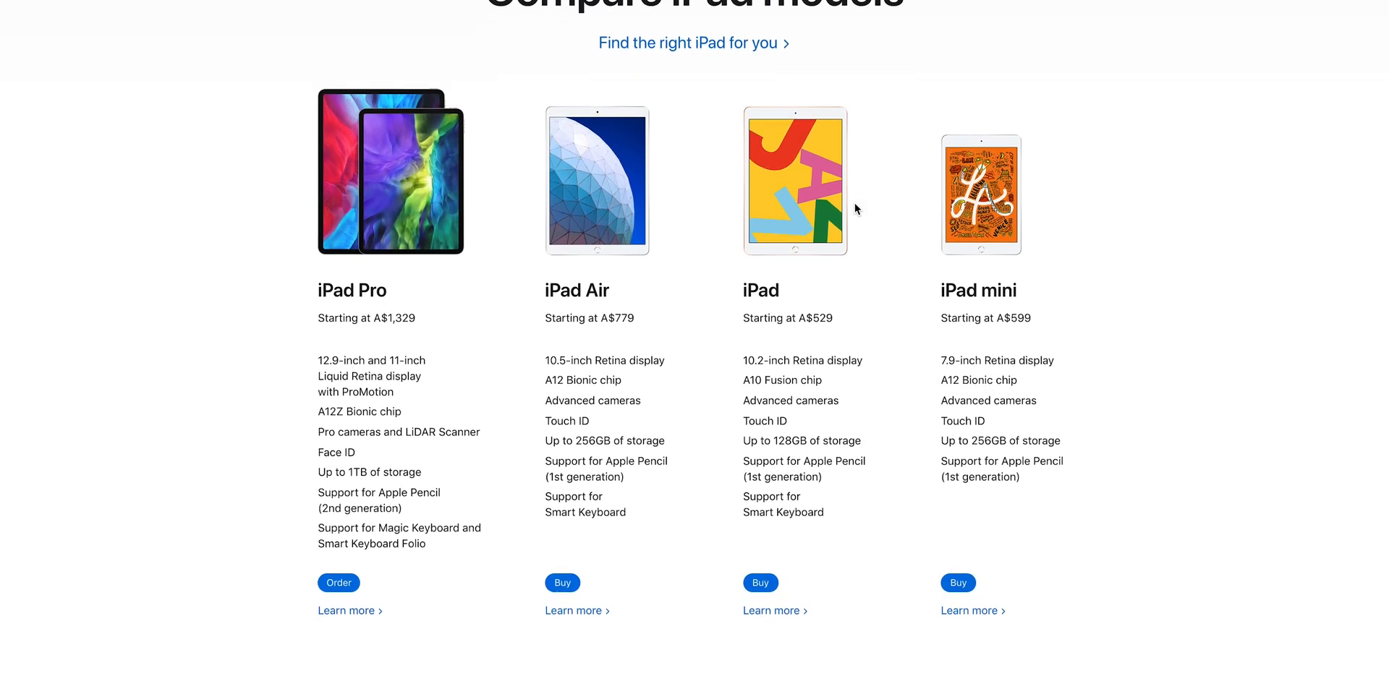
scroll(down, 3)
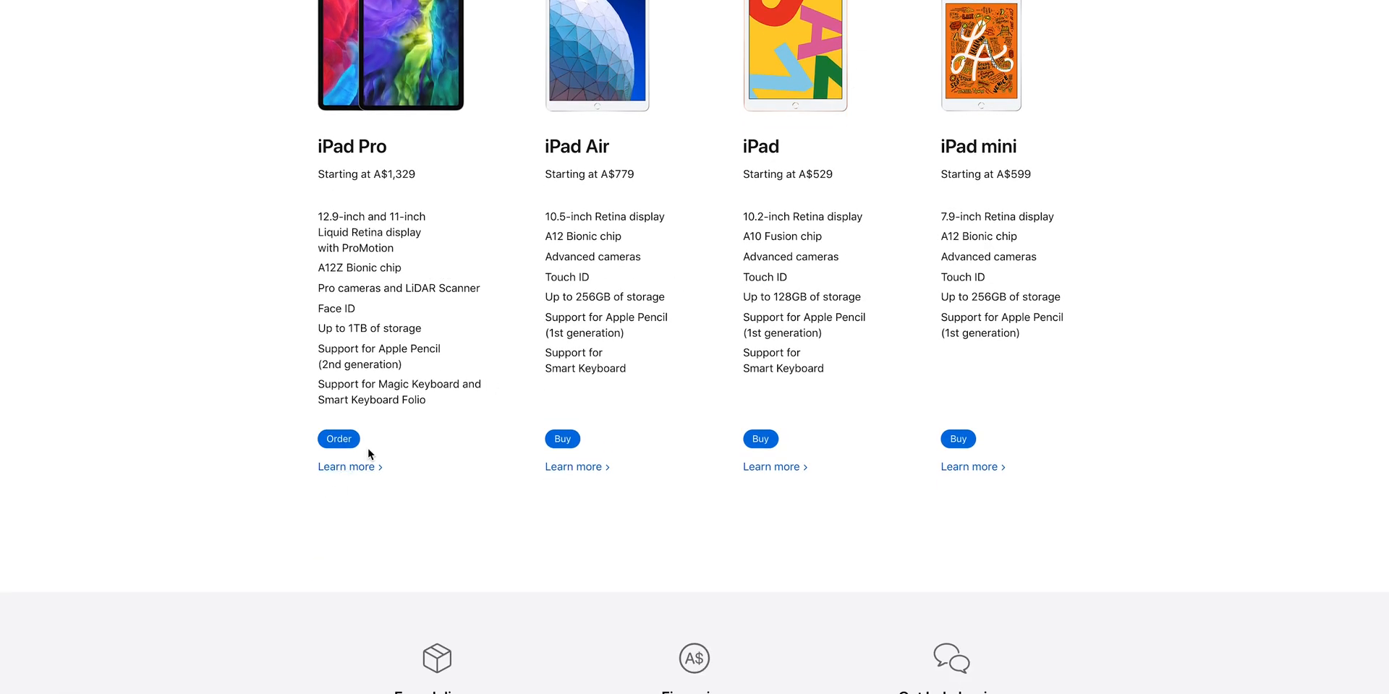
scroll(up, 3)
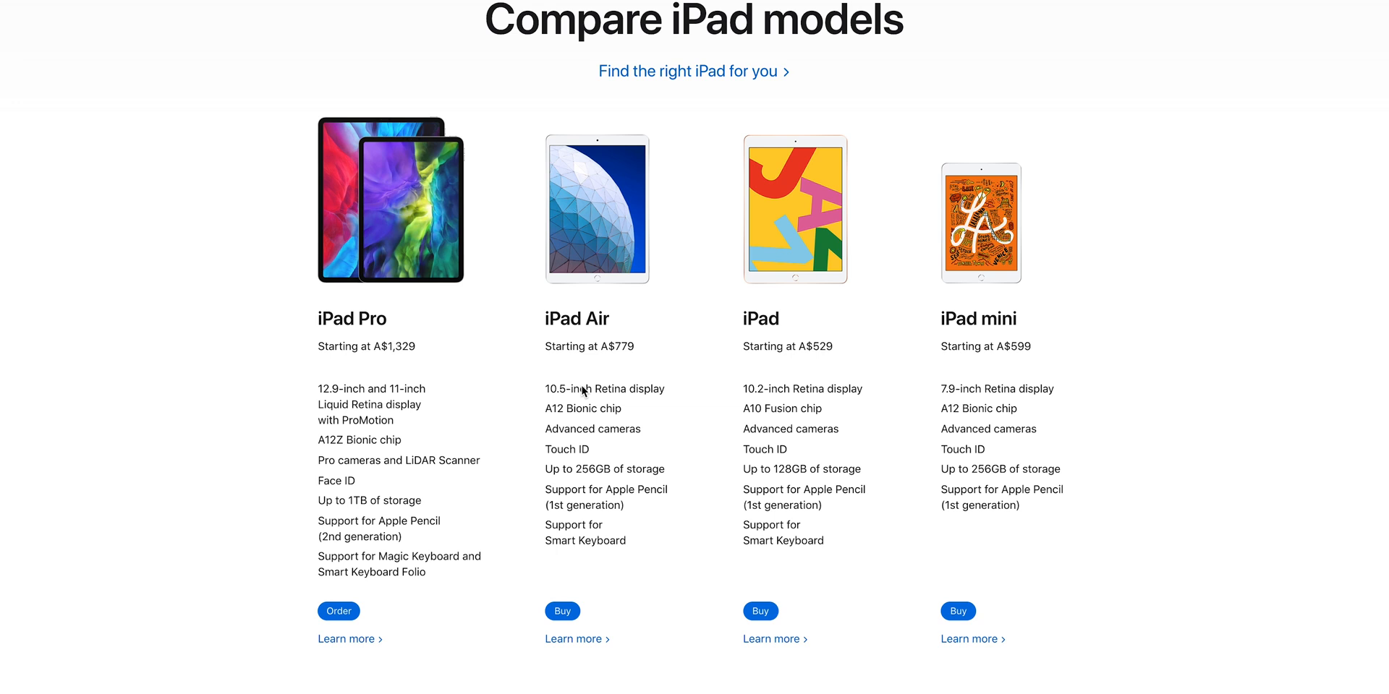
scroll(down, 3)
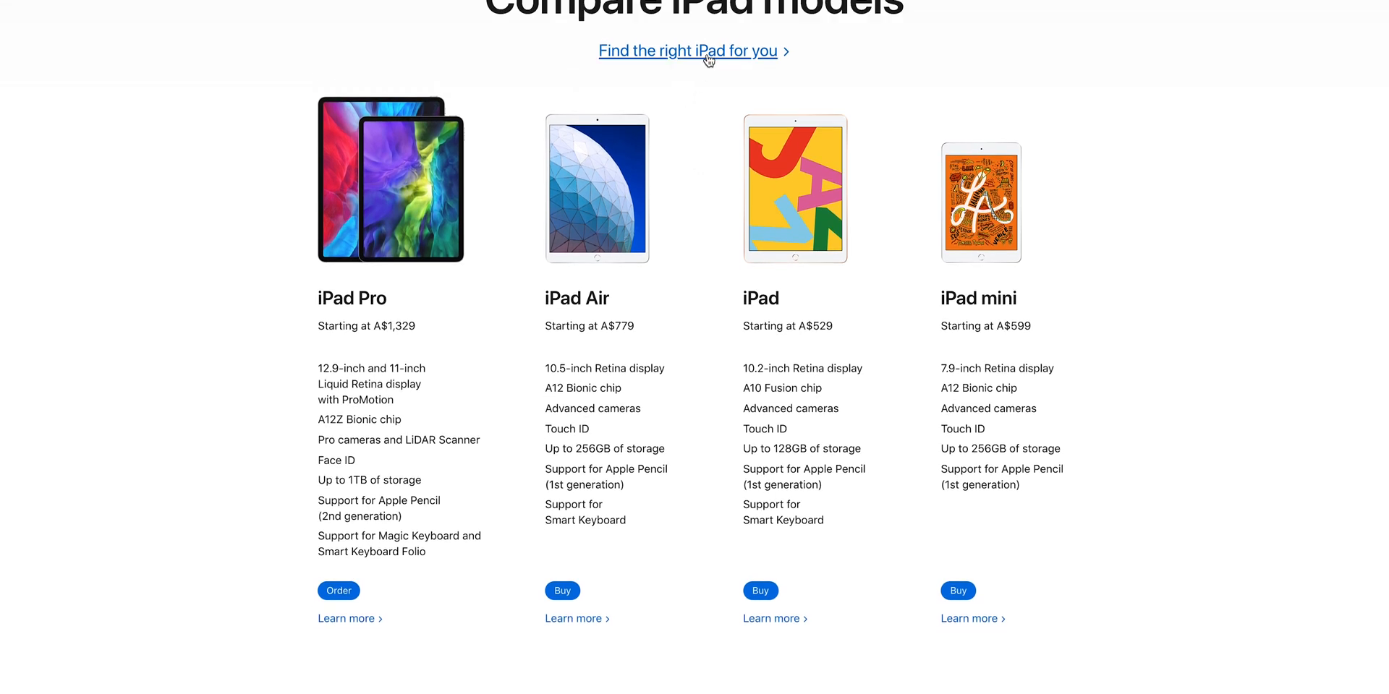
Go to the Compare iPad models page and scroll past the starting prices and Buy buttons
click(686, 50)
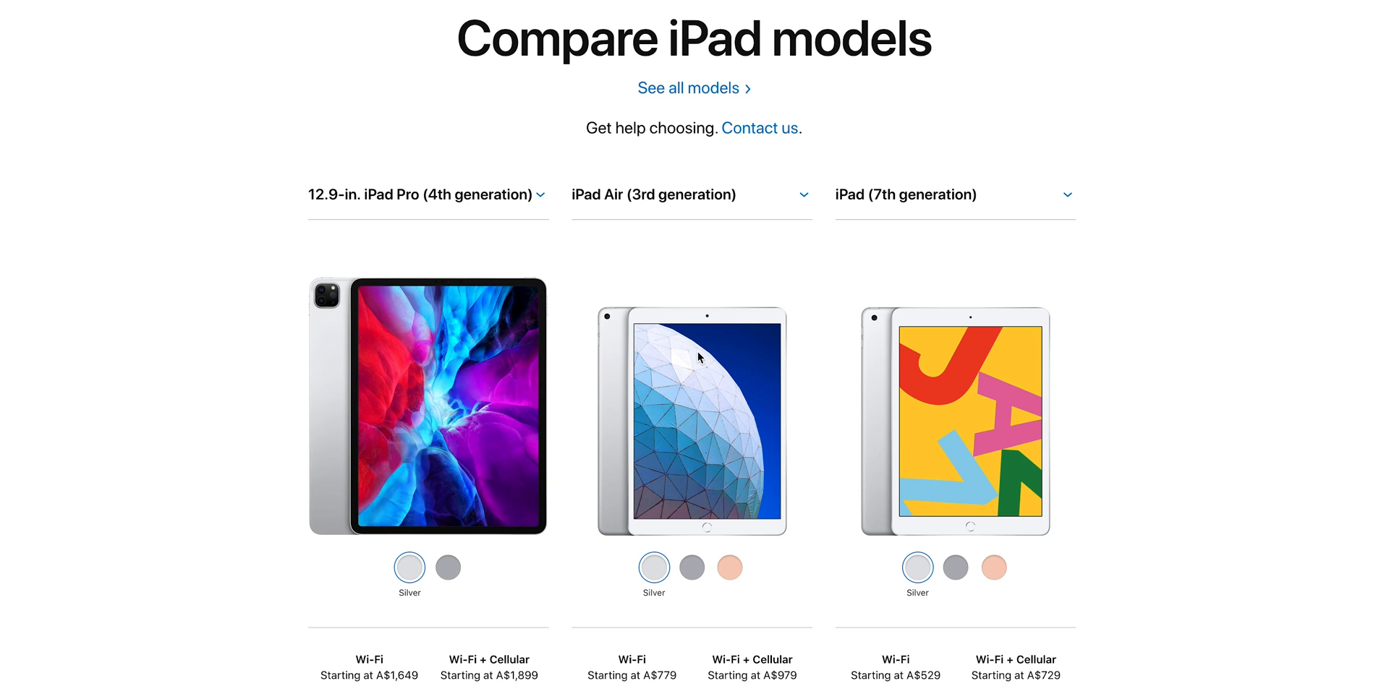
scroll(down, 3)
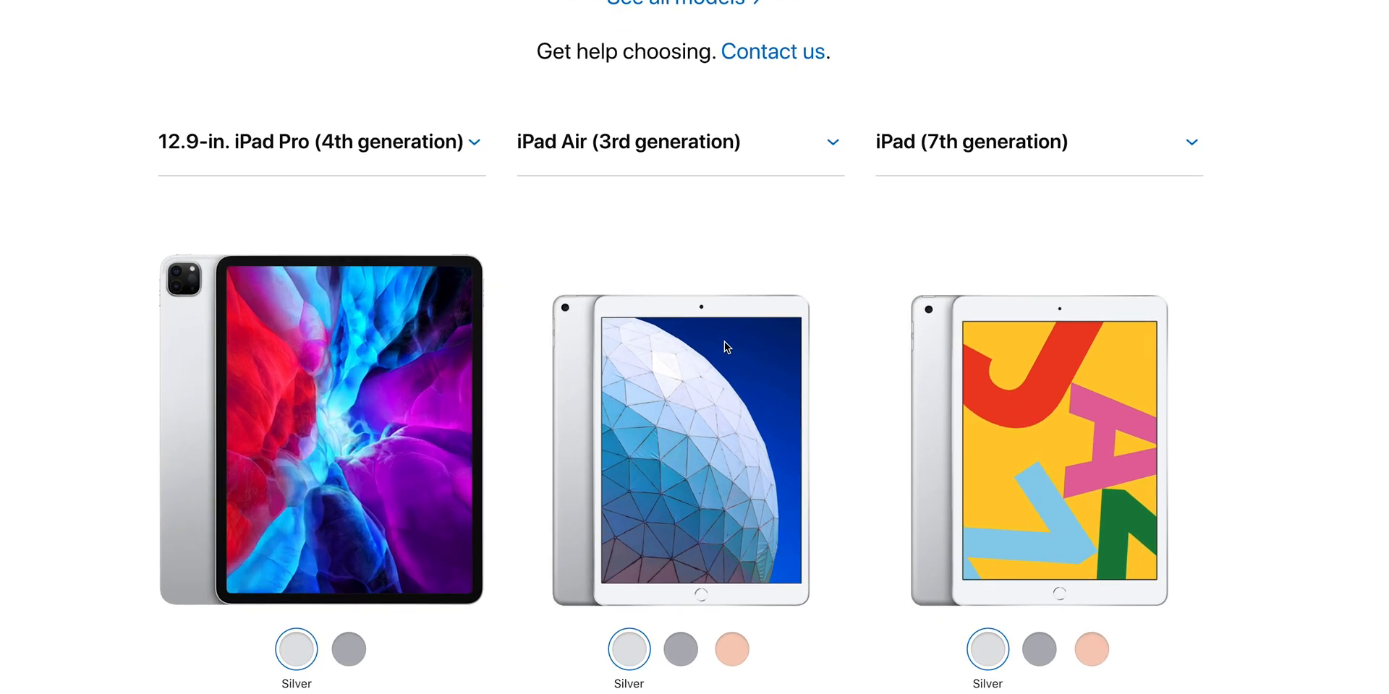
scroll(down, 3)
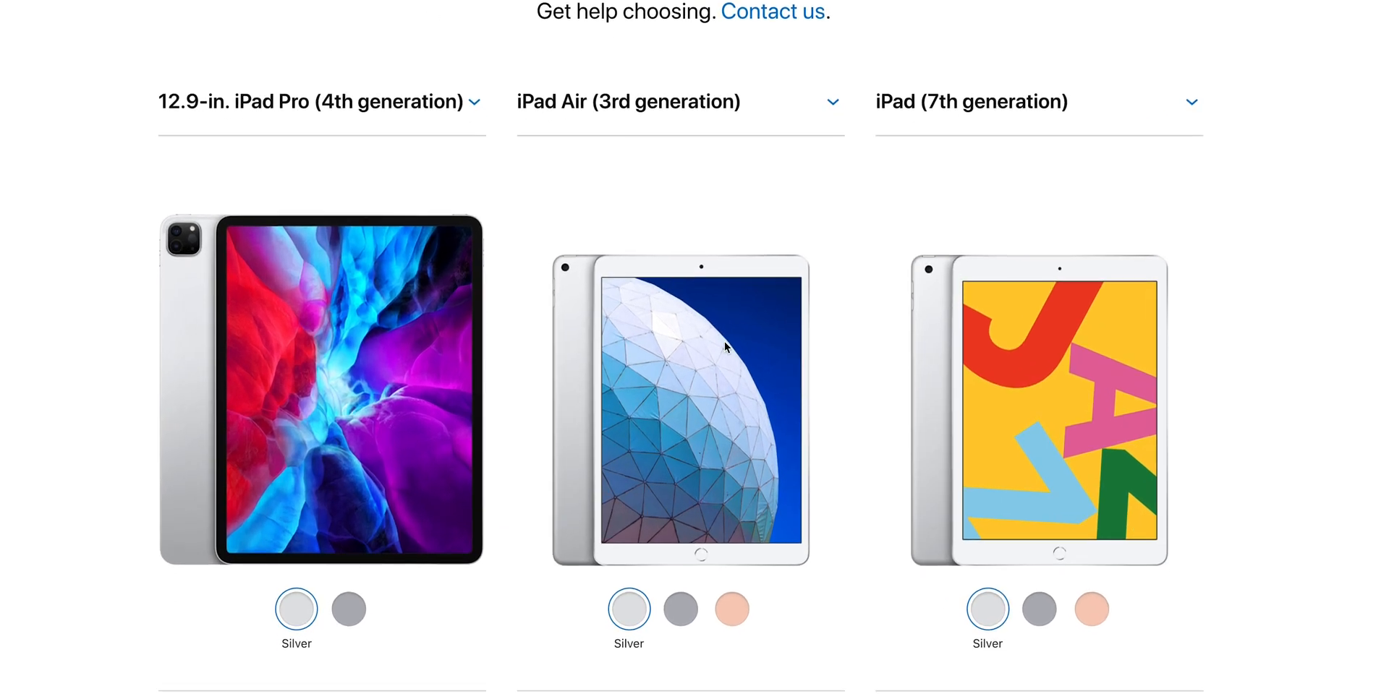
scroll(down, 3)
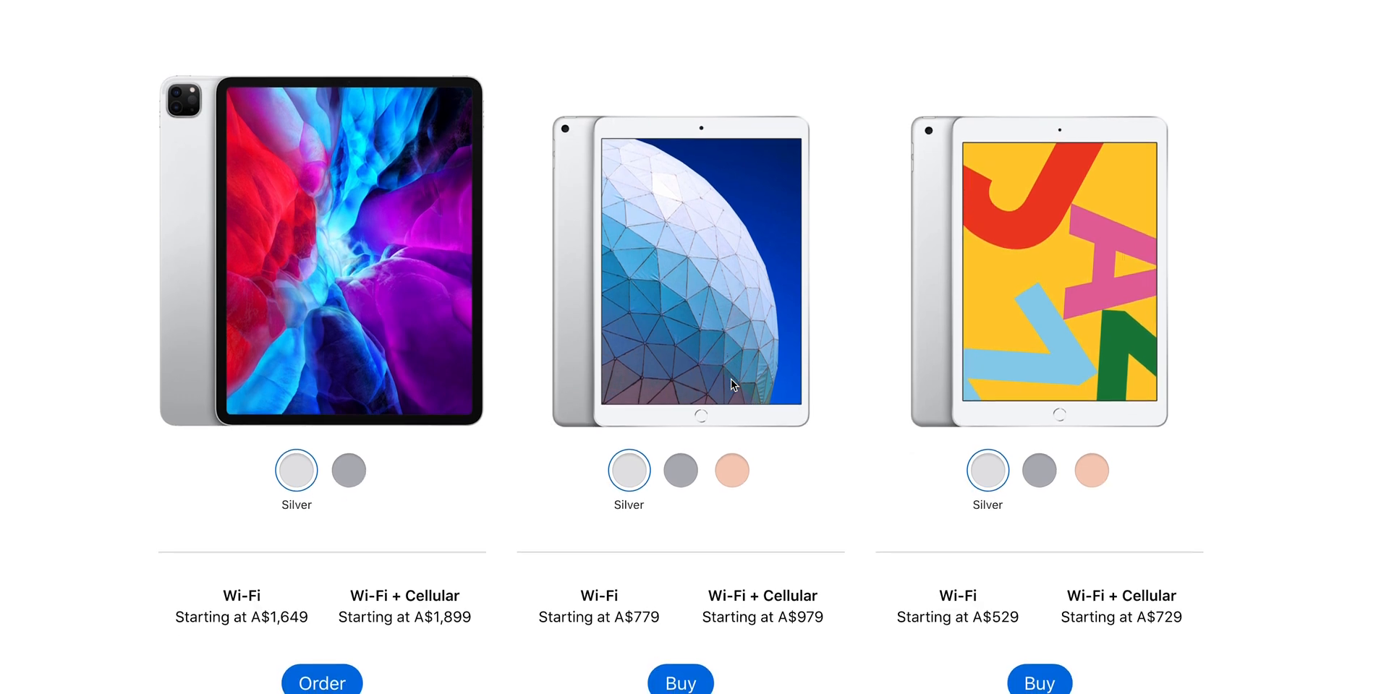
scroll(down, 3)
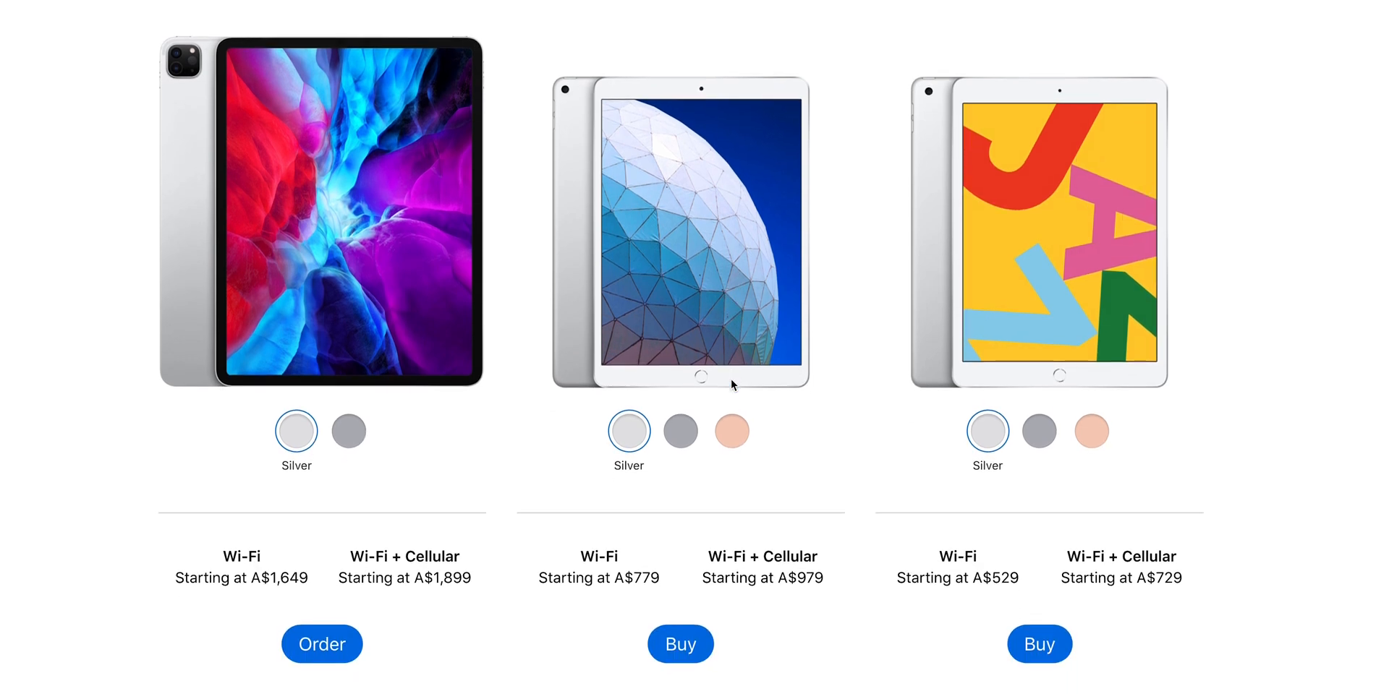
scroll(down, 3)
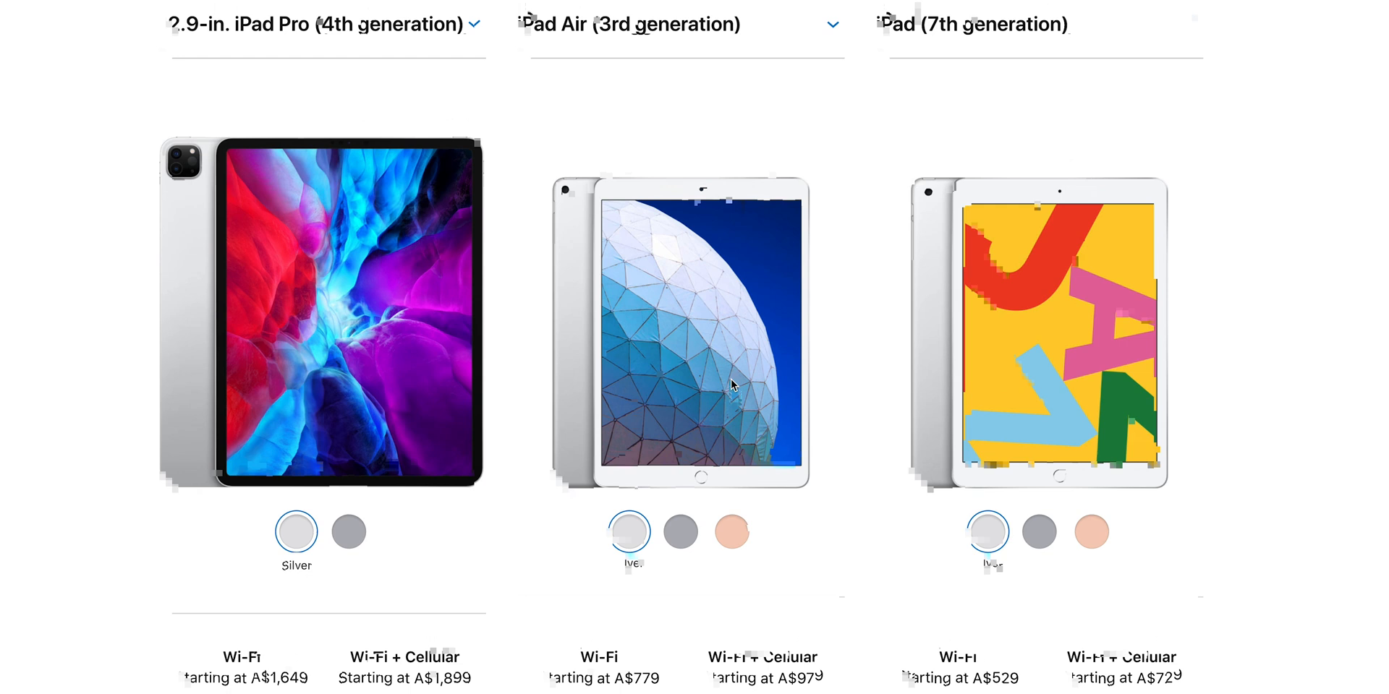
Scroll down to the Summary listing display sizes and A12Z, A12 and A10 chips
scroll(down, 3)
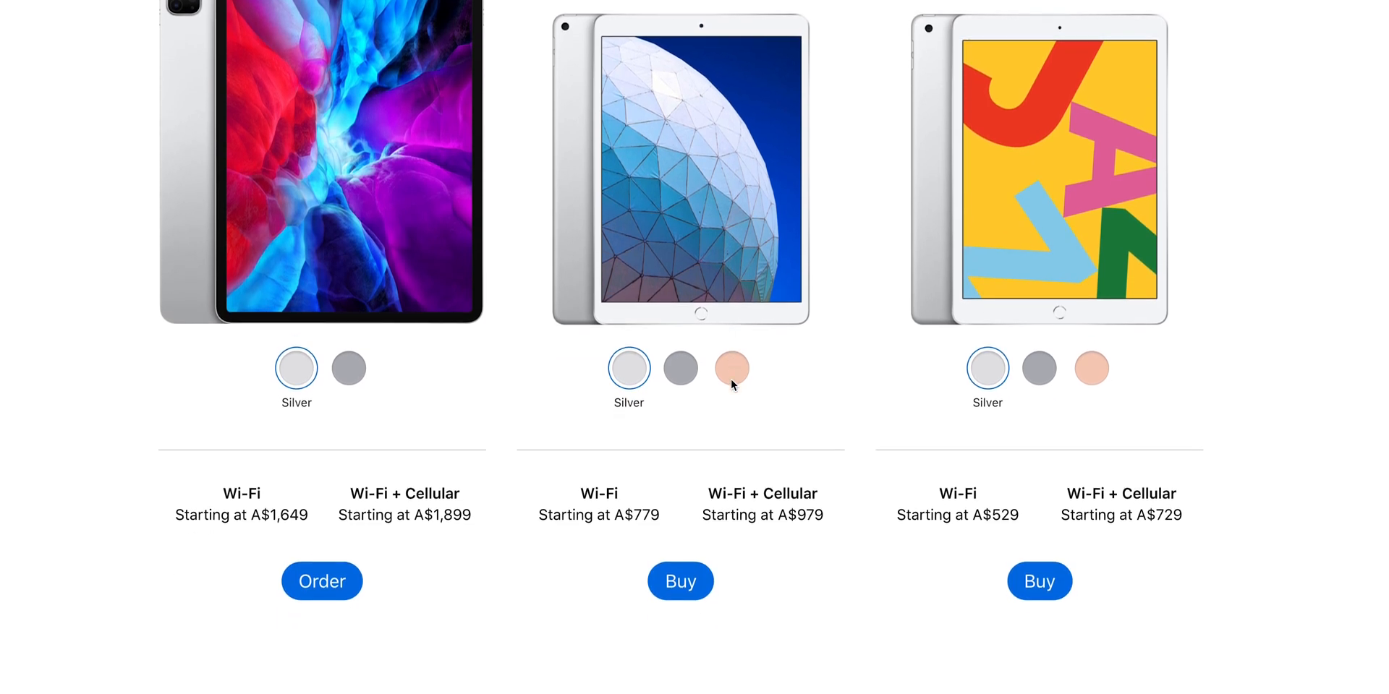
scroll(down, 3)
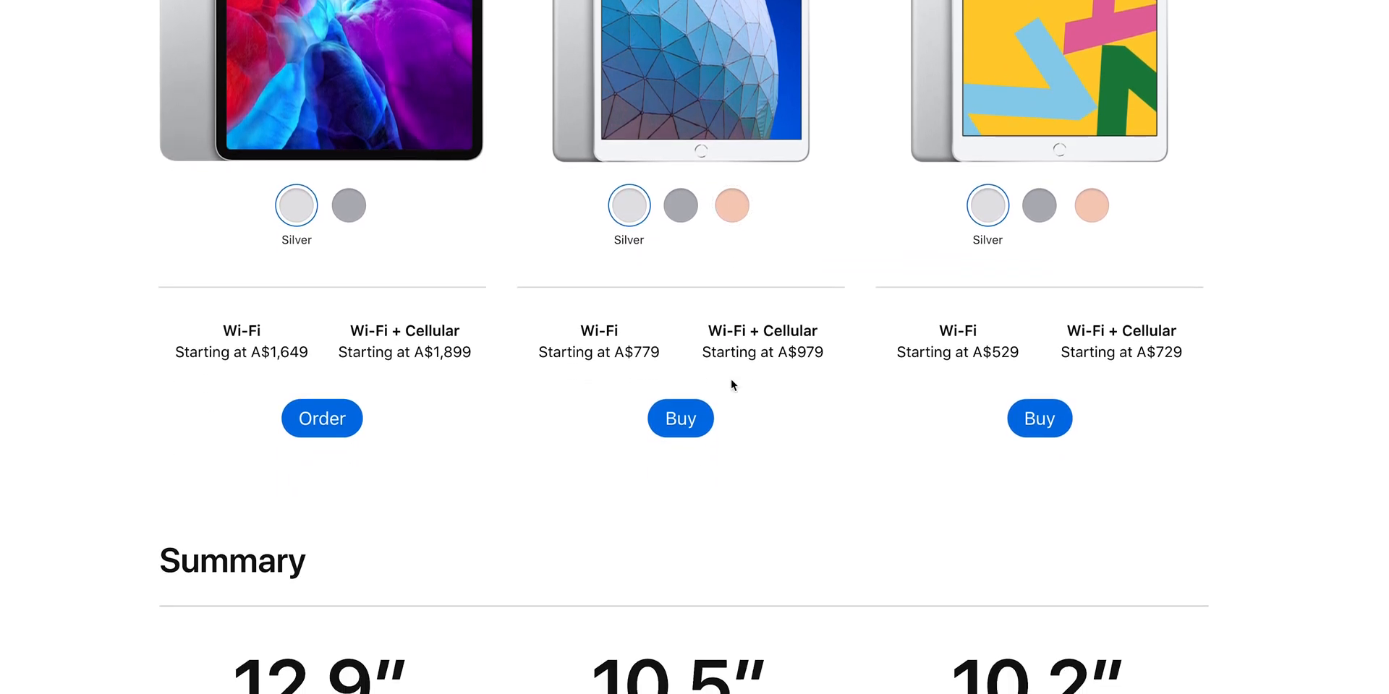
scroll(down, 3)
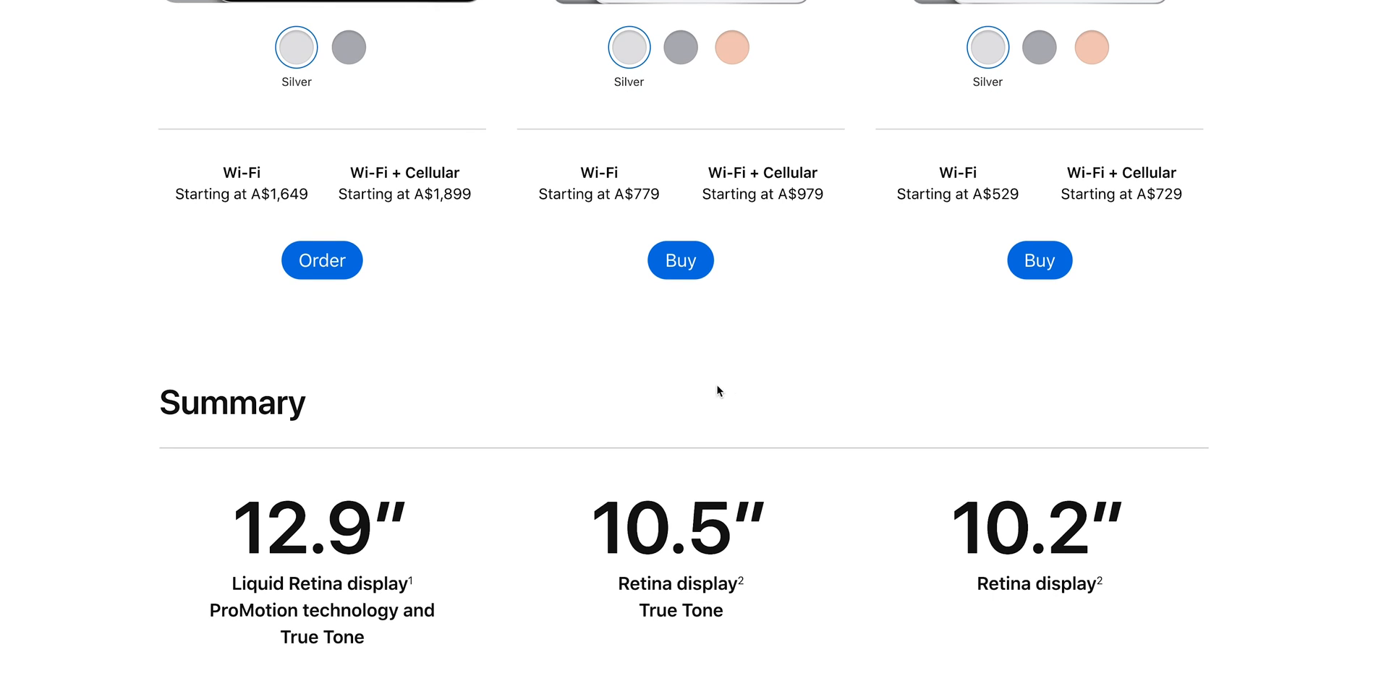
scroll(down, 3)
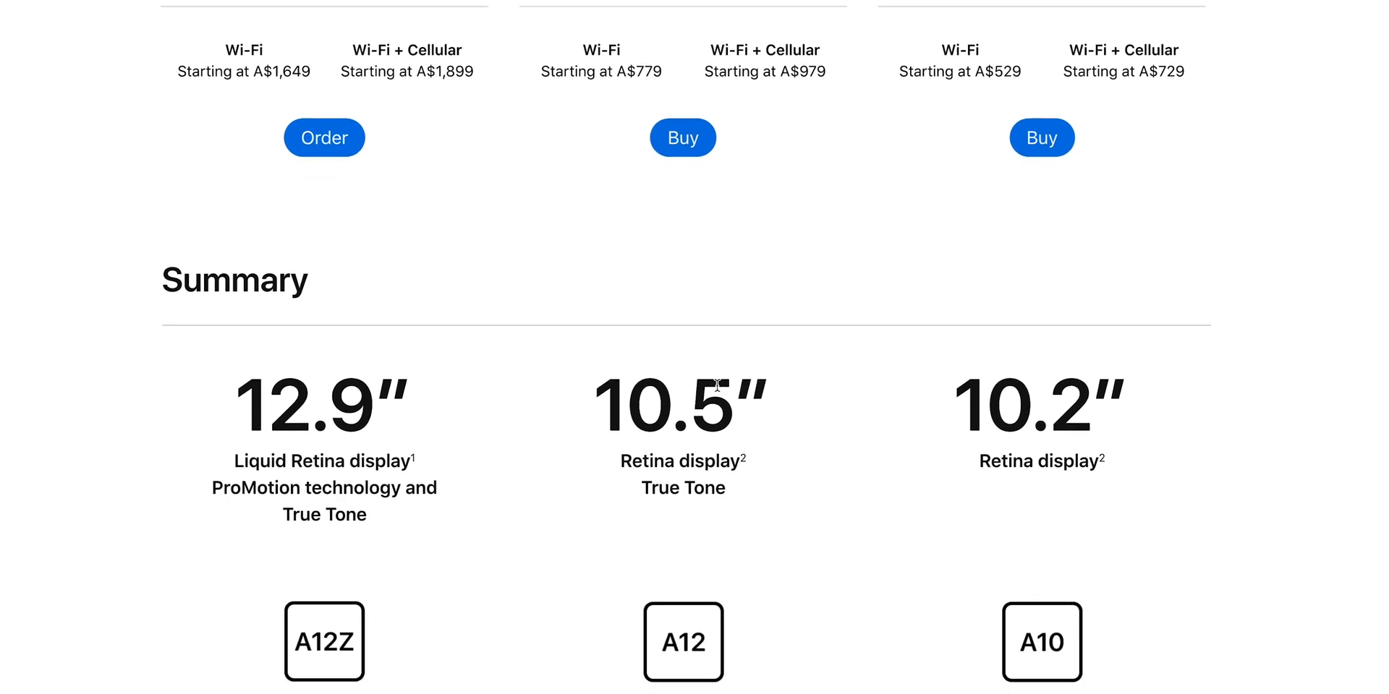
scroll(down, 3)
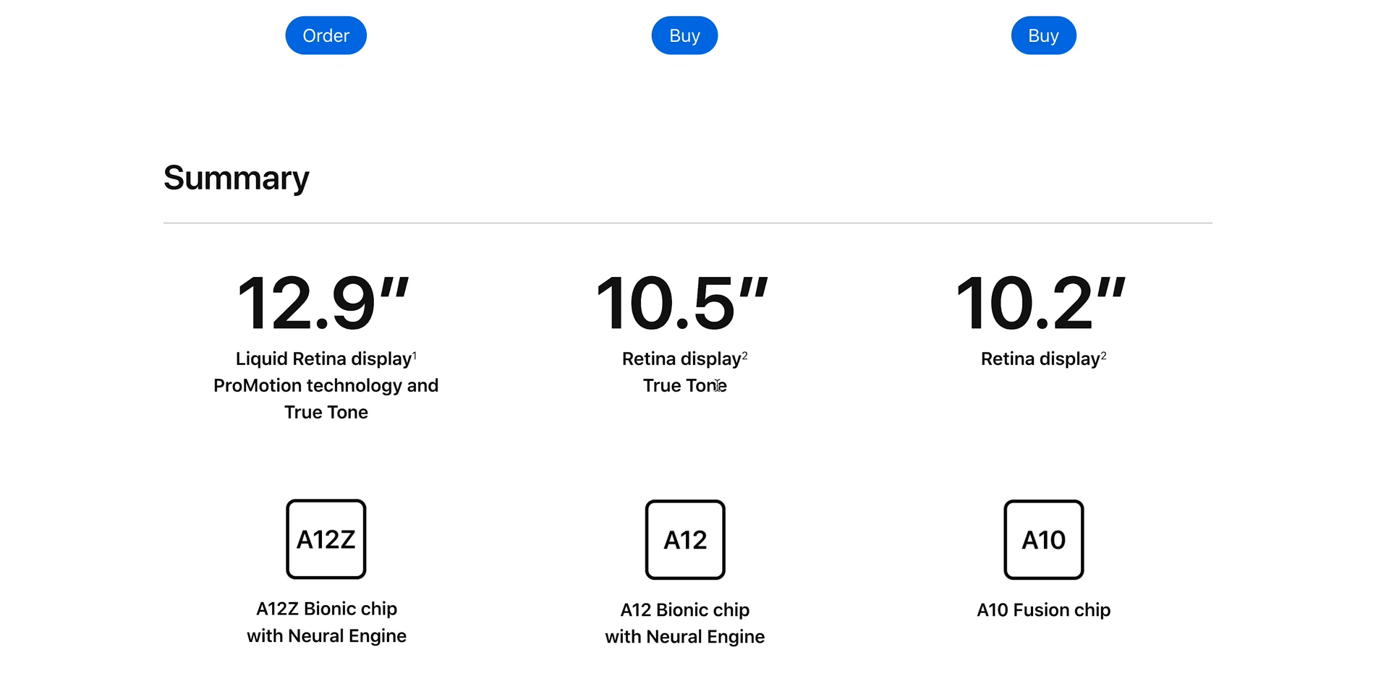
Scroll the comparison table past Capacity, Size and Weight, Display, Chip and Battery to Apple Pencil Compatibility
scroll(down, 3)
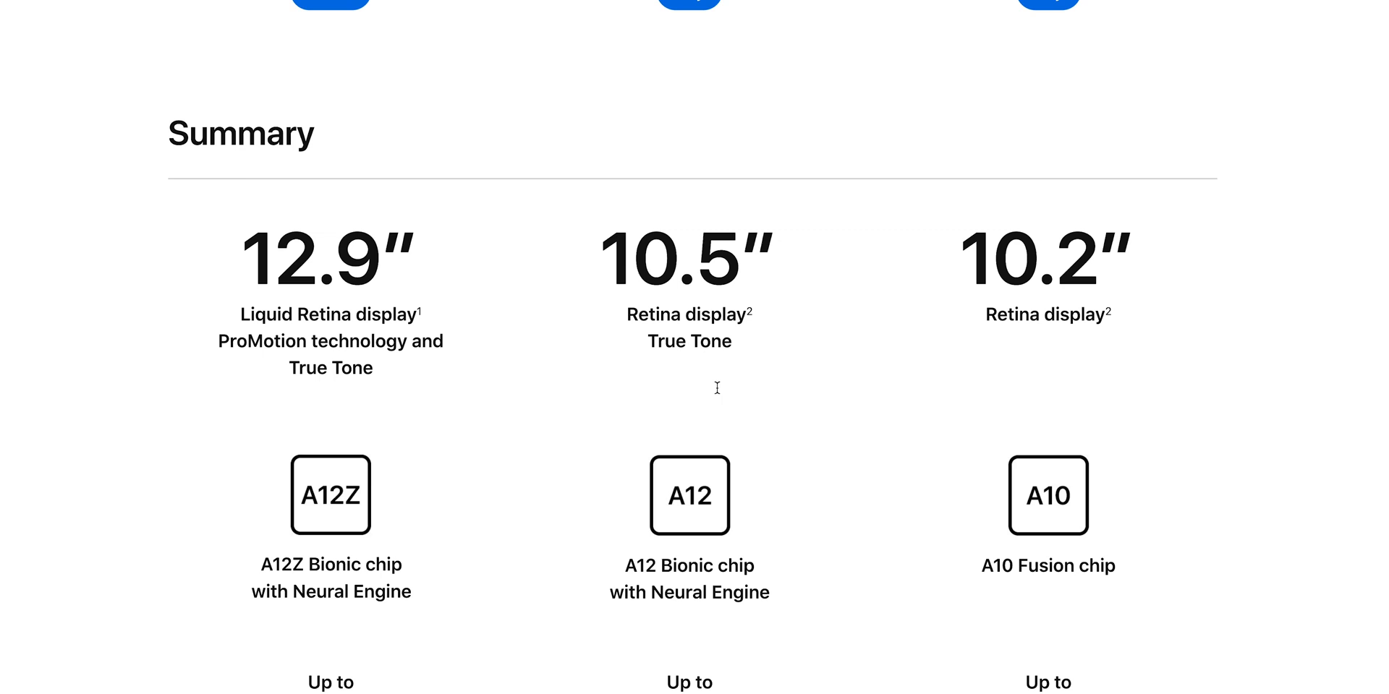
scroll(down, 3)
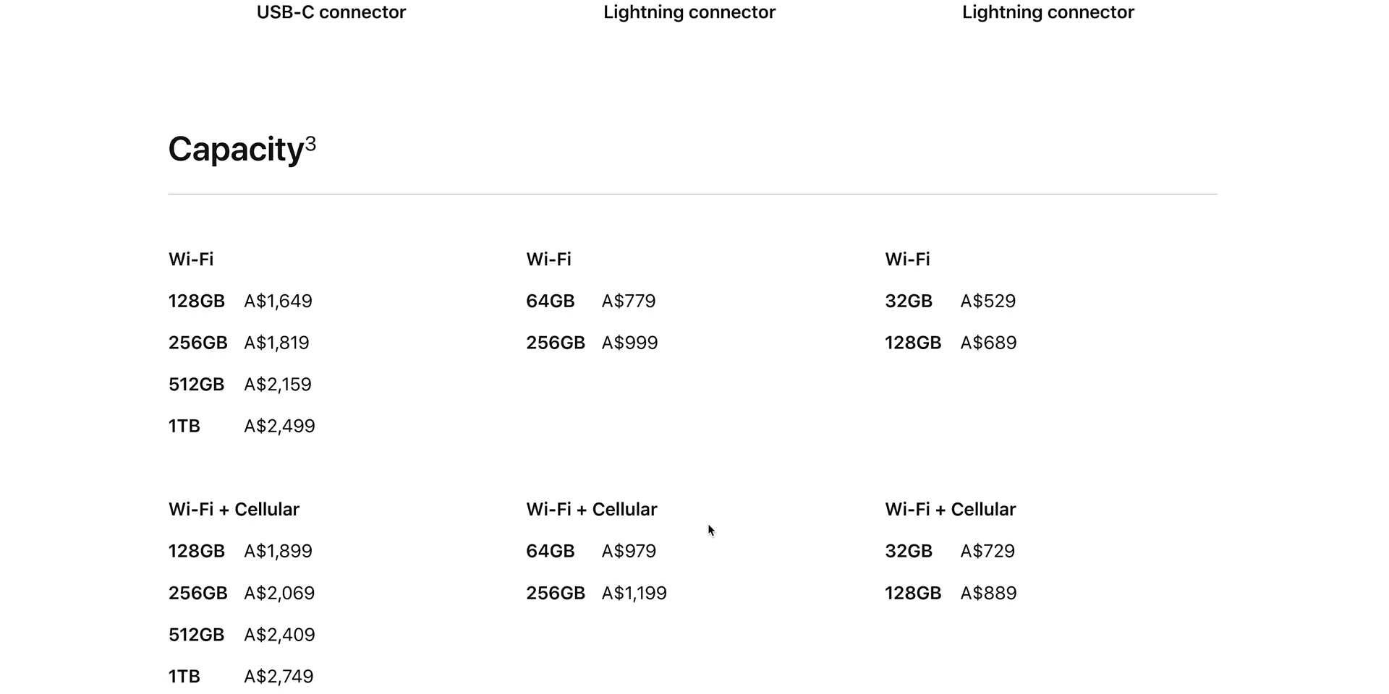
scroll(down, 3)
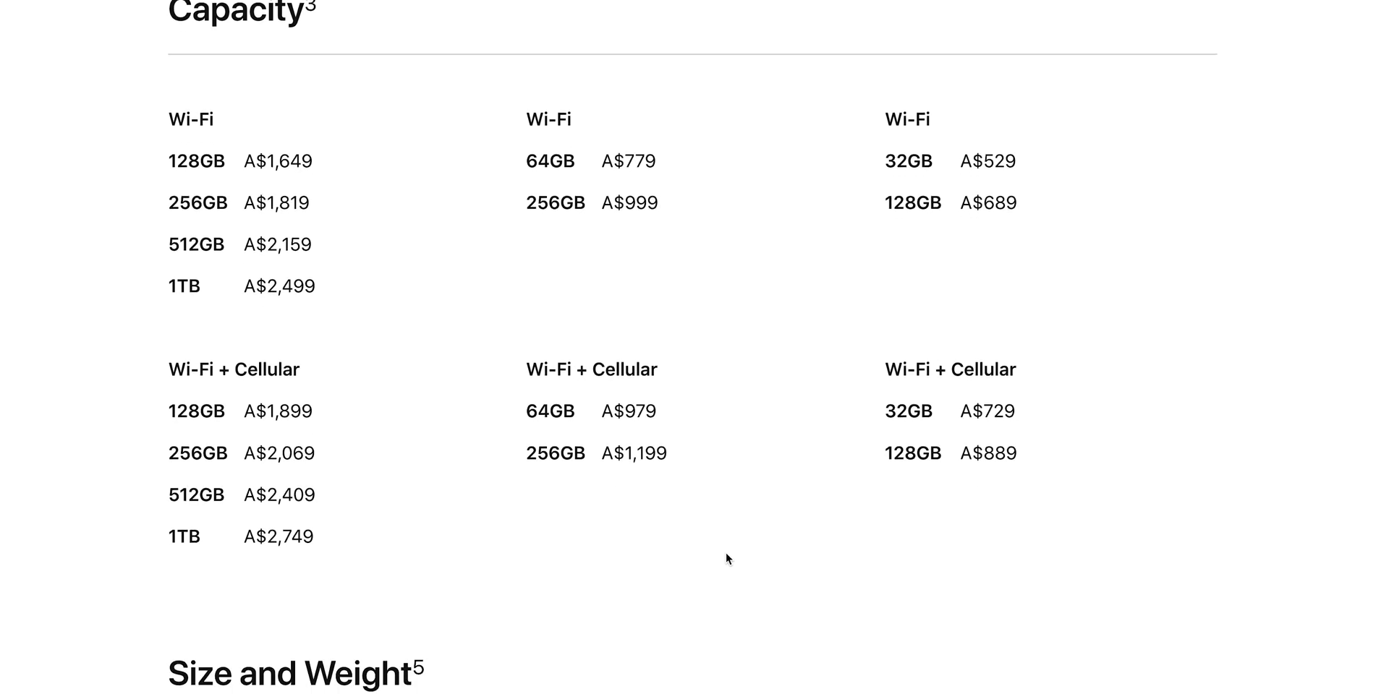
scroll(down, 3)
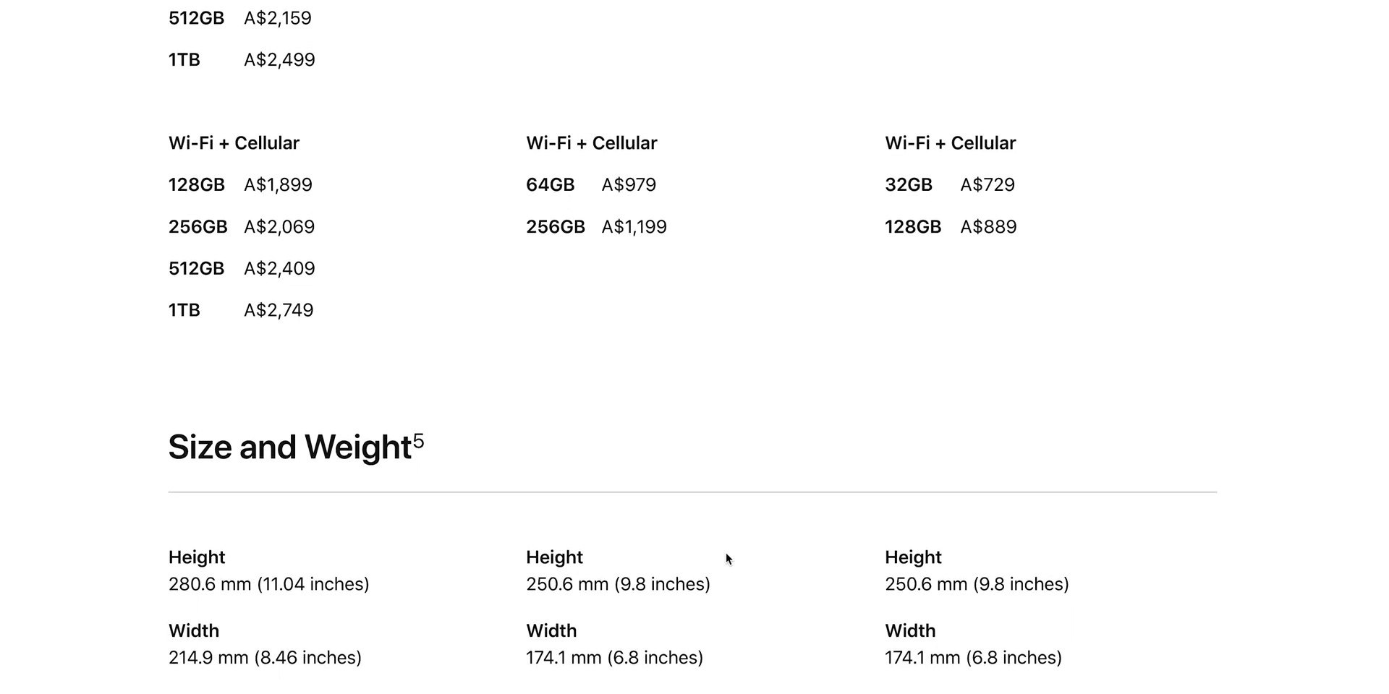
scroll(down, 3)
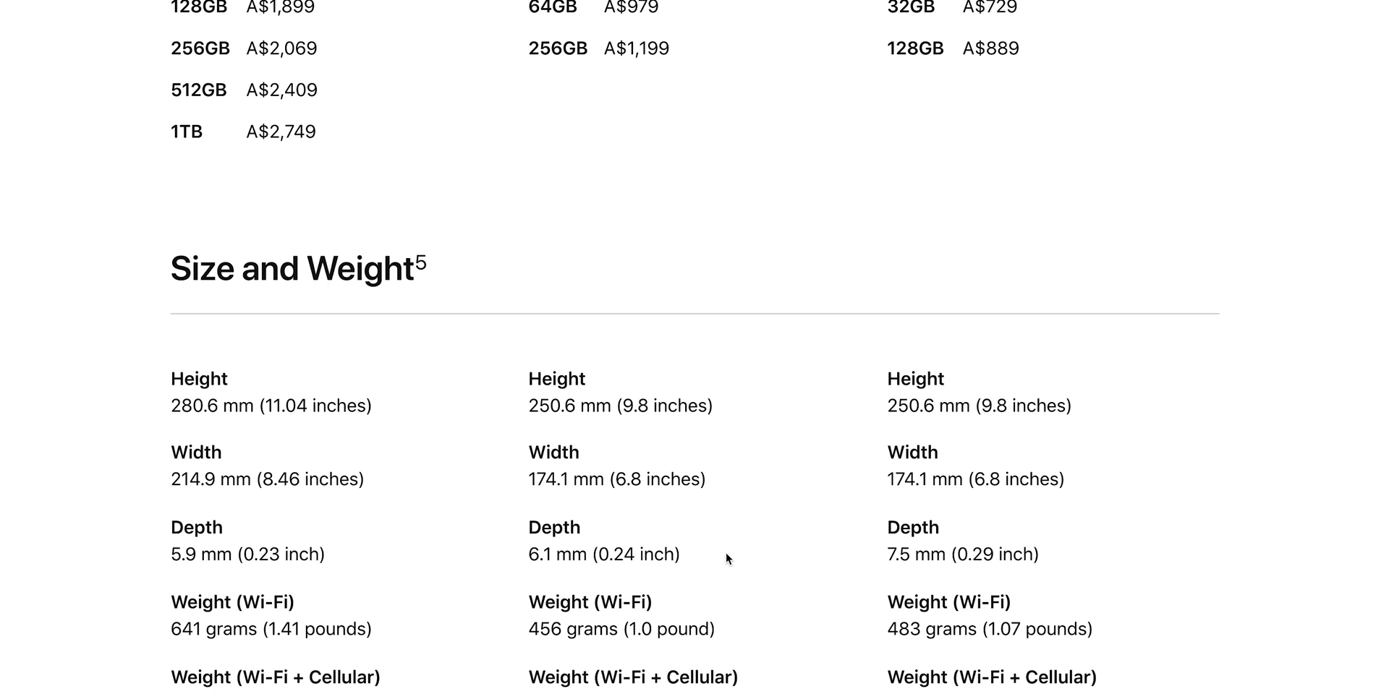
scroll(down, 3)
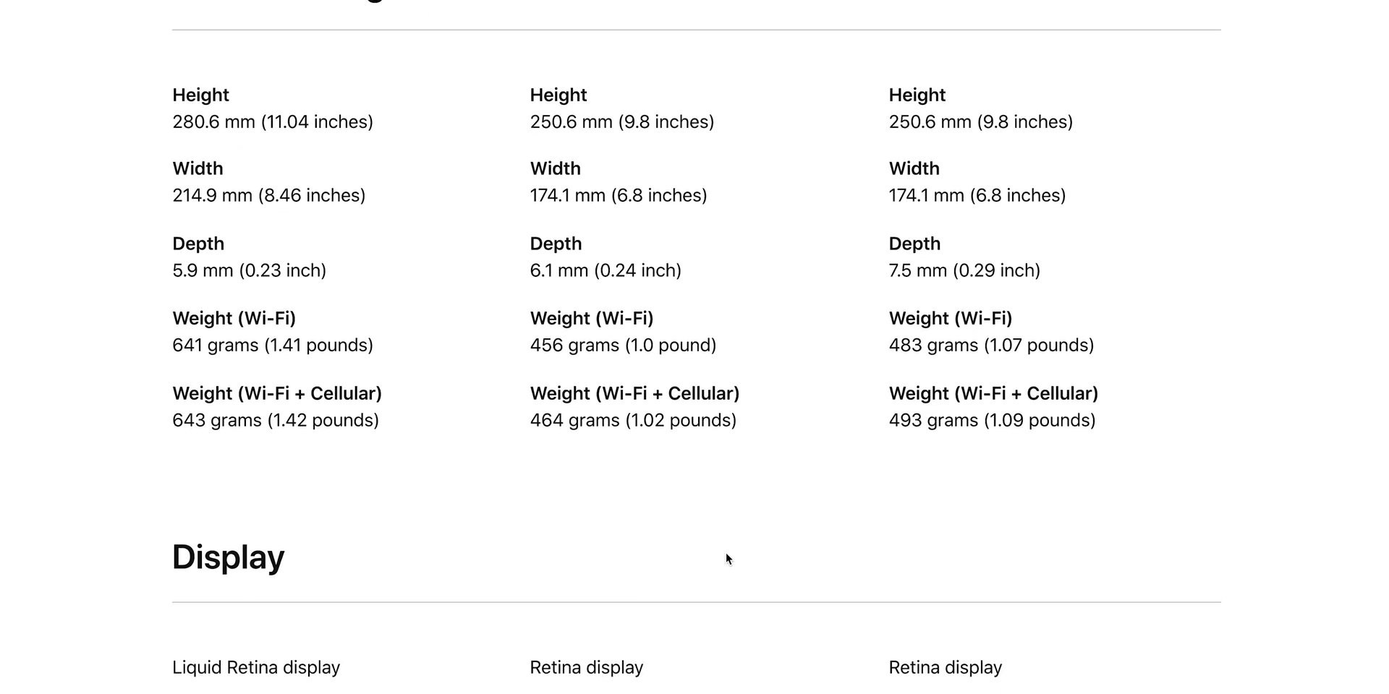
scroll(down, 3)
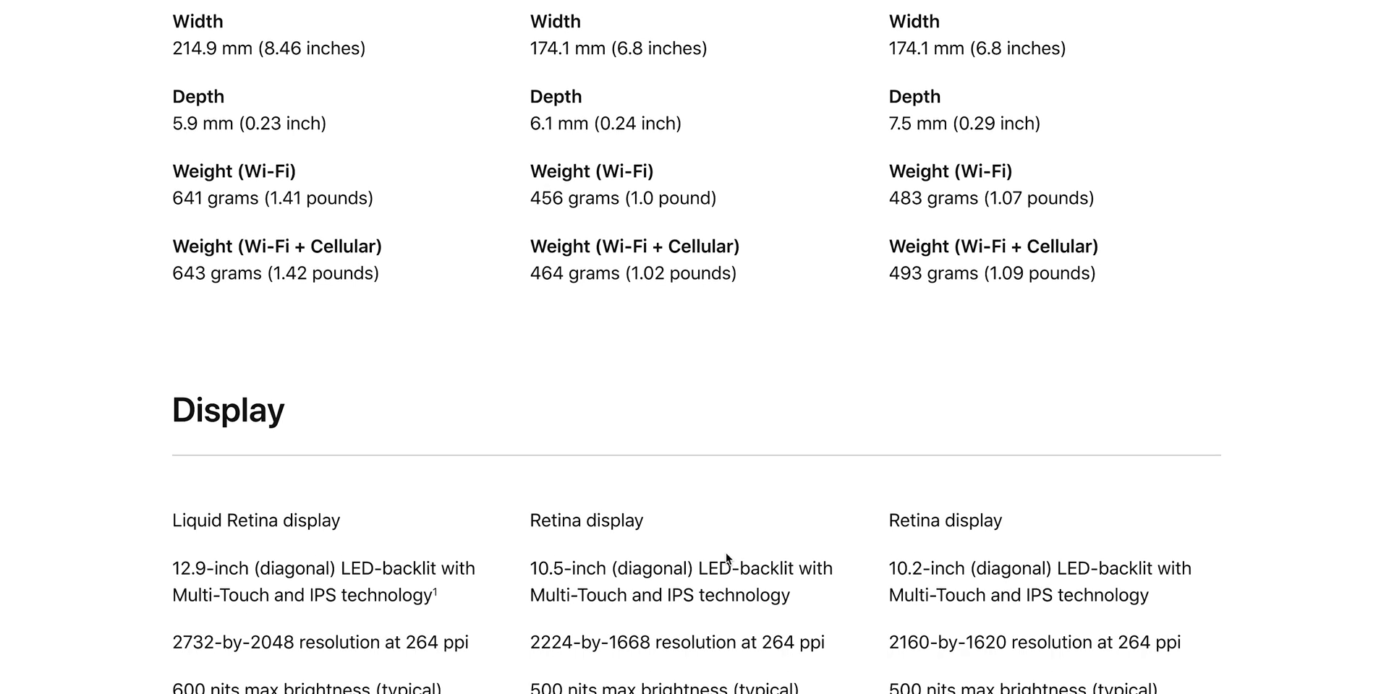
scroll(down, 3)
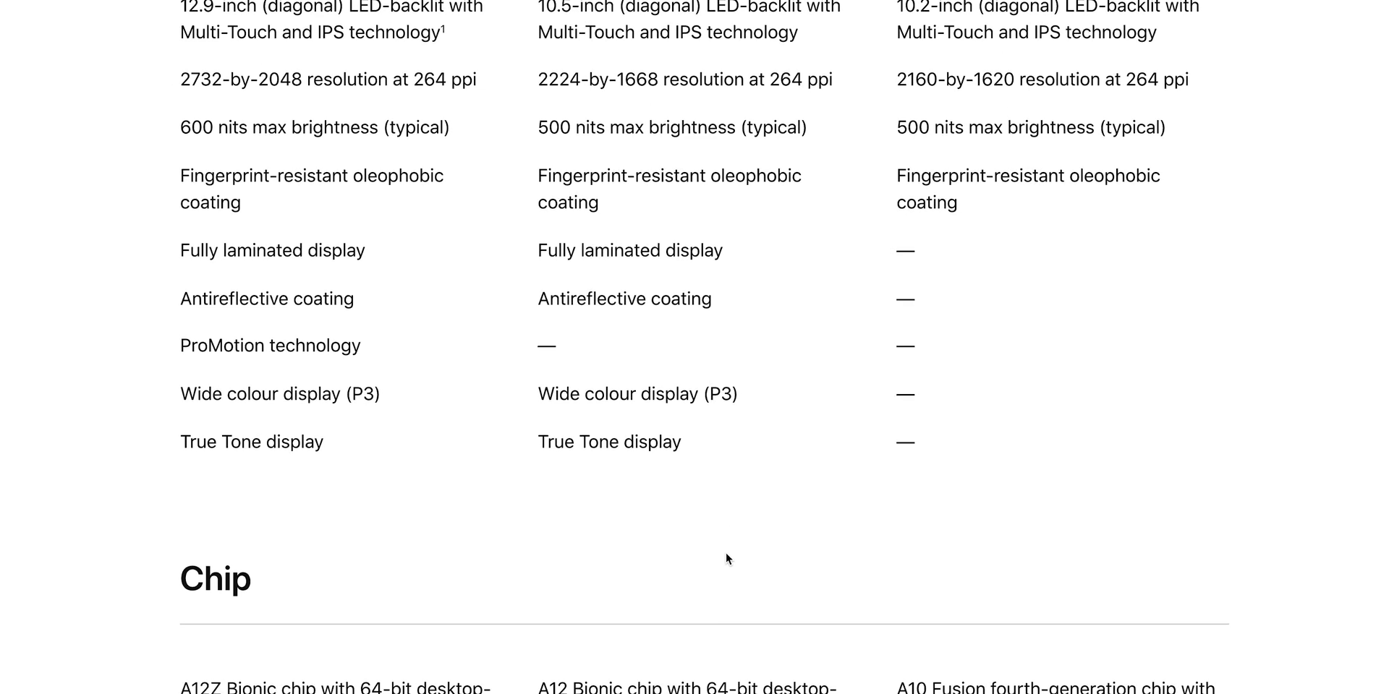
scroll(down, 3)
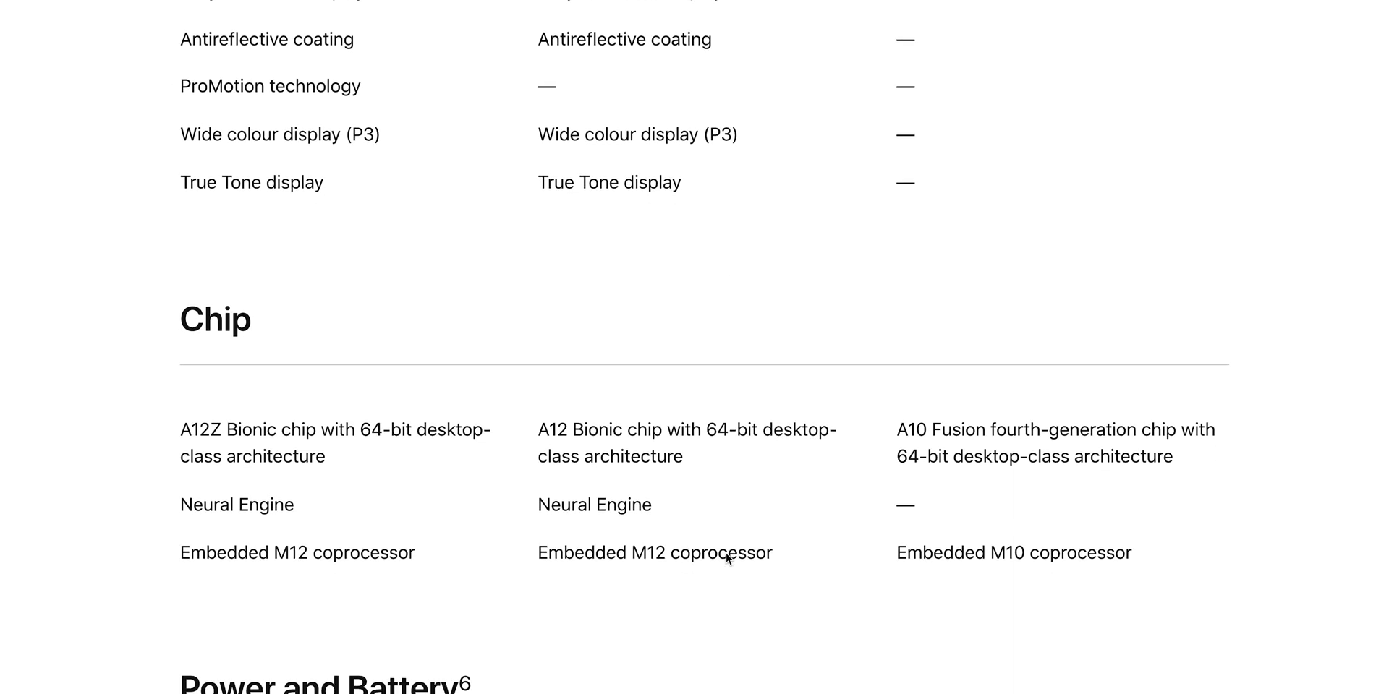
scroll(down, 3)
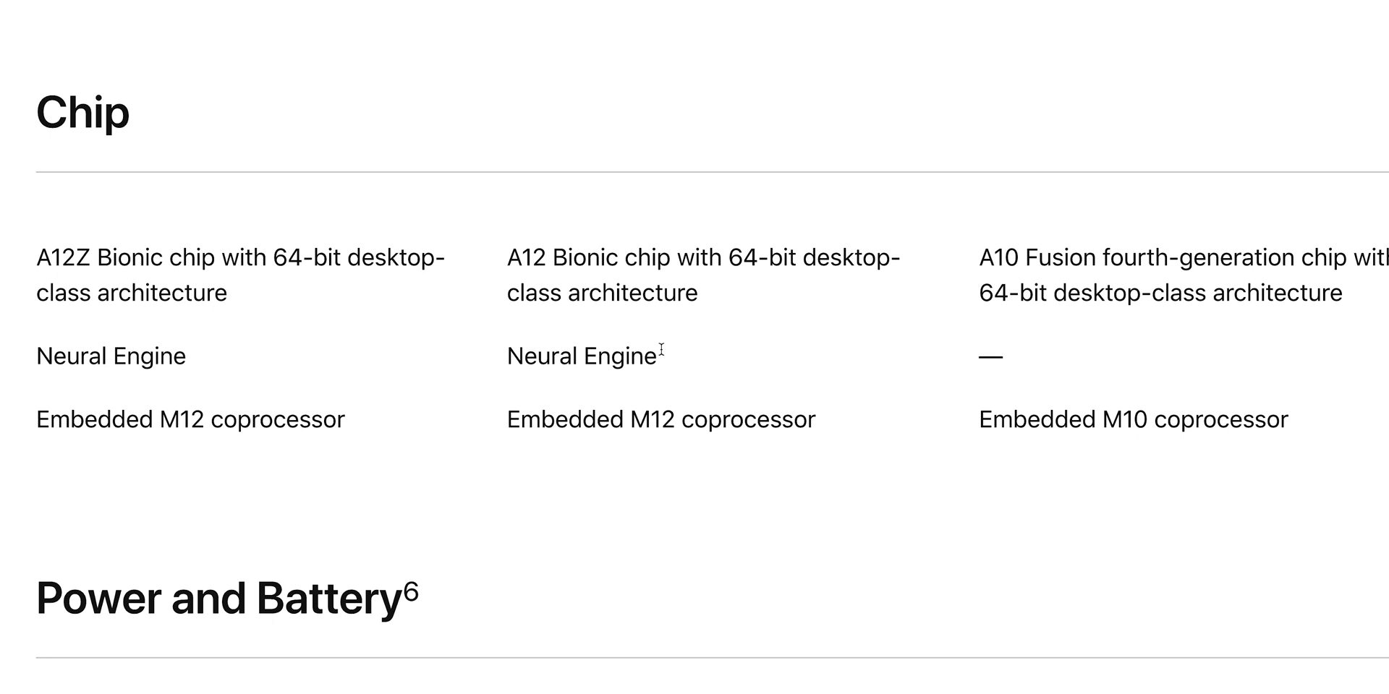
scroll(down, 3)
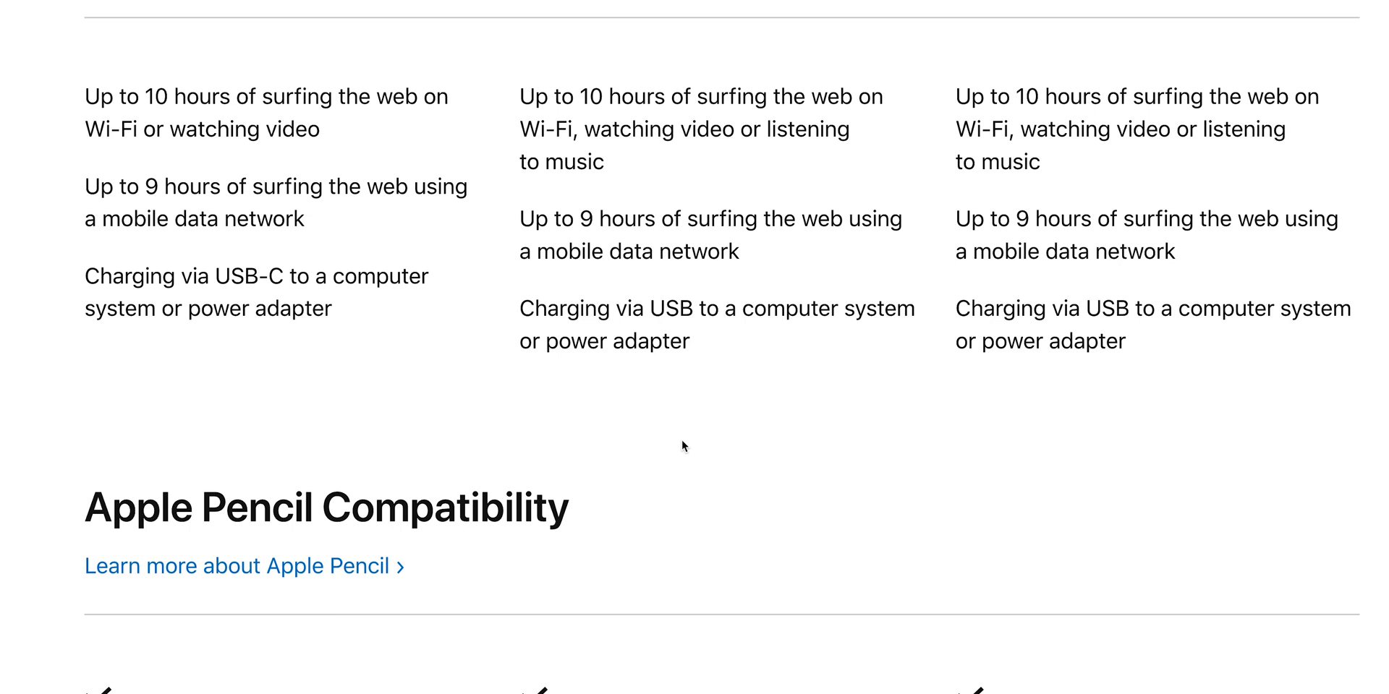
Scroll past Pencil, Keyboard, Camera, Video, Front Camera and Audio to Secure Authentication and Apple Pay
scroll(down, 3)
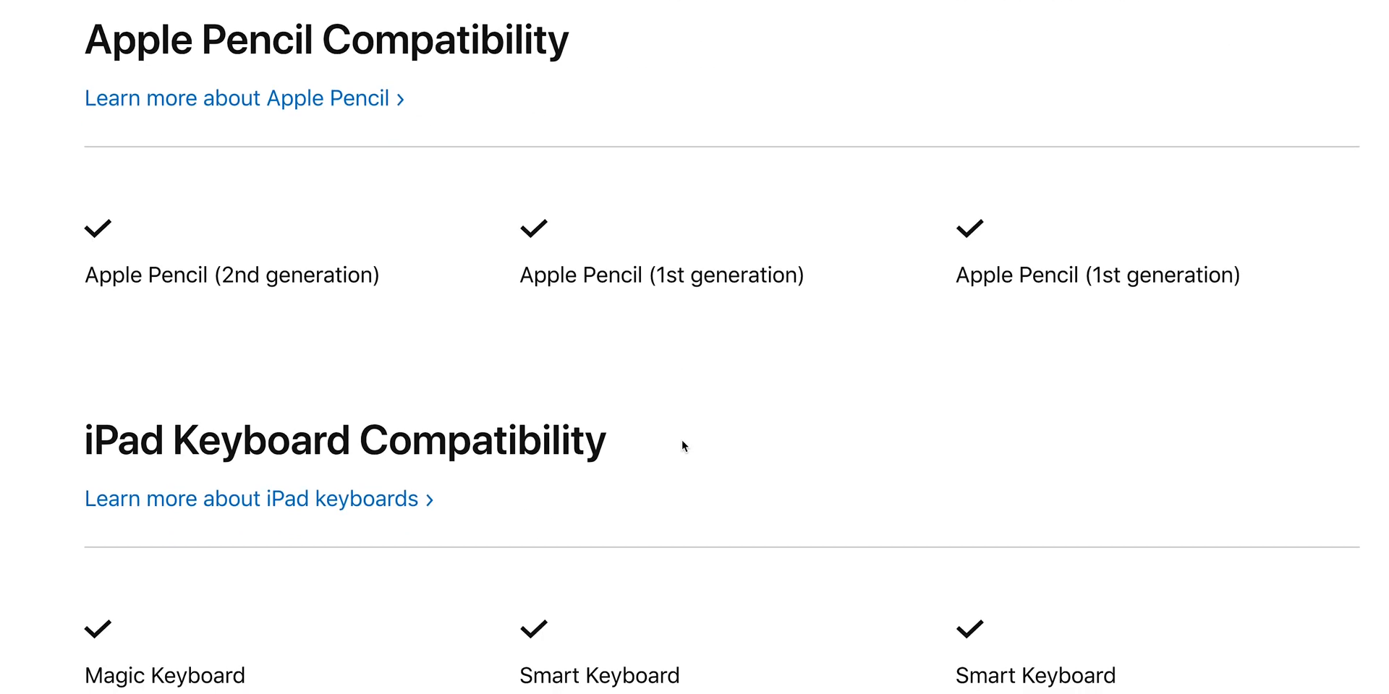
scroll(down, 3)
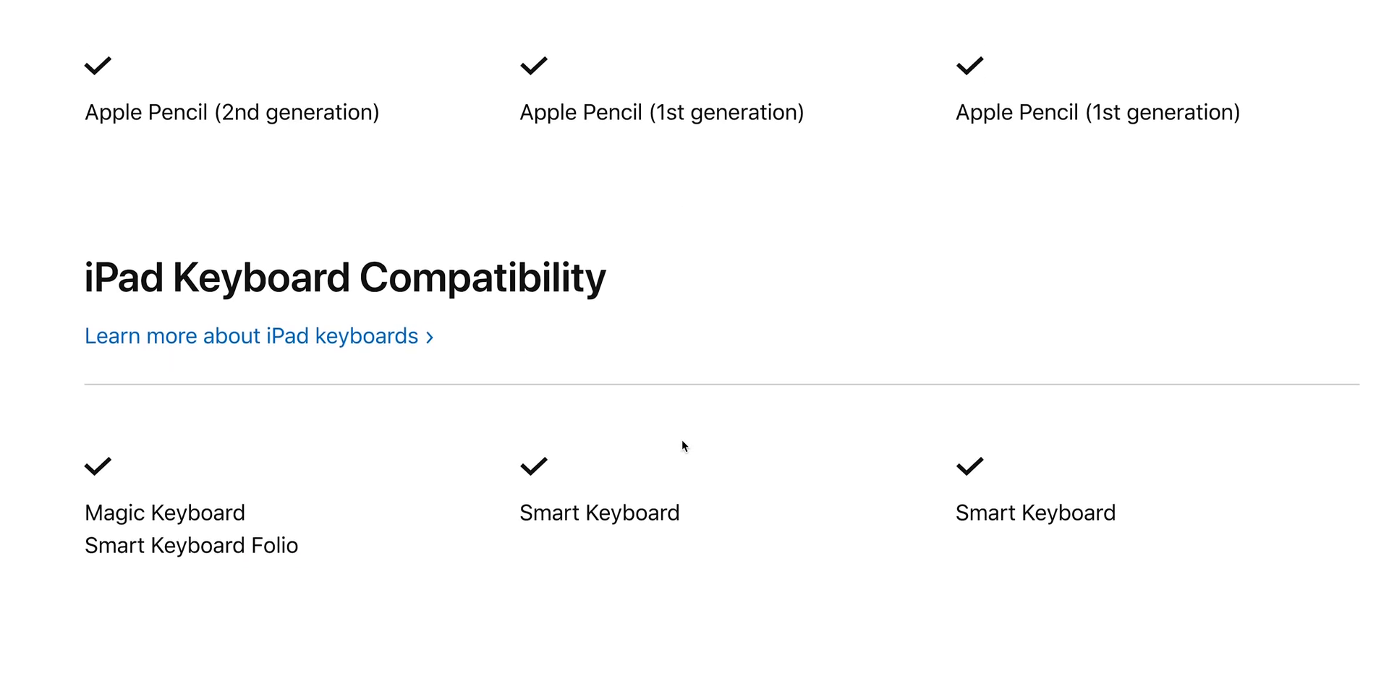
scroll(down, 3)
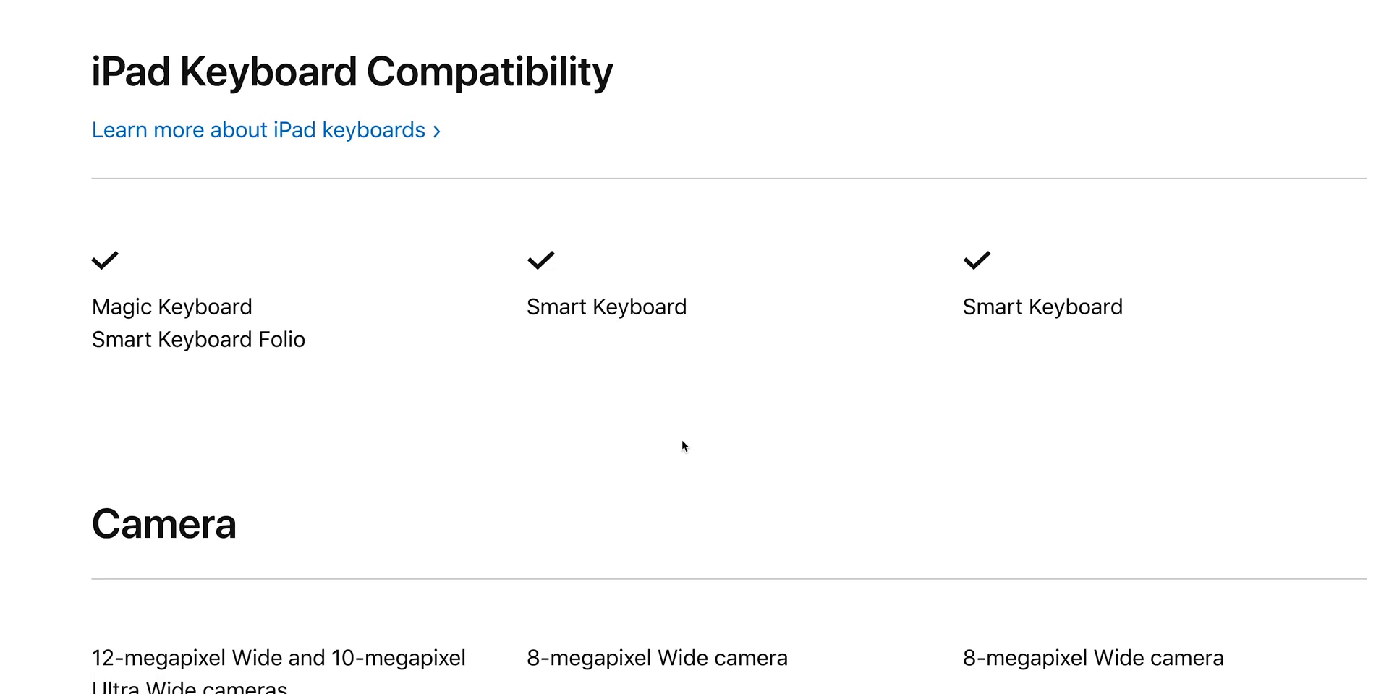
scroll(down, 3)
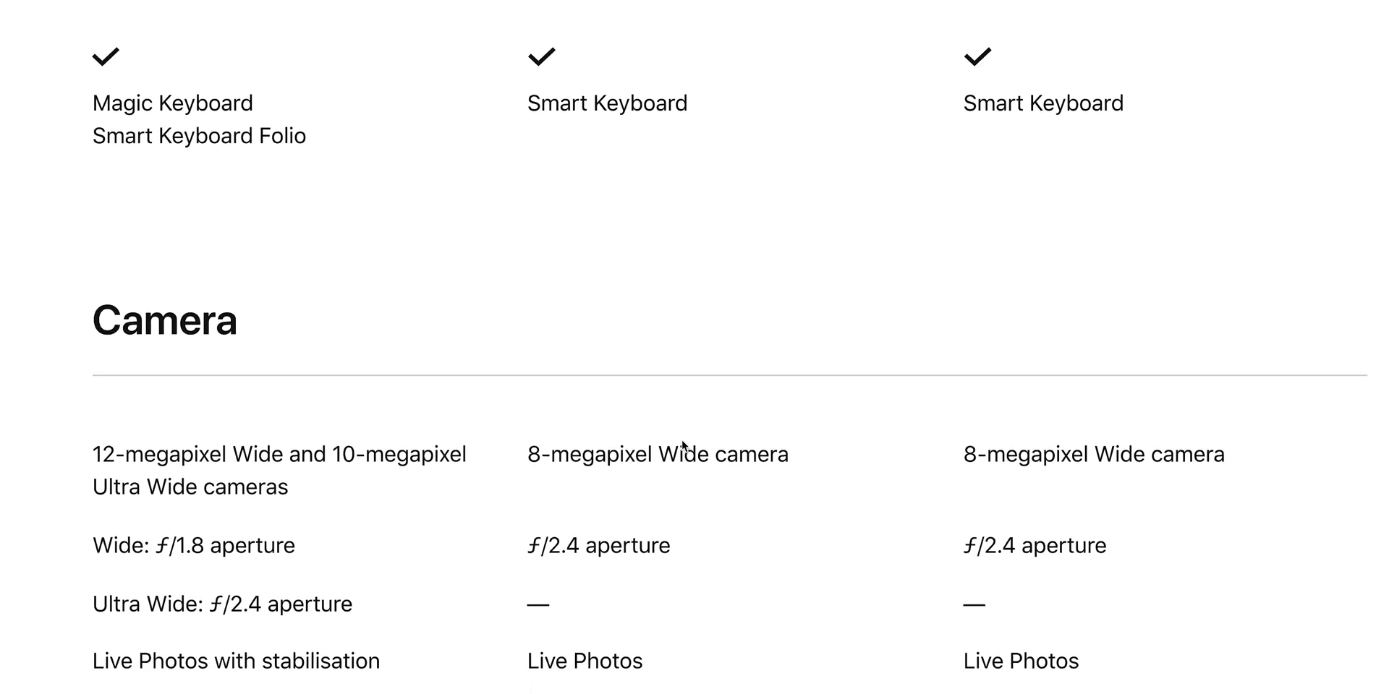
scroll(down, 3)
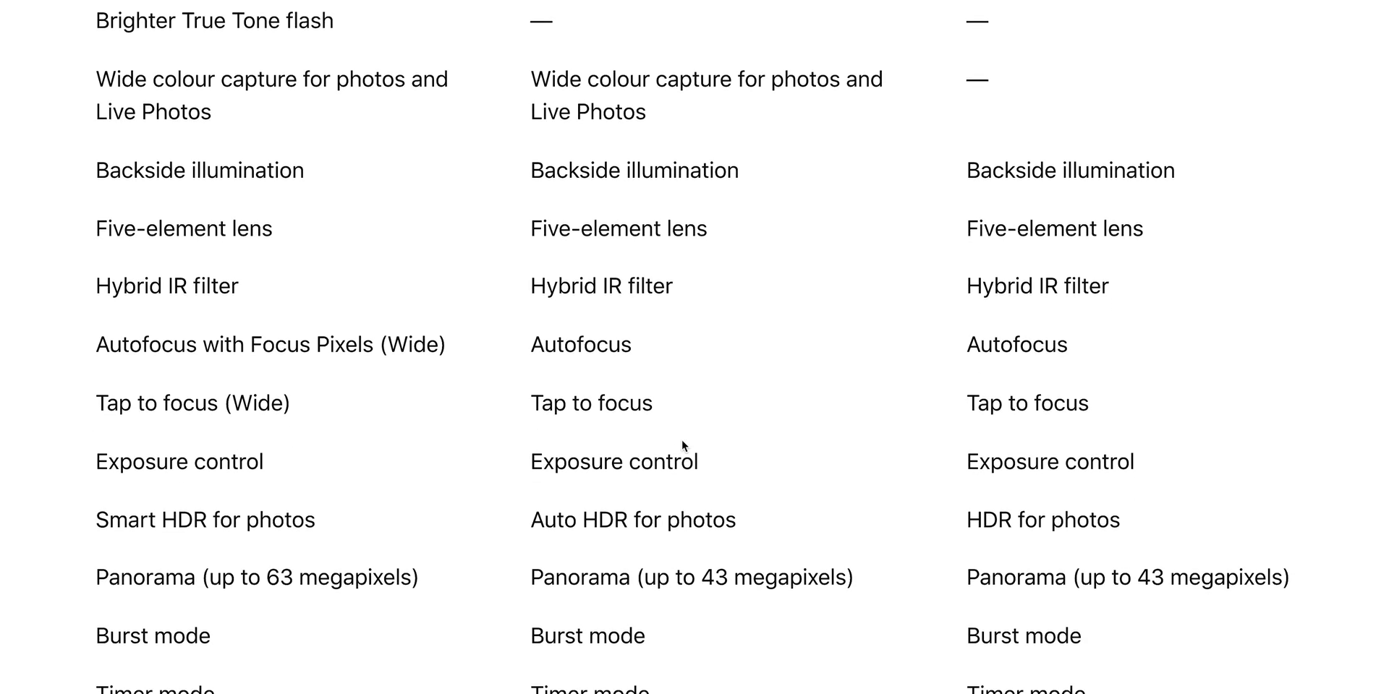
scroll(down, 3)
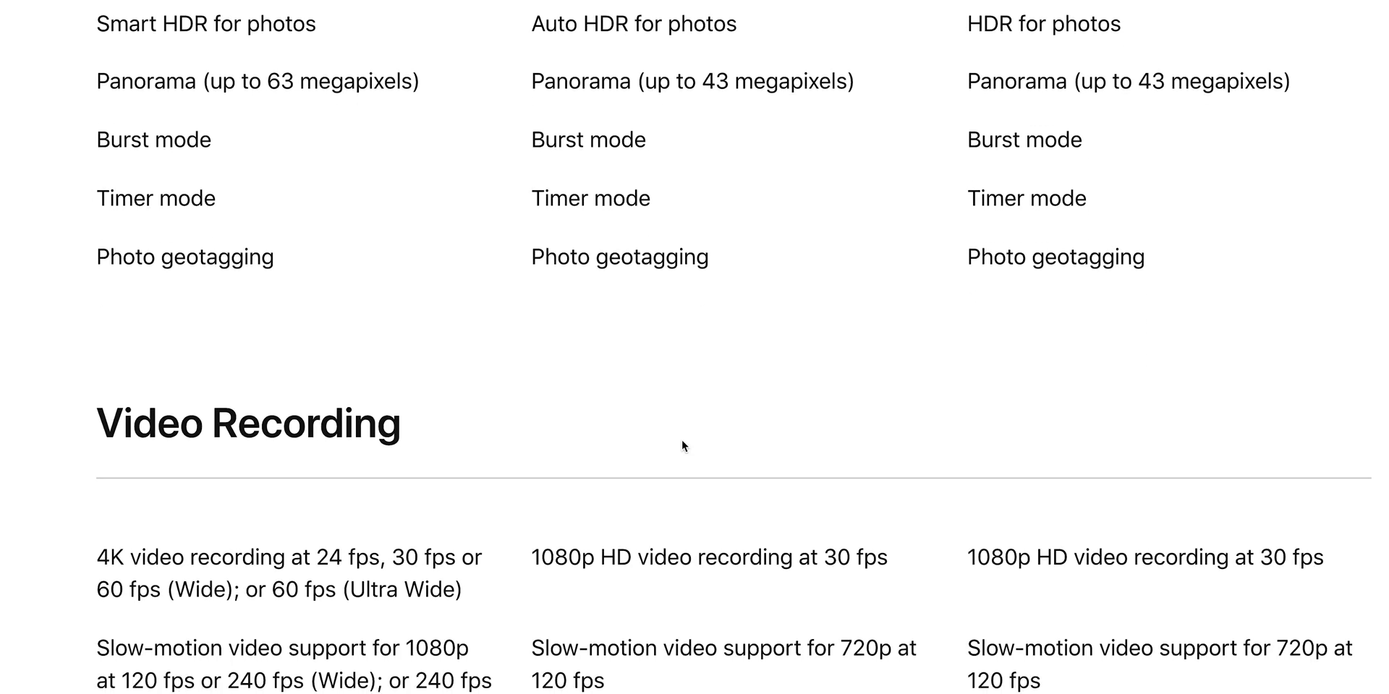
scroll(down, 3)
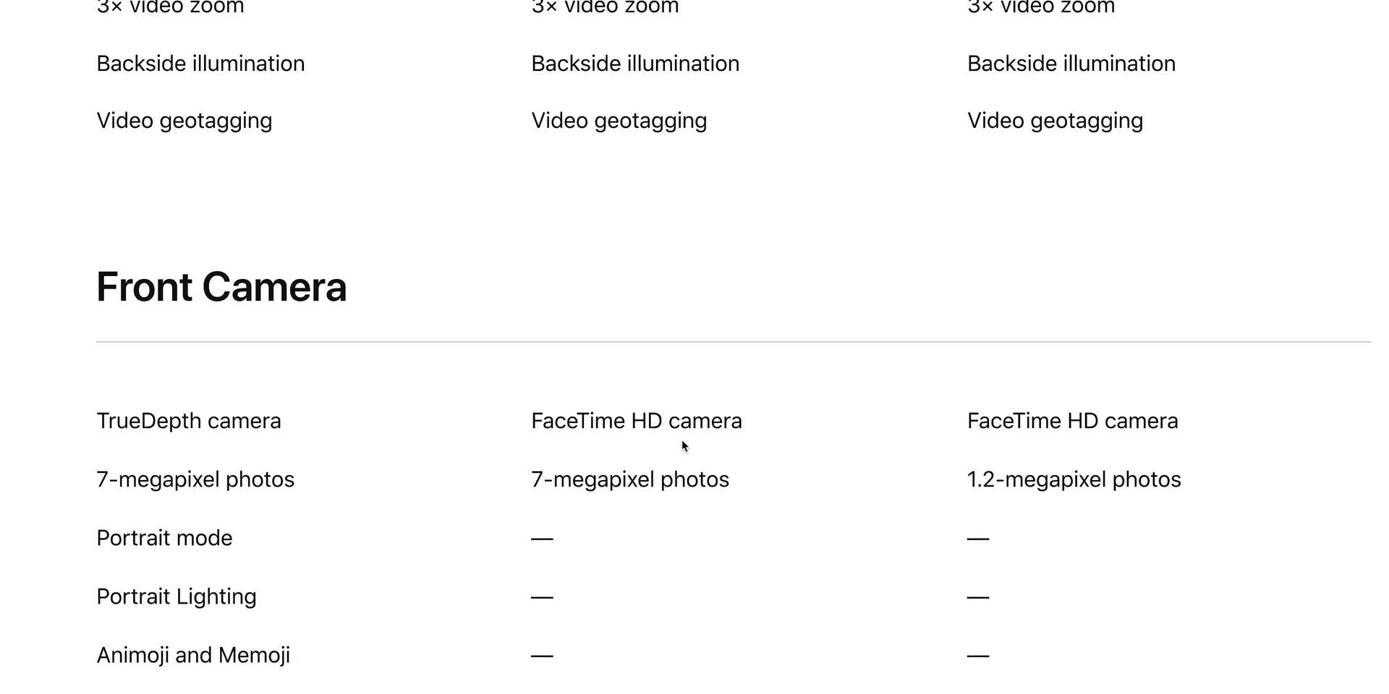
scroll(down, 3)
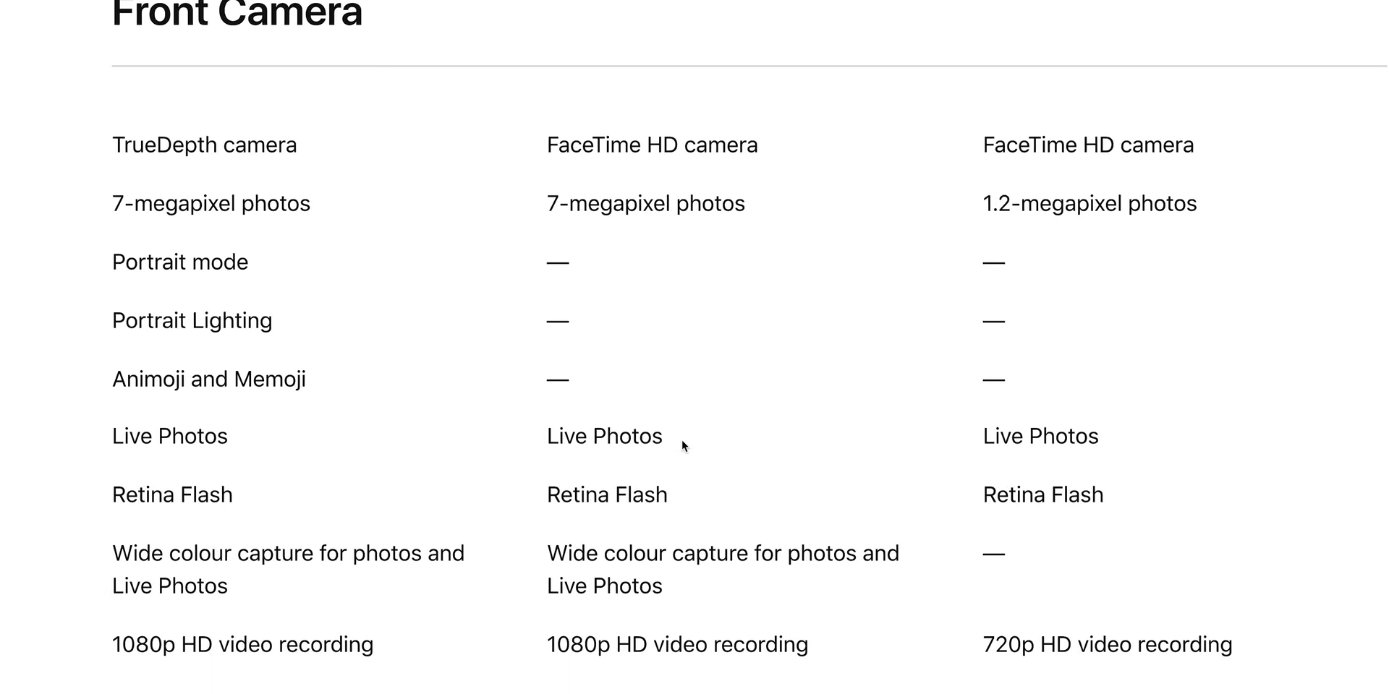
scroll(down, 3)
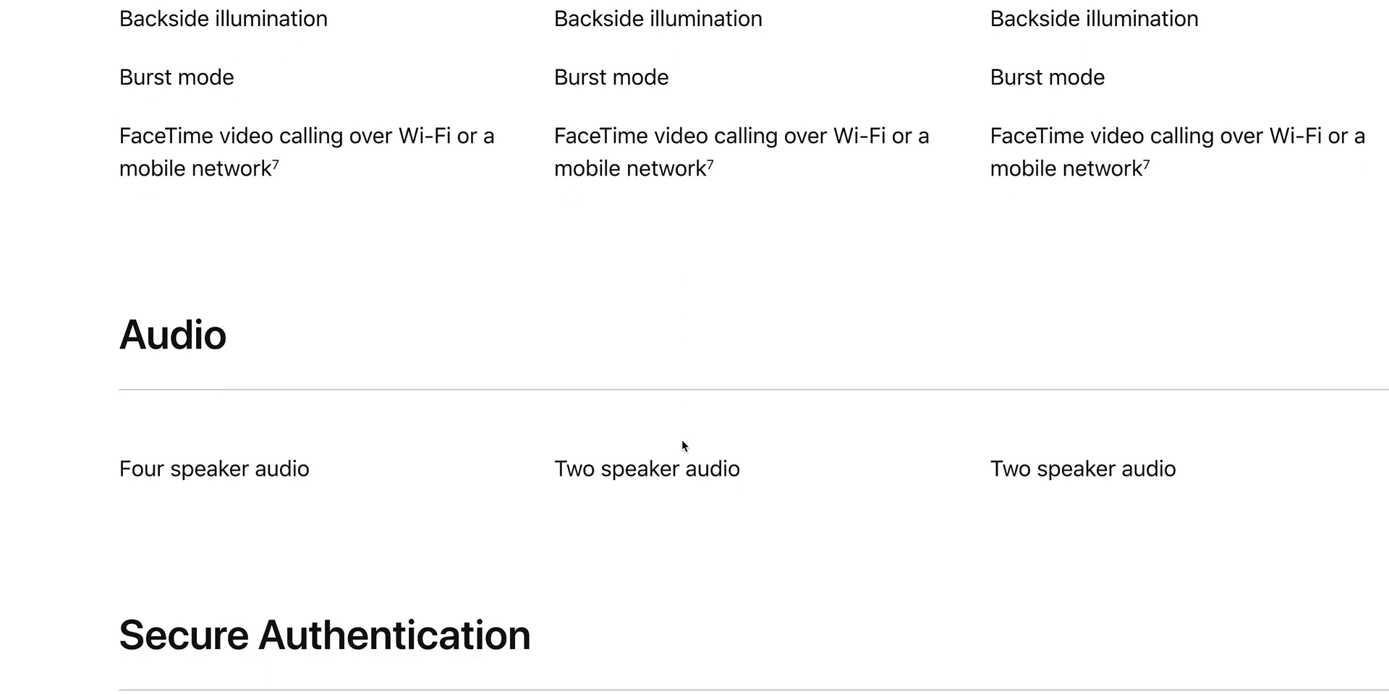
scroll(down, 3)
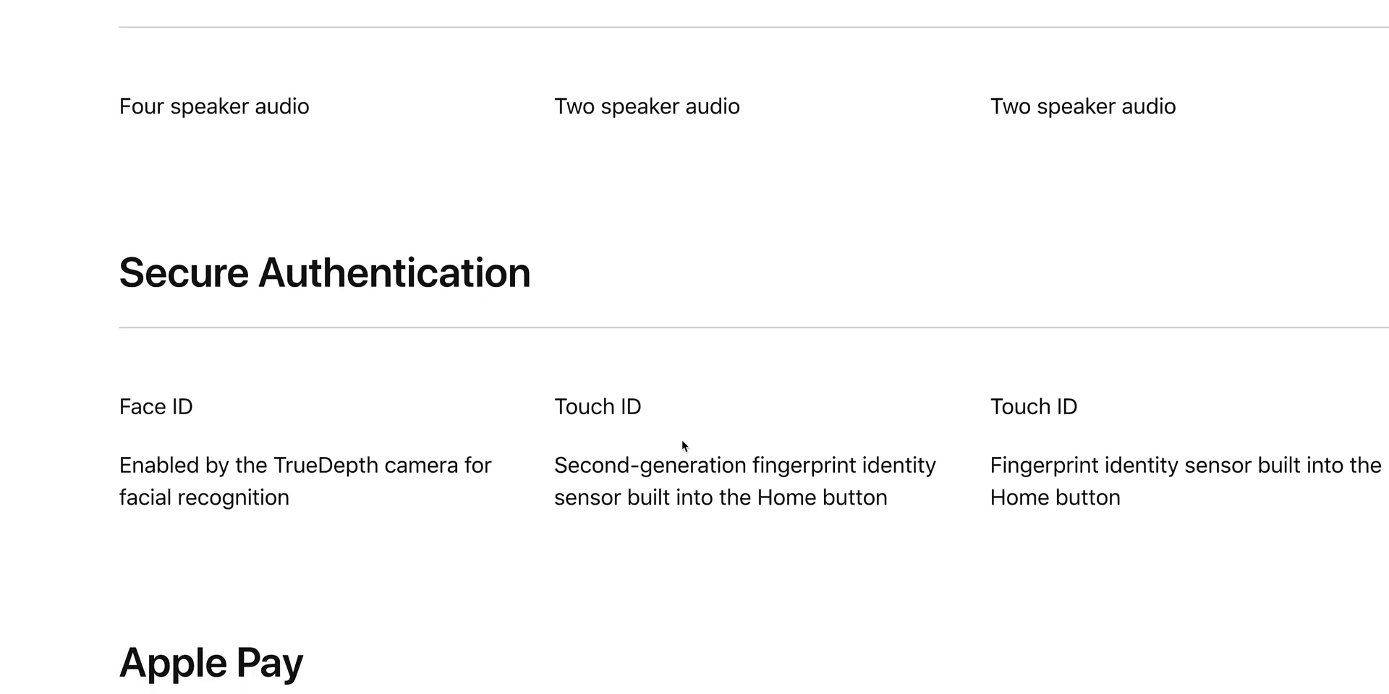